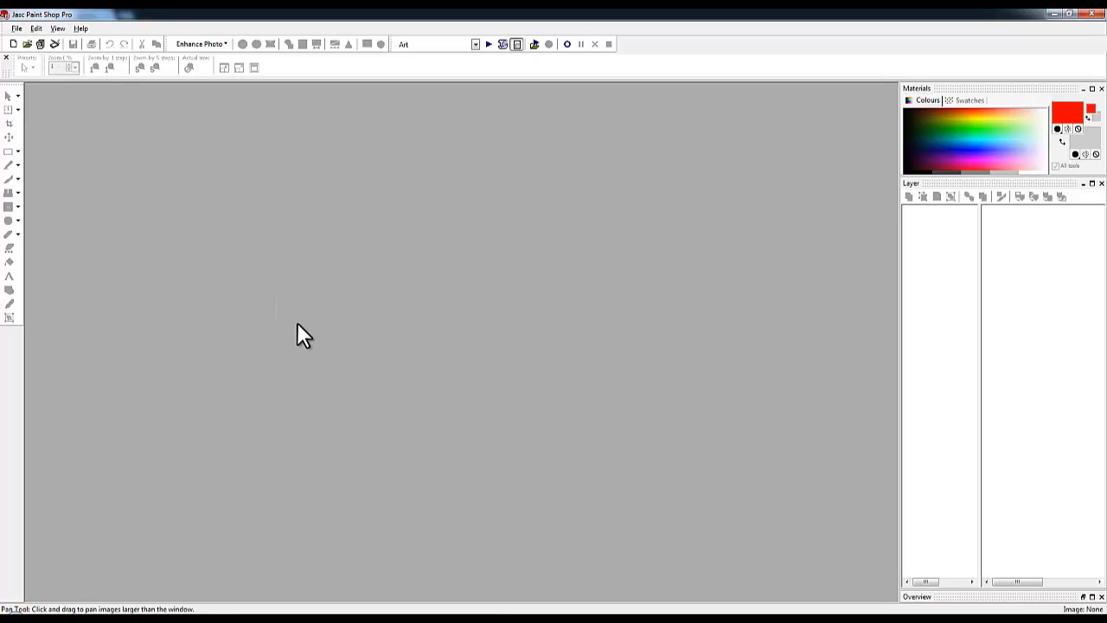
mouse_move(304, 498)
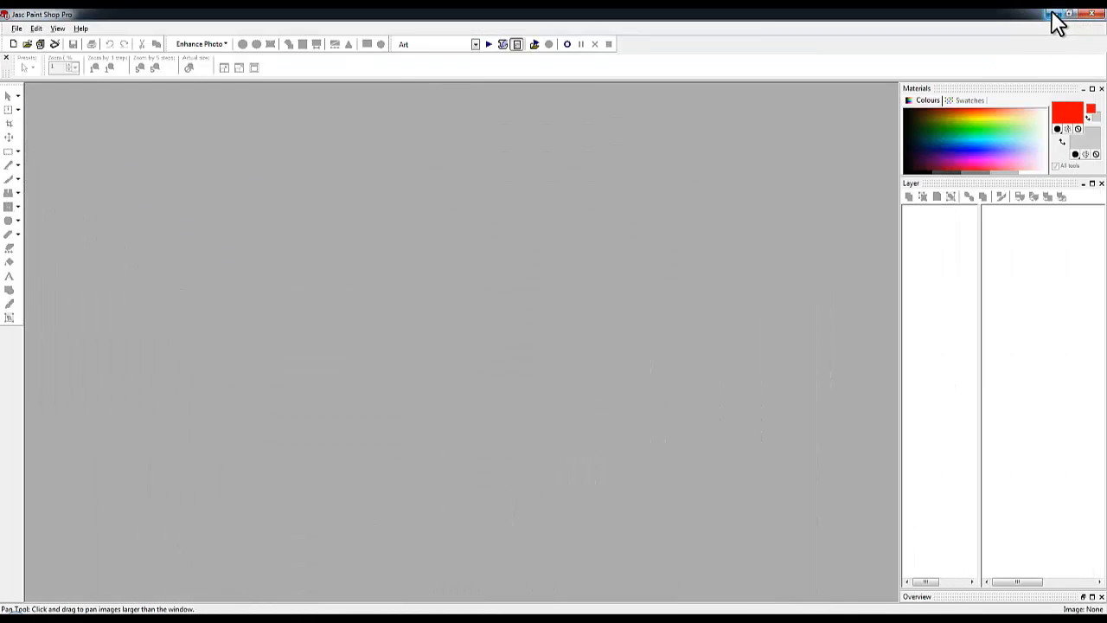
Minimise the image editor and accept the Rainbow spherical material for the sphere.
left_click(1055, 14)
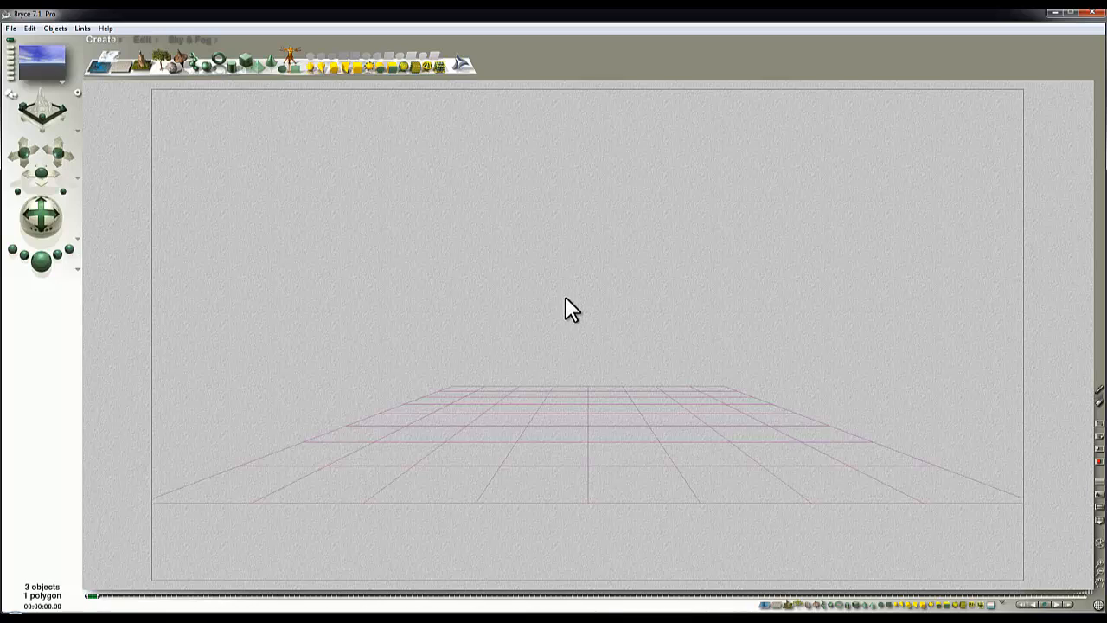
mouse_move(348, 235)
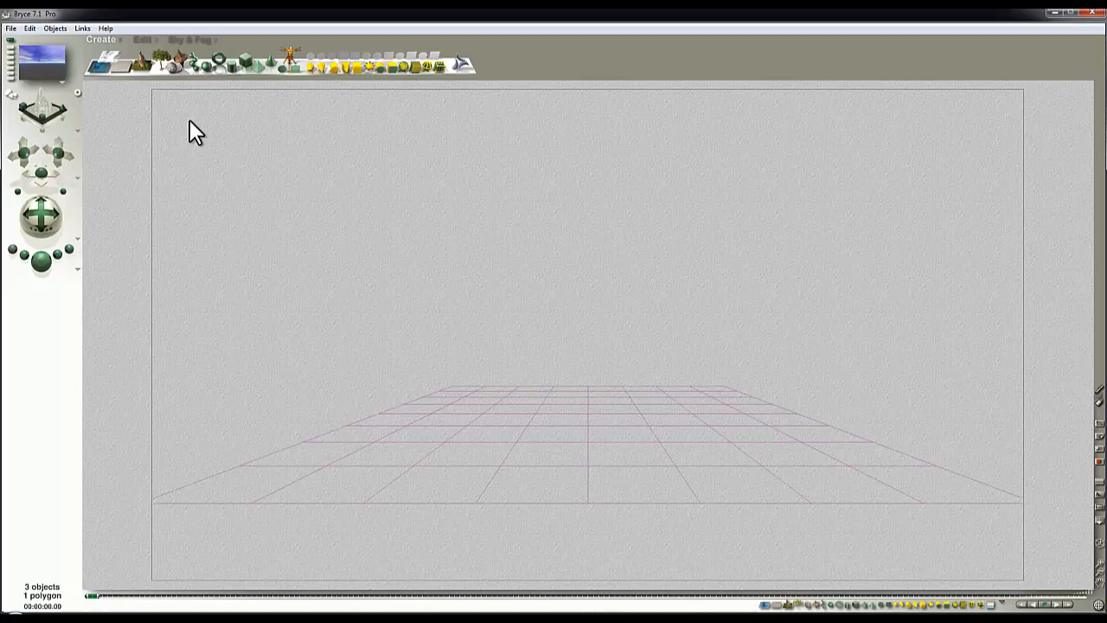
mouse_move(43, 45)
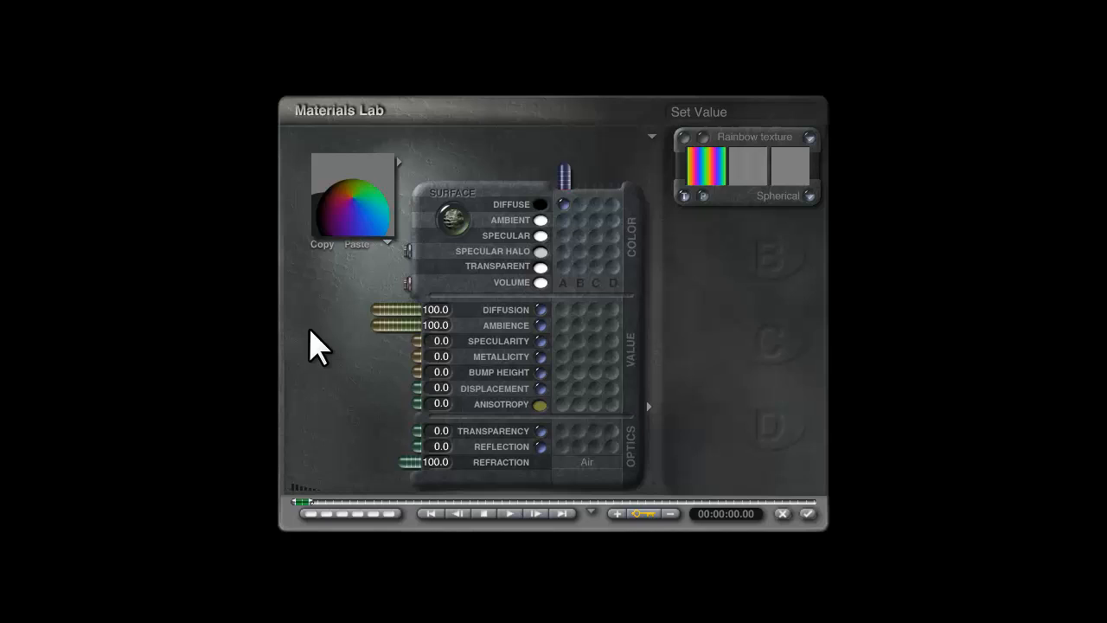
left_click(540, 219)
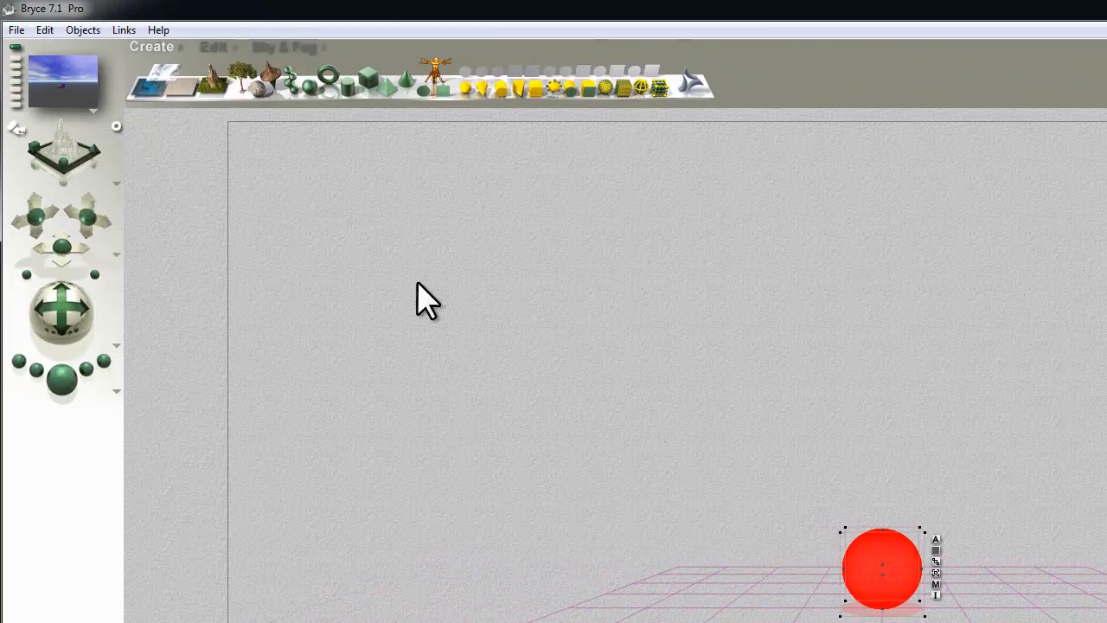
mouse_move(397, 294)
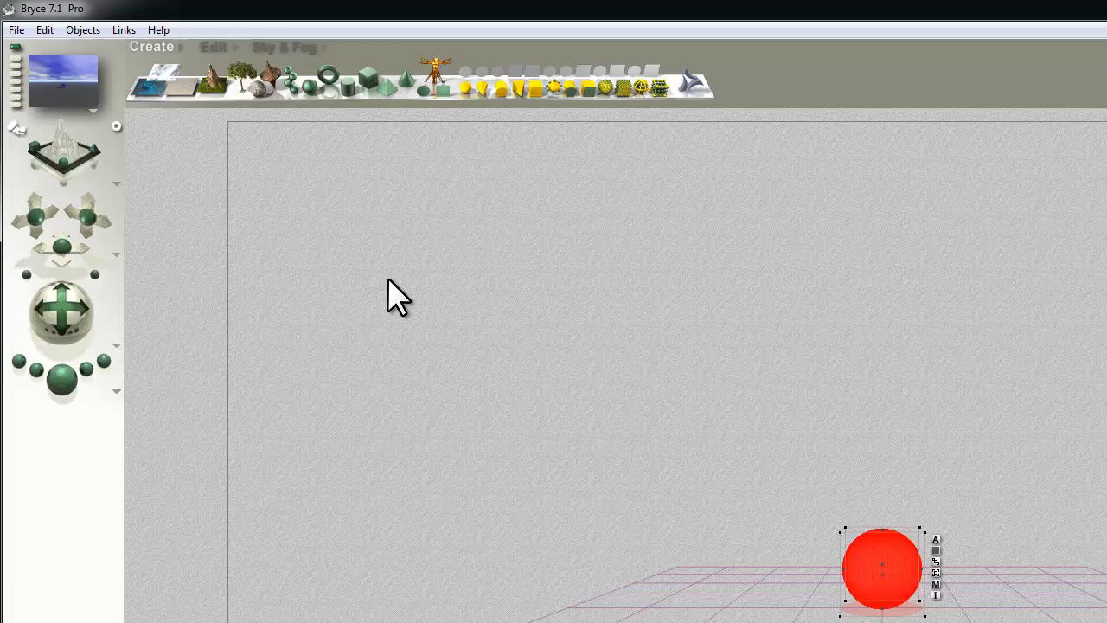
Set Document Setup resolution to 5 × 5 with proportions constrained and return to Sky & Fog.
left_click(16, 30)
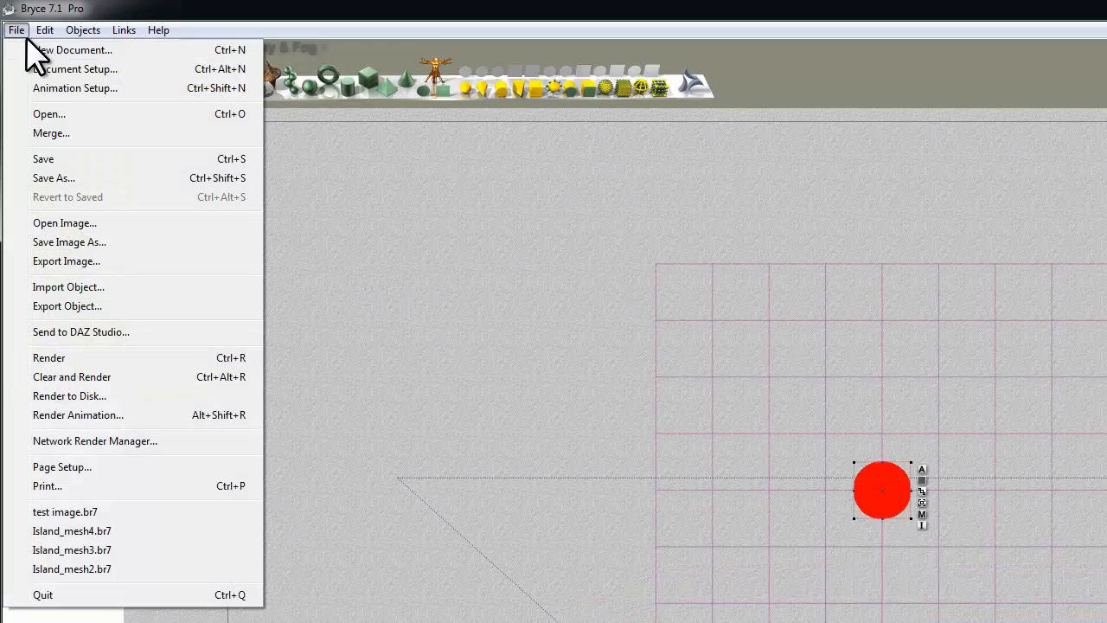
left_click(76, 69)
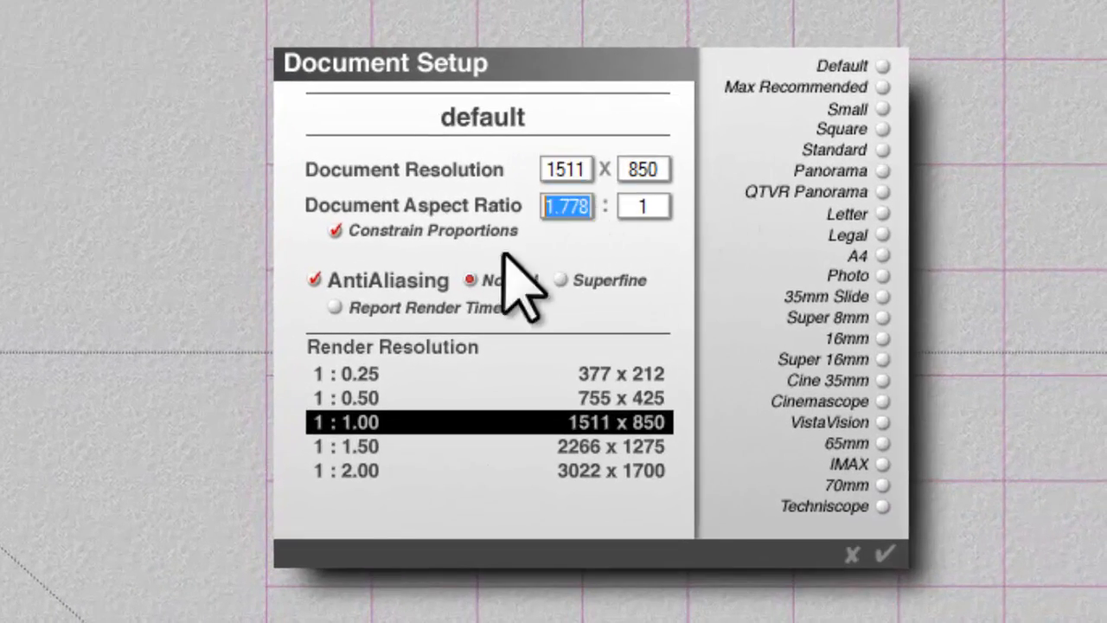
type("5")
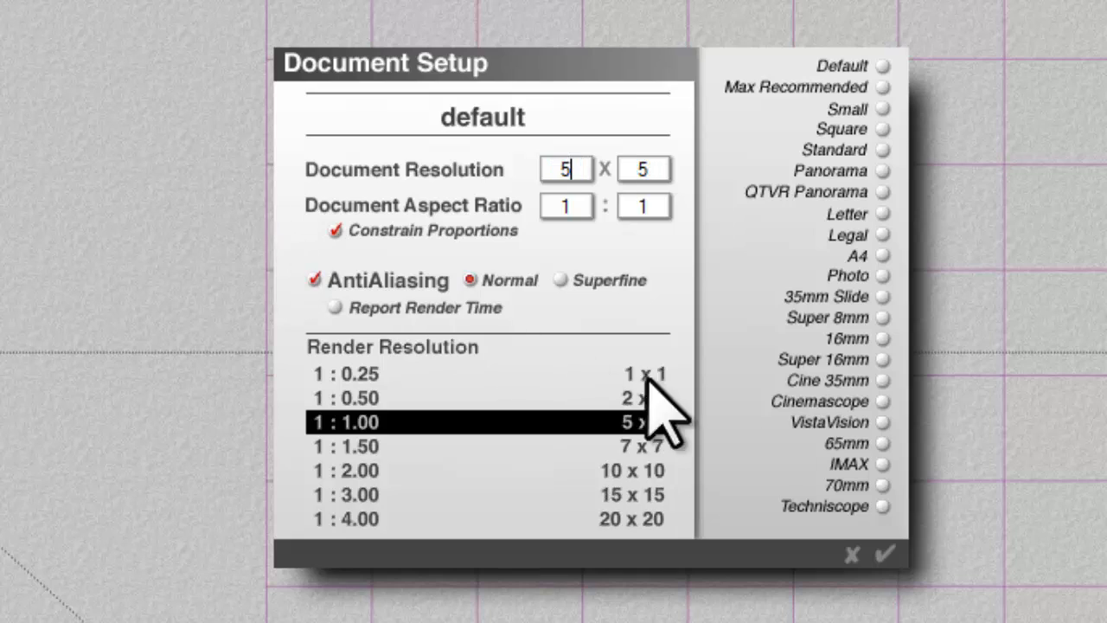
left_click(882, 553)
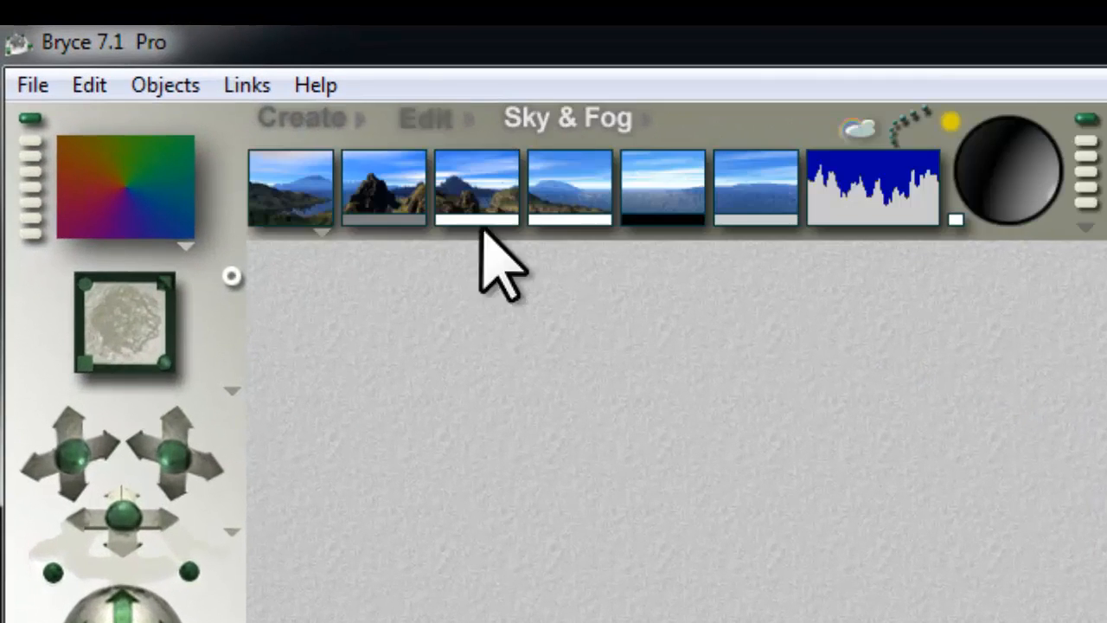
left_click(476, 187)
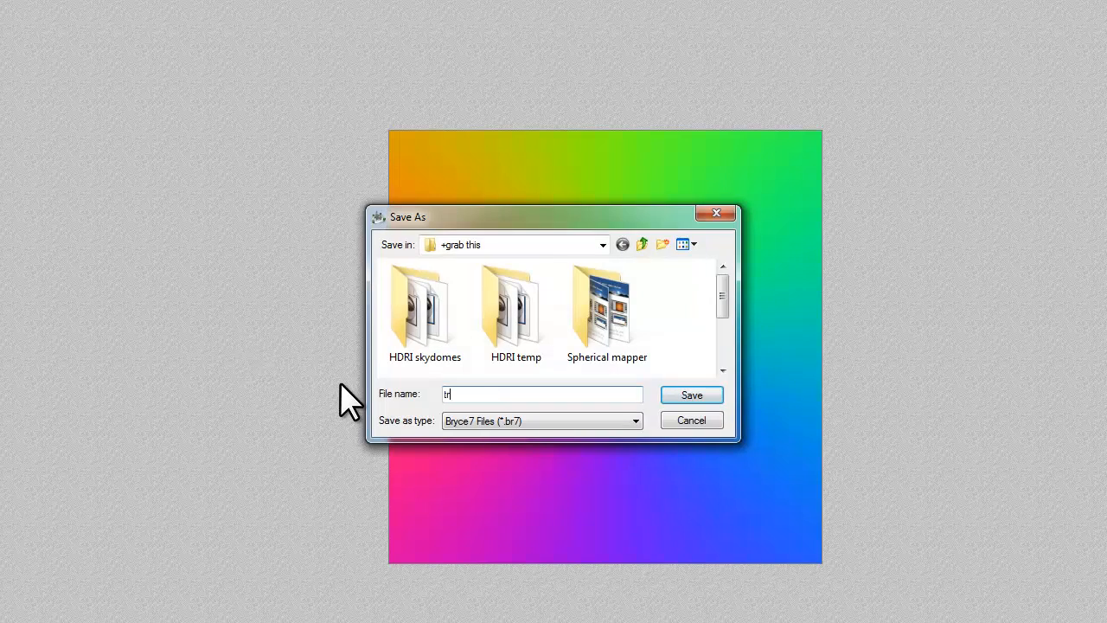
Save the scene as 'test' in the +grab this folder.
type("test")
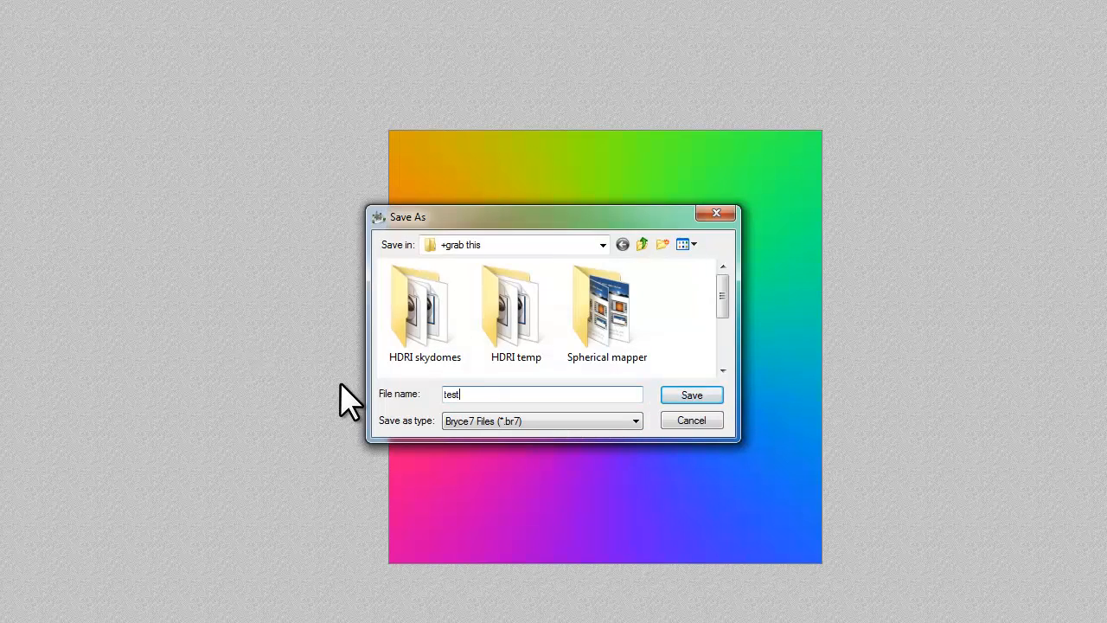
left_click(692, 394)
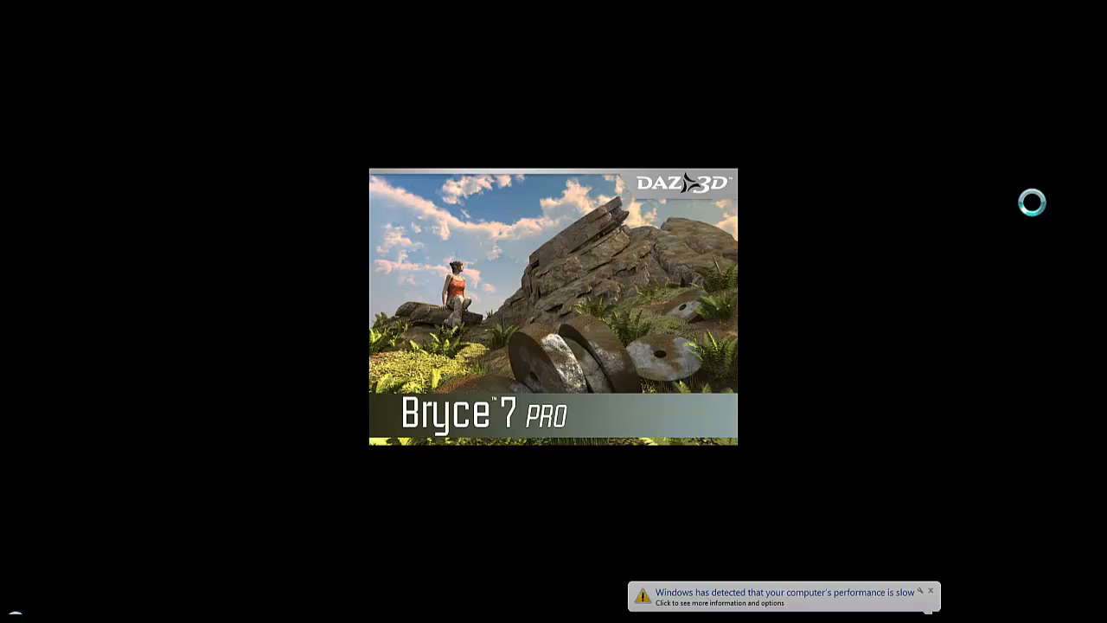
mouse_move(1037, 214)
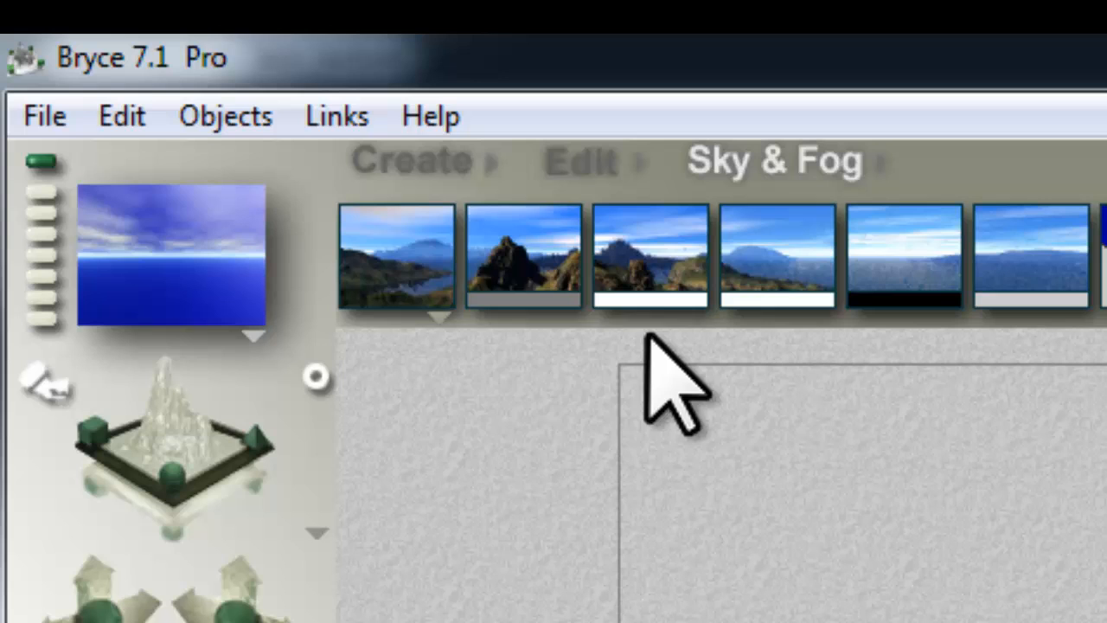
In the relaunched default scene, show the Sky & Fog render options popup.
left_click(396, 253)
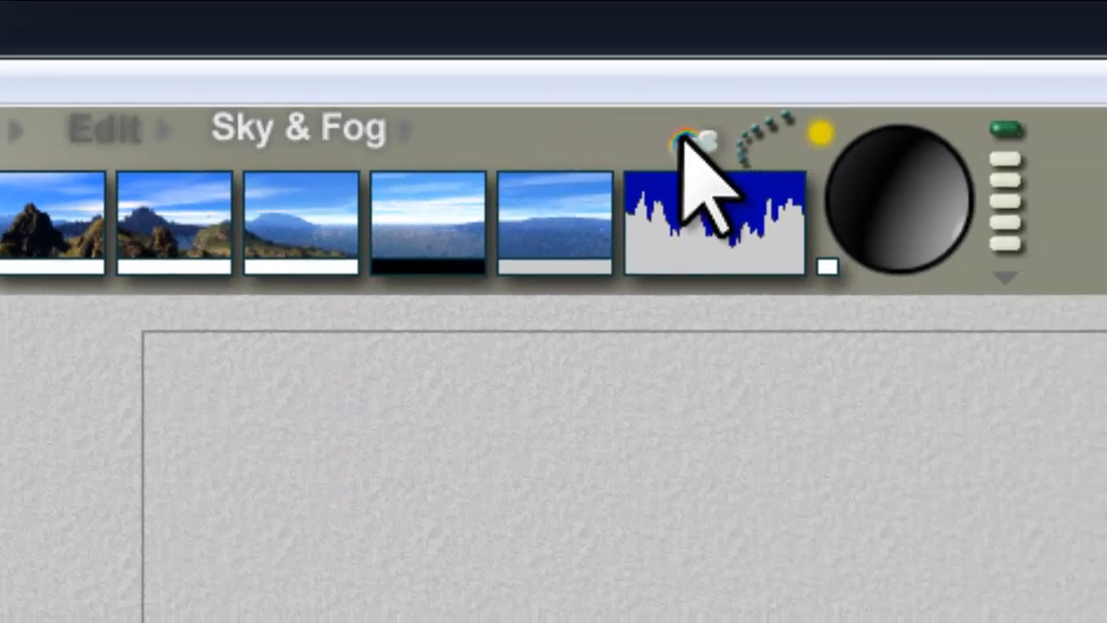
left_click(709, 221)
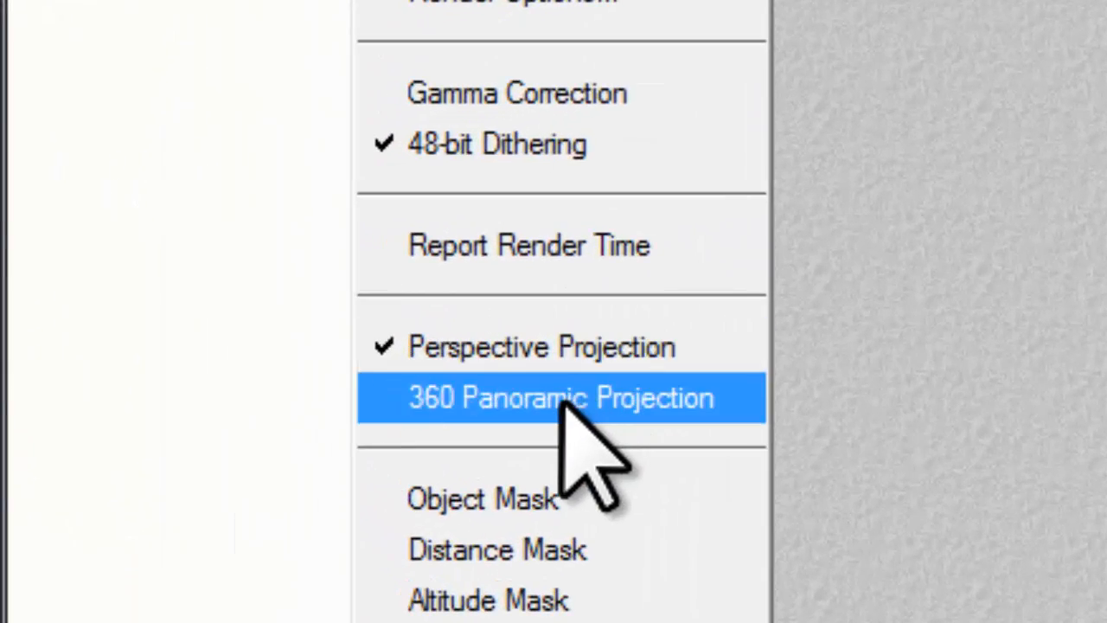
Select 360 Panoramic Projection and set document resolution to 1700 × 850 (2:1).
left_click(560, 398)
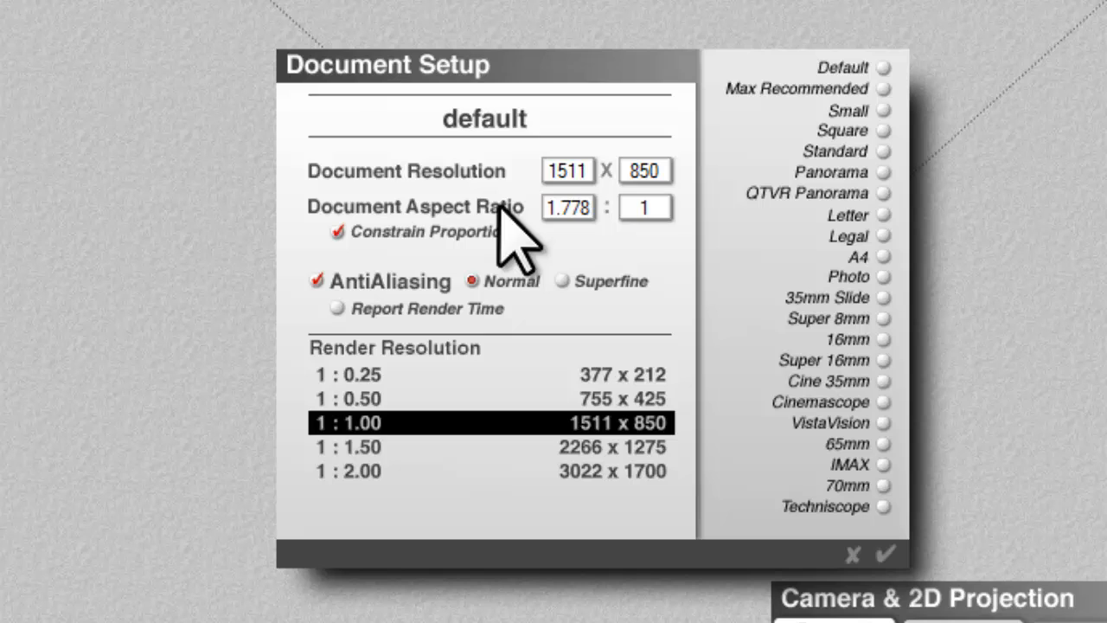
type("1700")
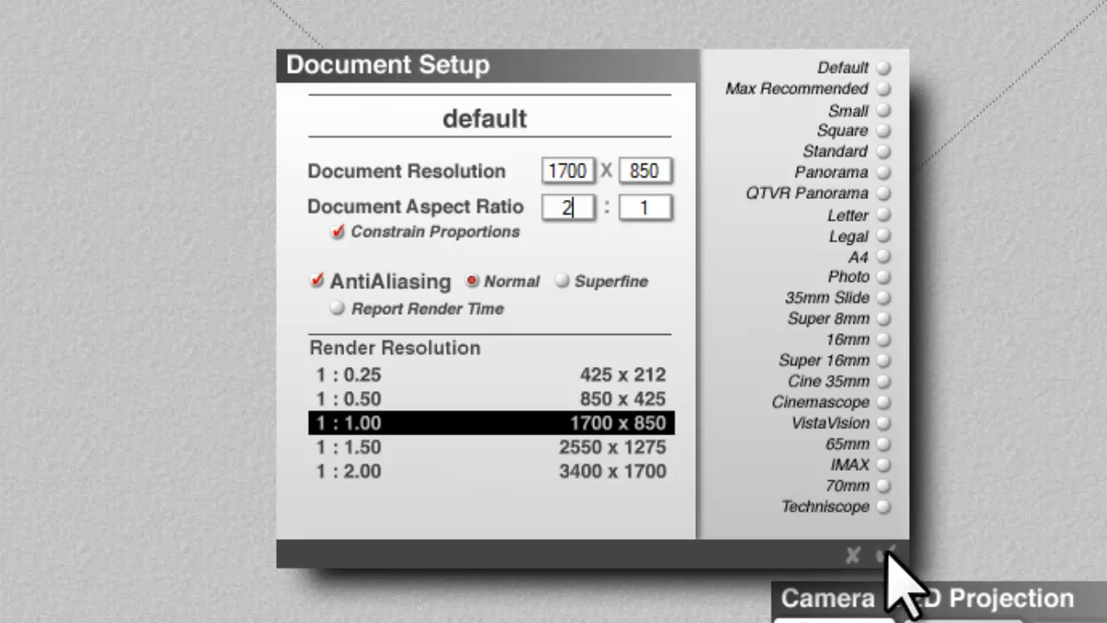
mouse_move(908, 571)
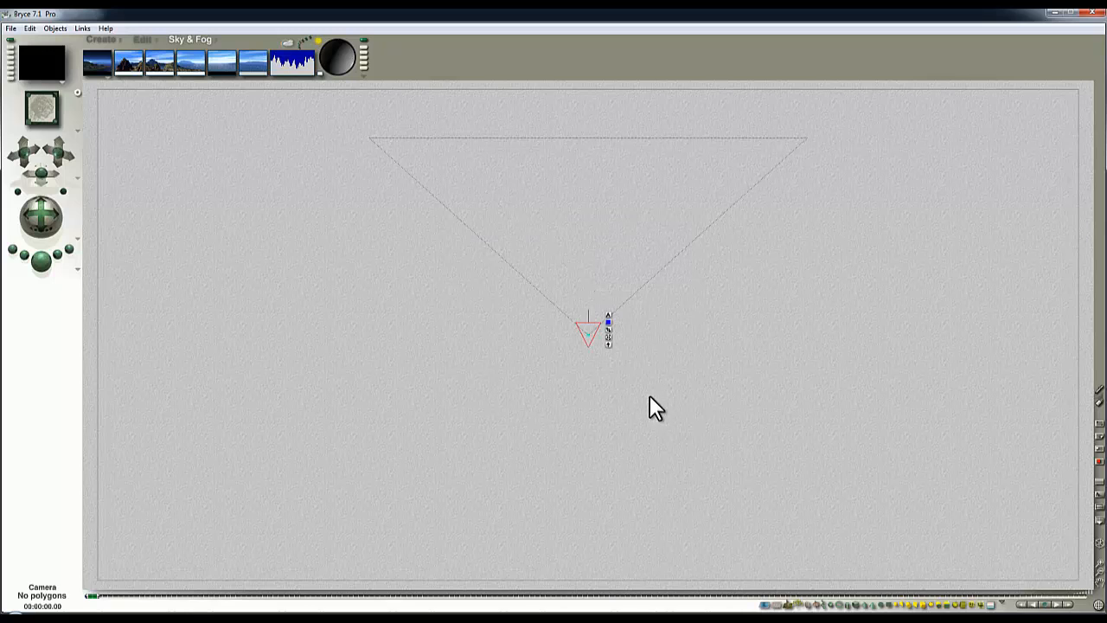
mouse_move(283, 272)
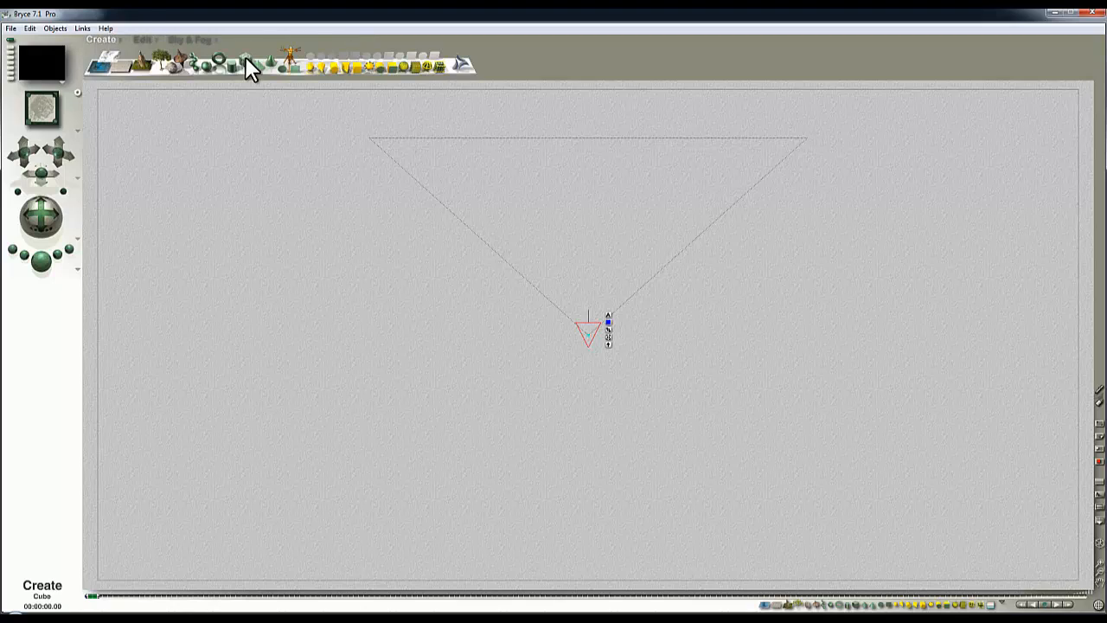
Create cube primitives placed left, right and above the camera as room panels.
left_click(242, 61)
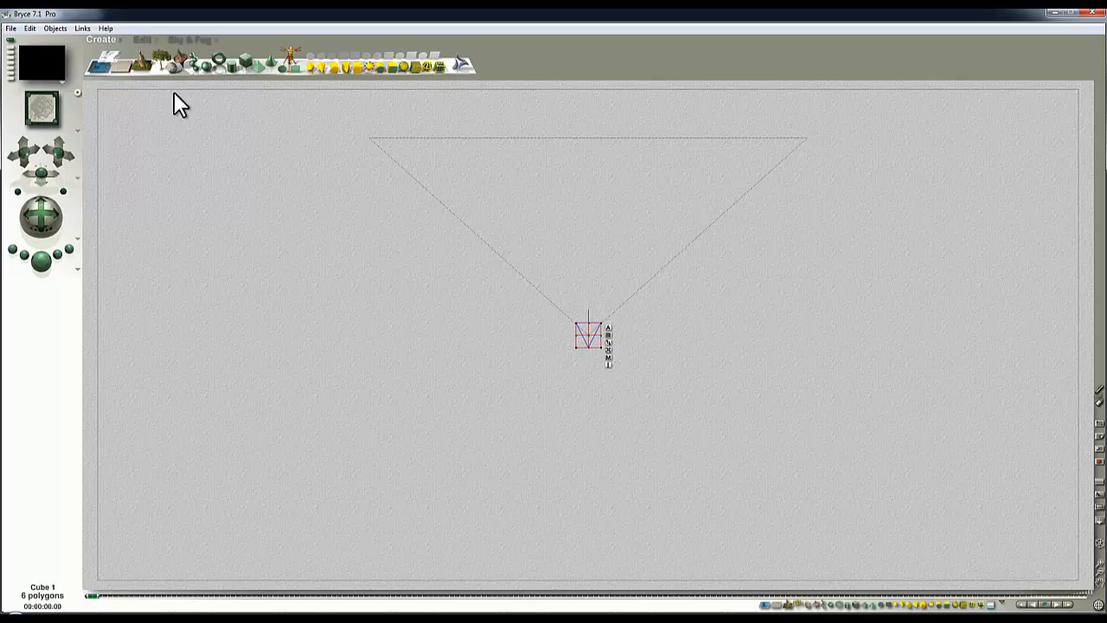
mouse_move(796, 435)
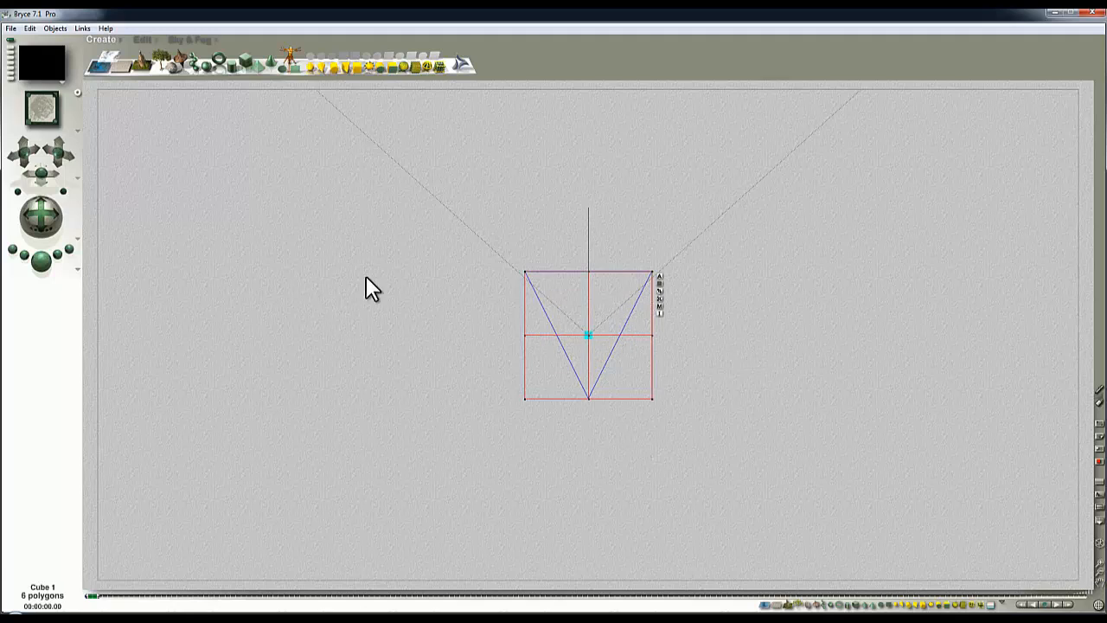
mouse_move(709, 355)
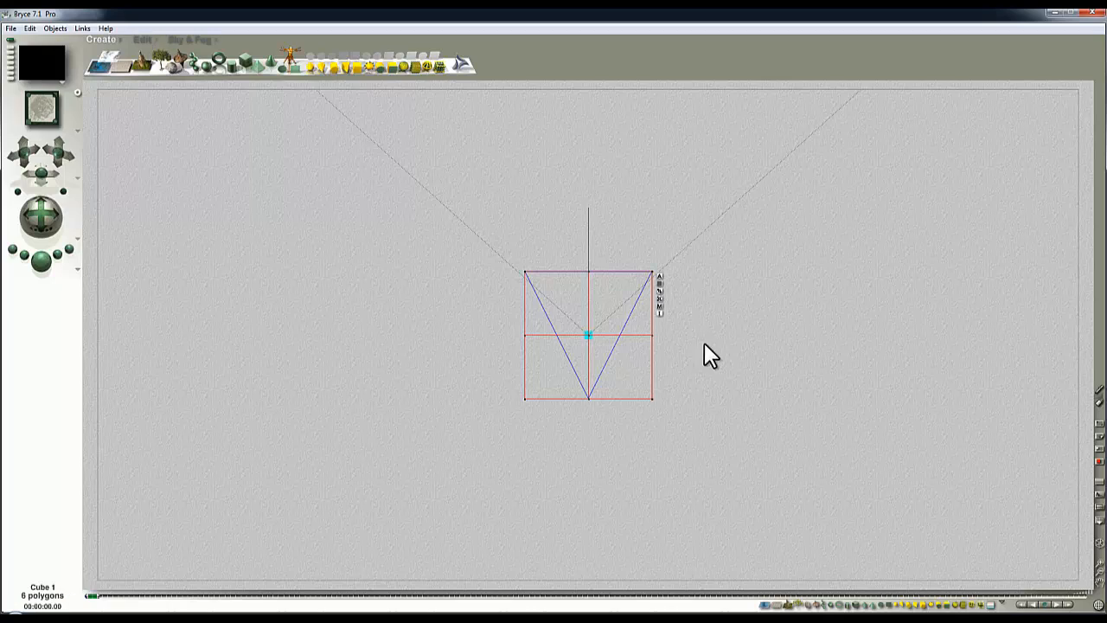
mouse_move(386, 197)
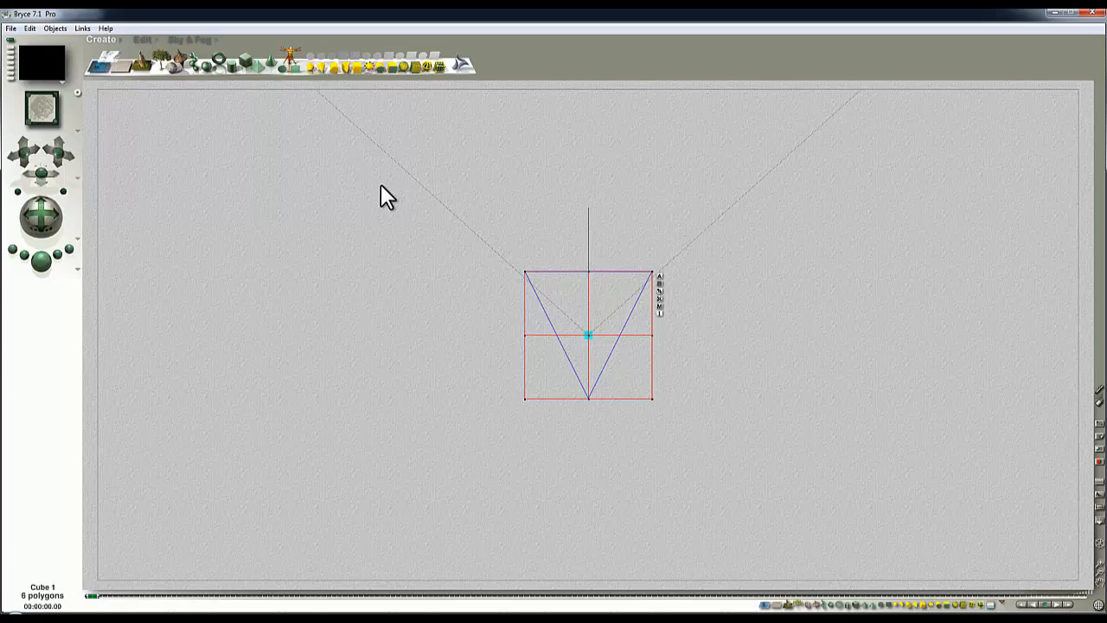
mouse_move(696, 358)
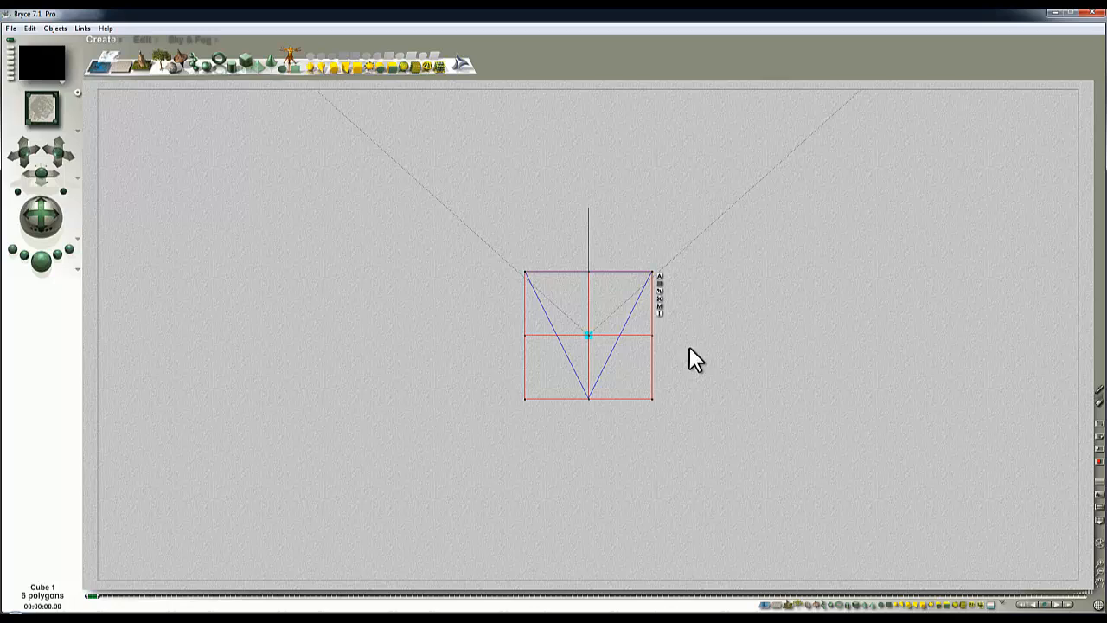
mouse_move(654, 294)
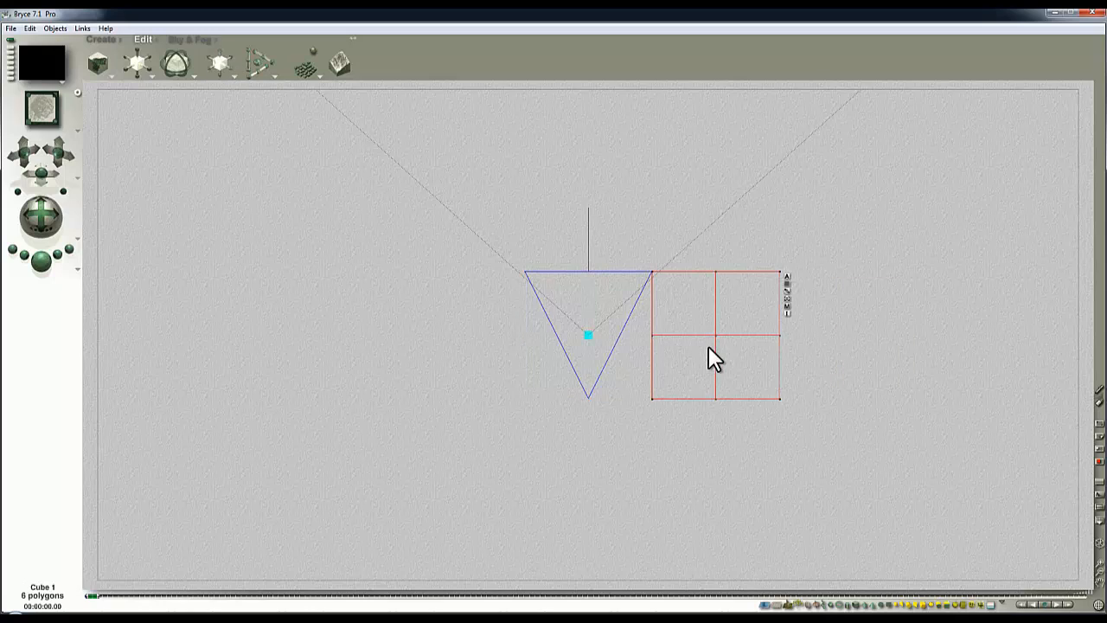
mouse_move(602, 336)
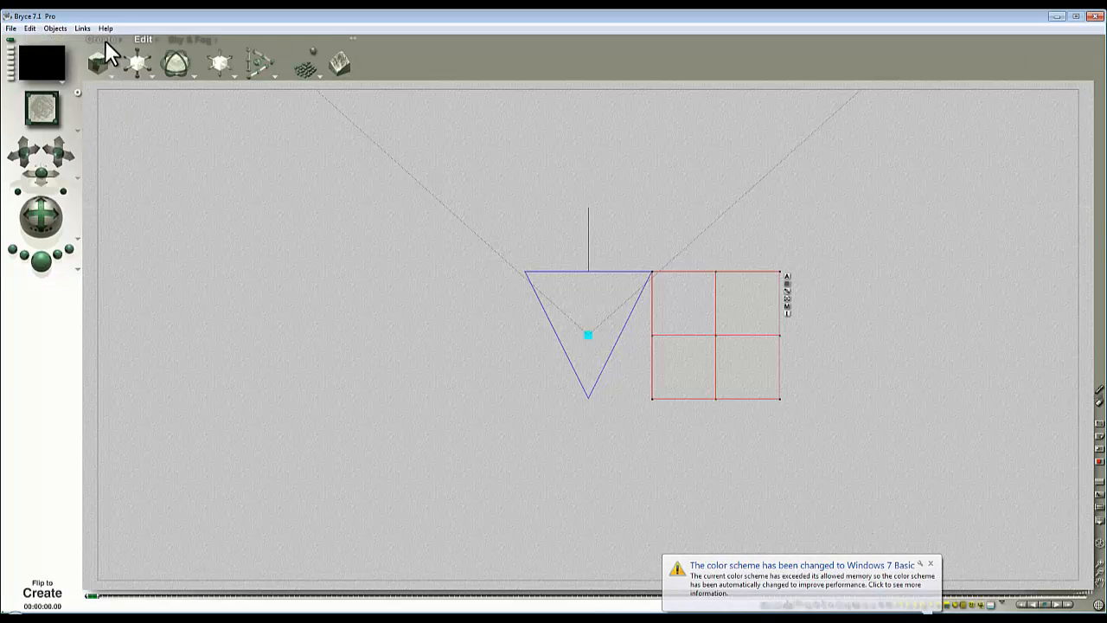
left_click(100, 40)
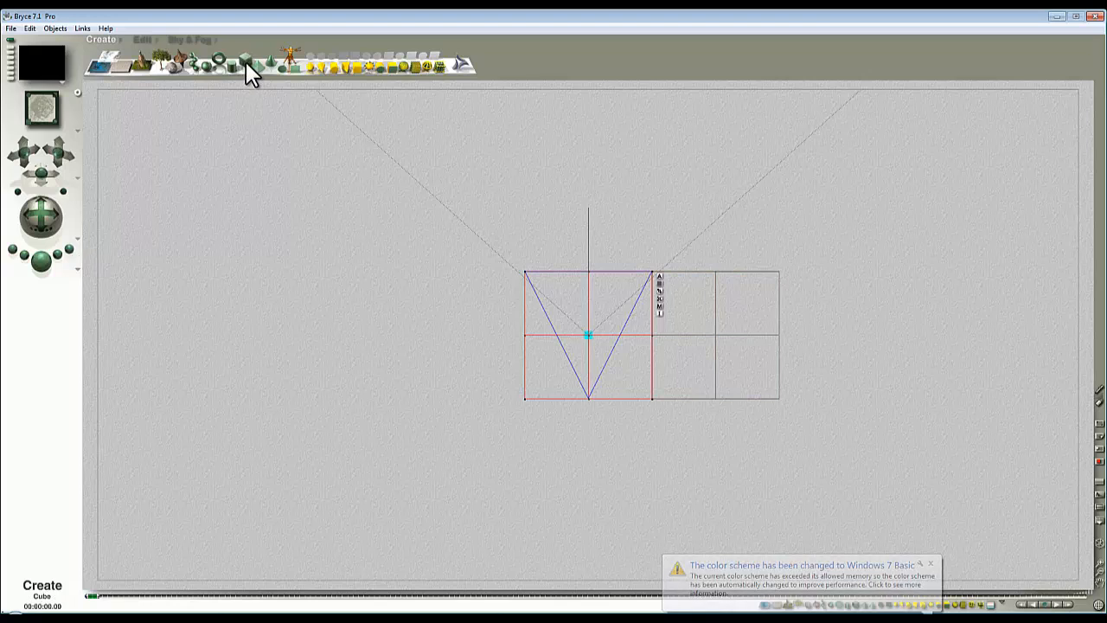
left_click(142, 39)
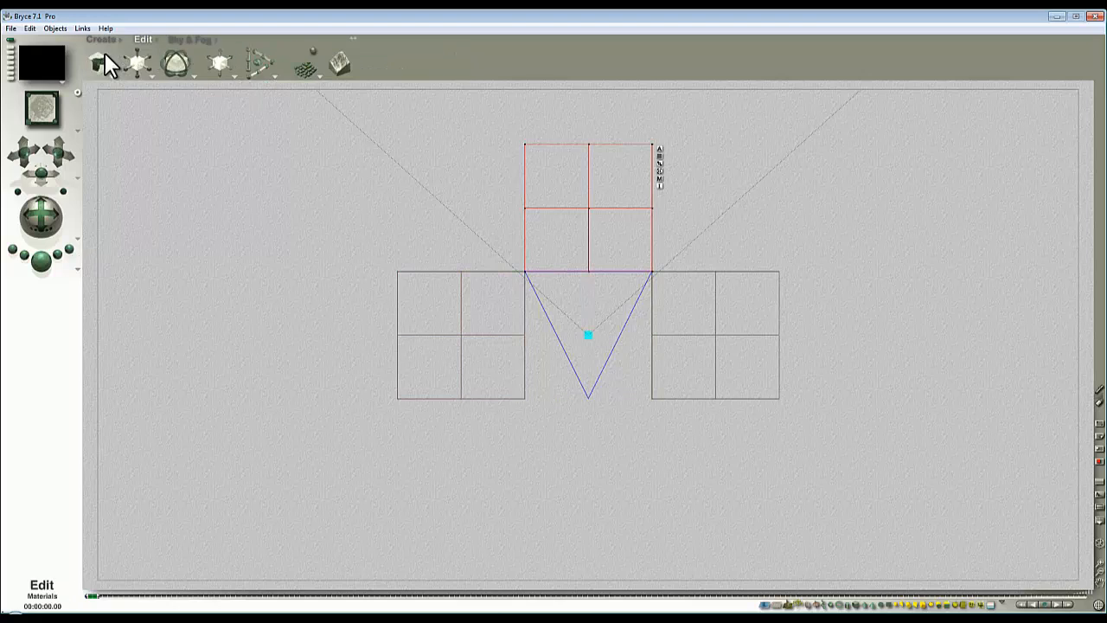
left_click(100, 38)
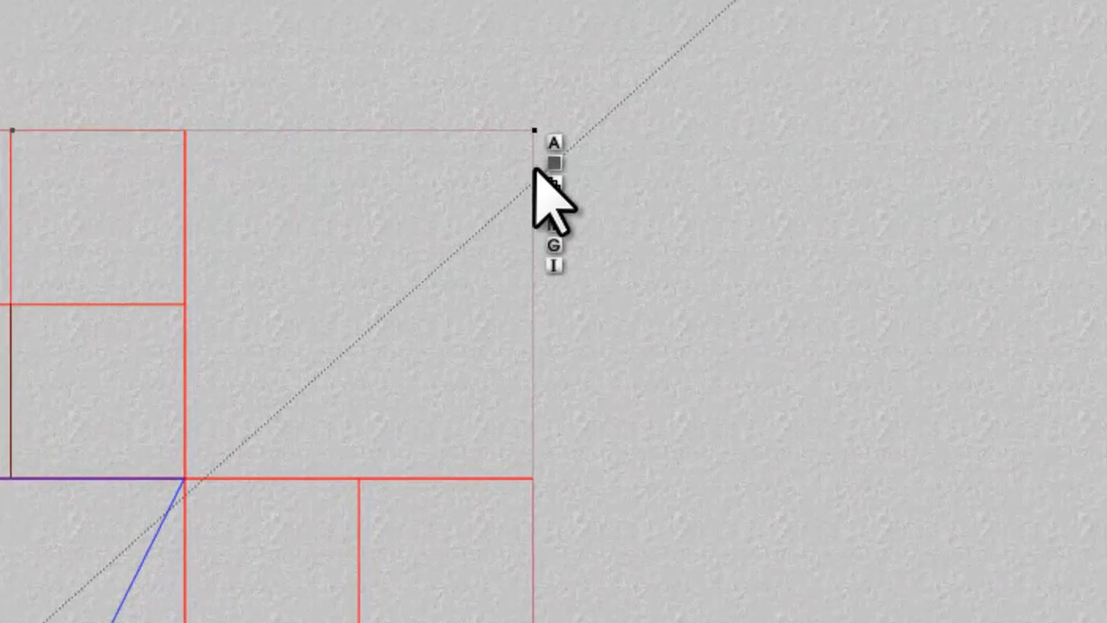
Assign the cube panels to a new blue Family 2 via the Family attribute.
left_click(555, 164)
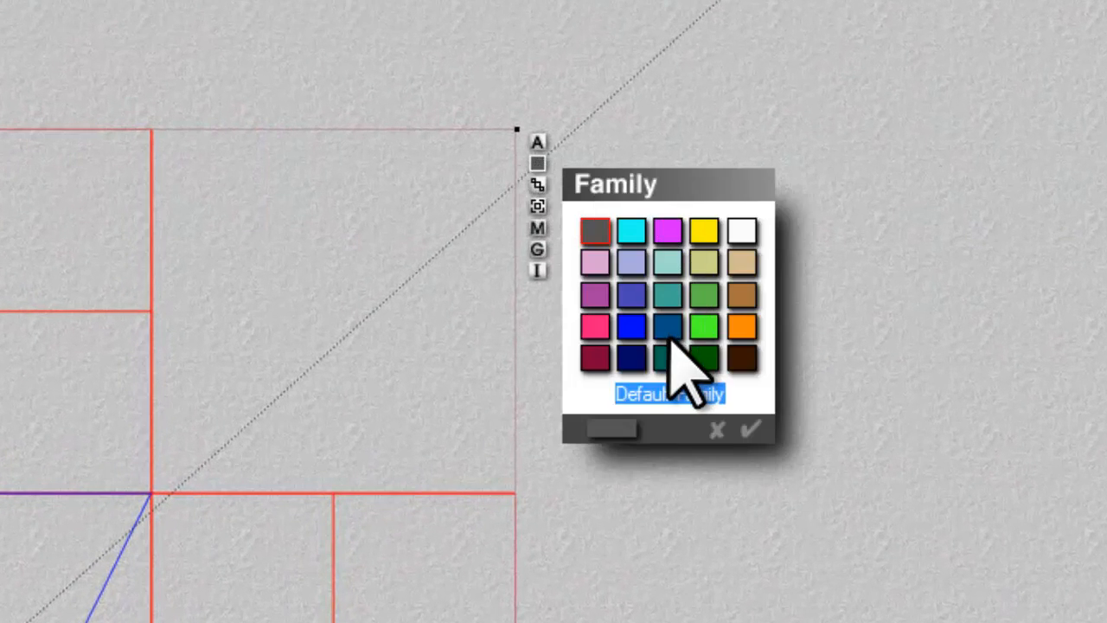
left_click(667, 327)
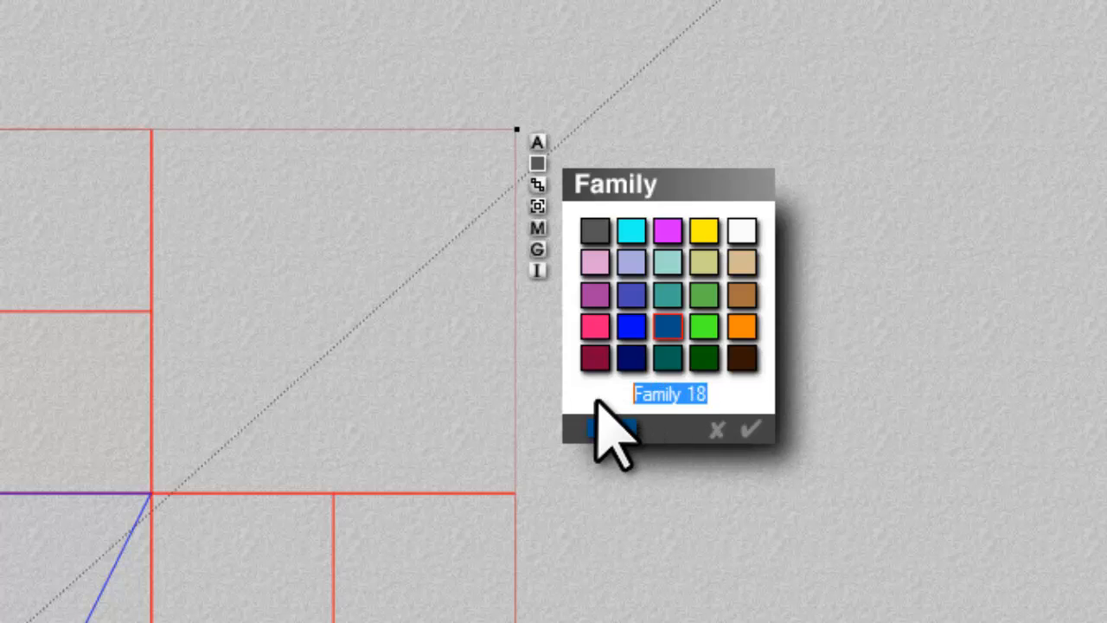
left_click(751, 428)
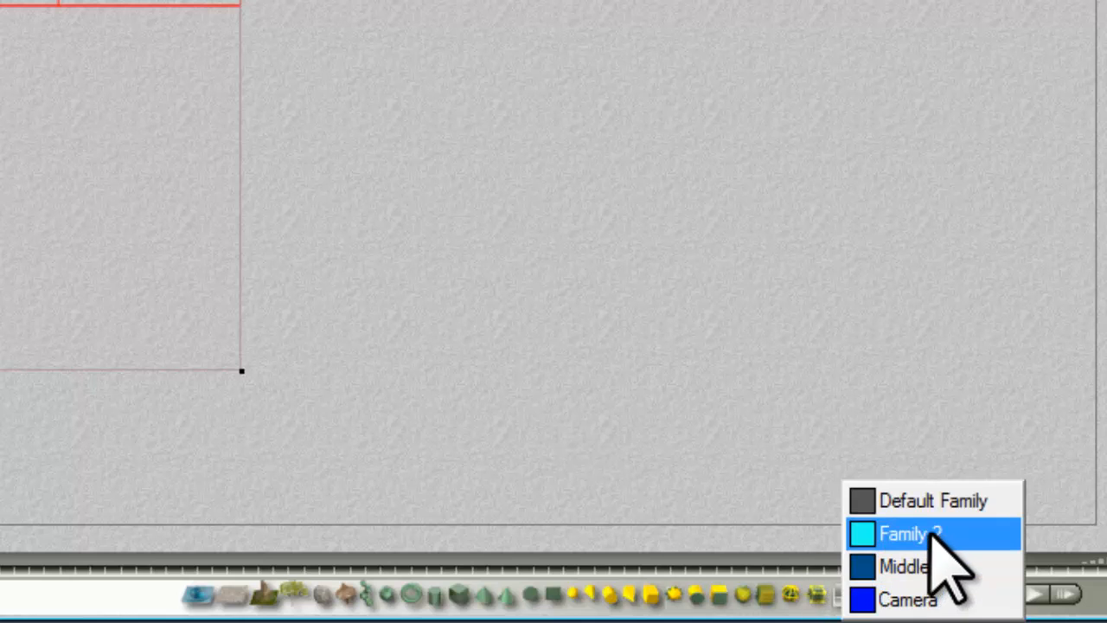
left_click(910, 532)
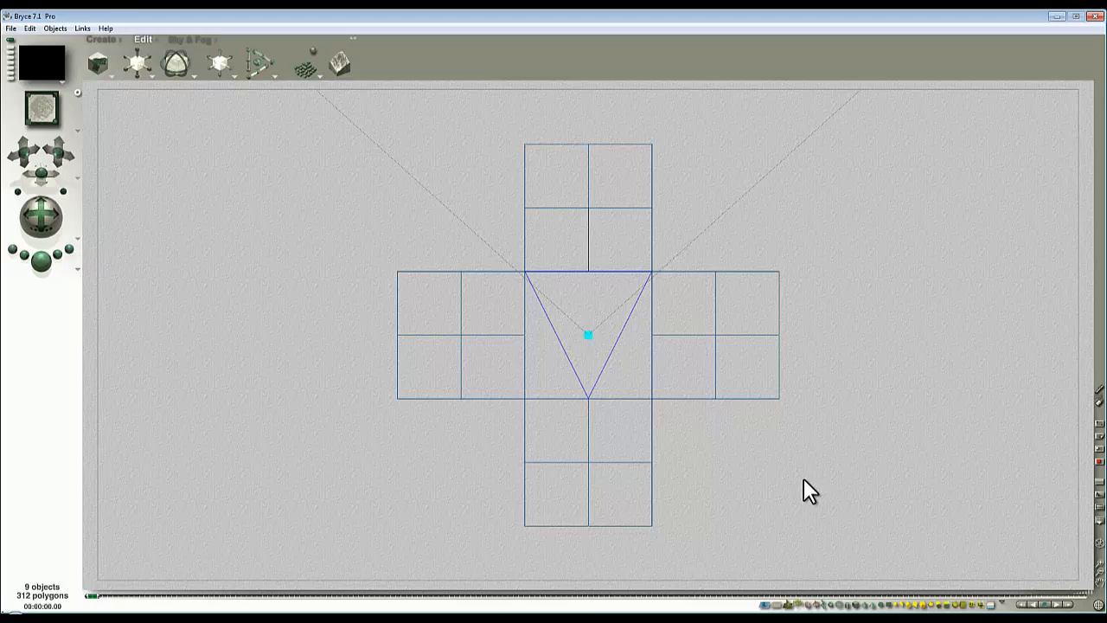
mouse_move(235, 207)
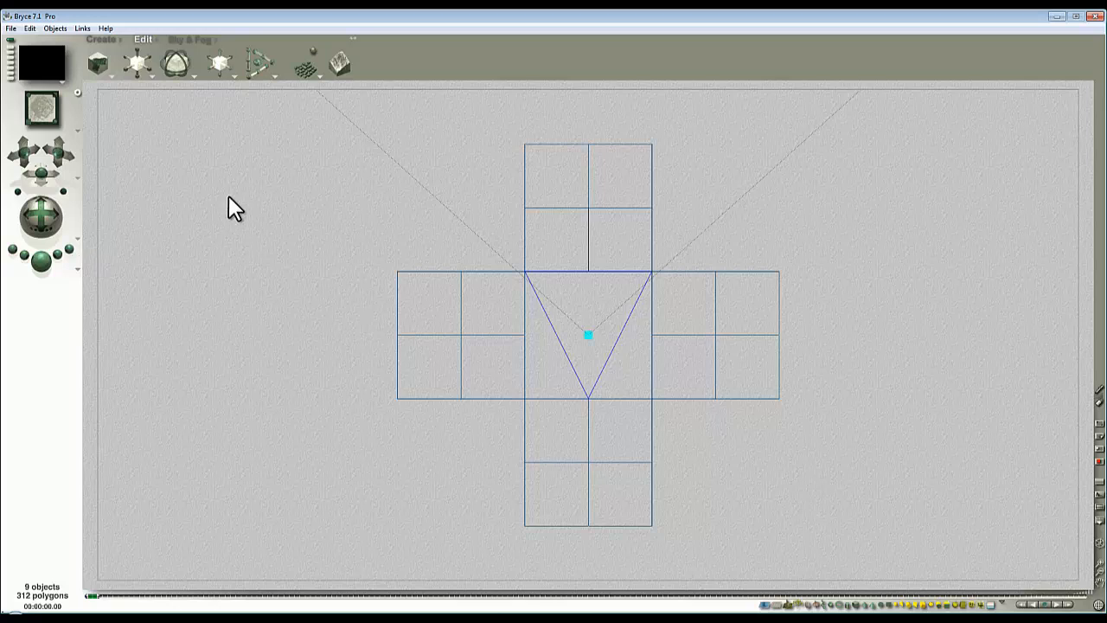
Add a cube floor panel below the camera and start assigning its family.
left_click(100, 38)
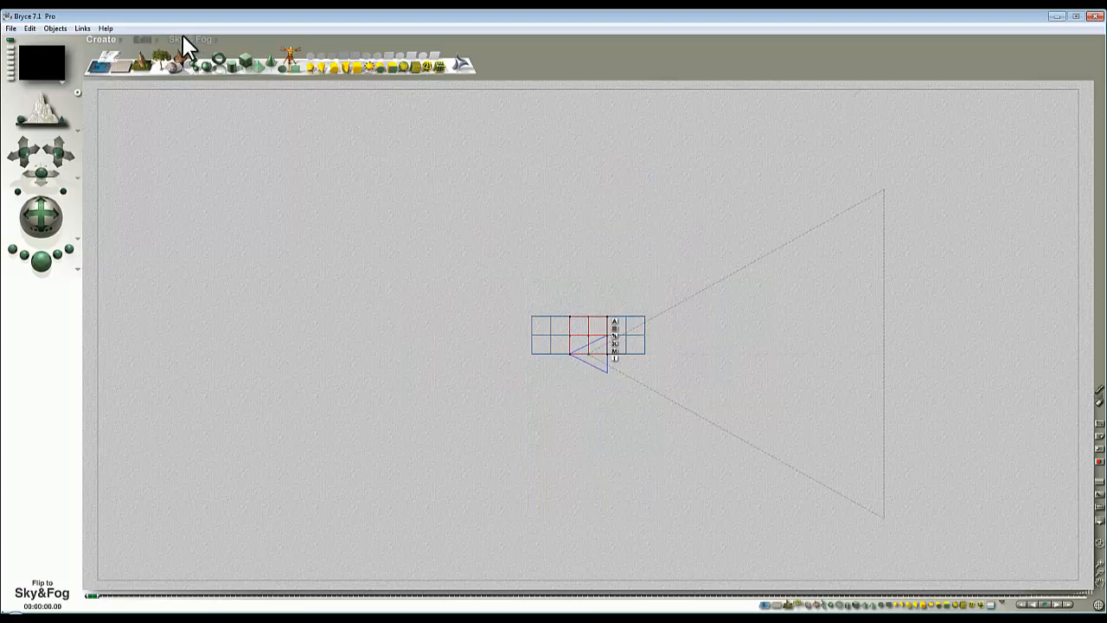
left_click(142, 38)
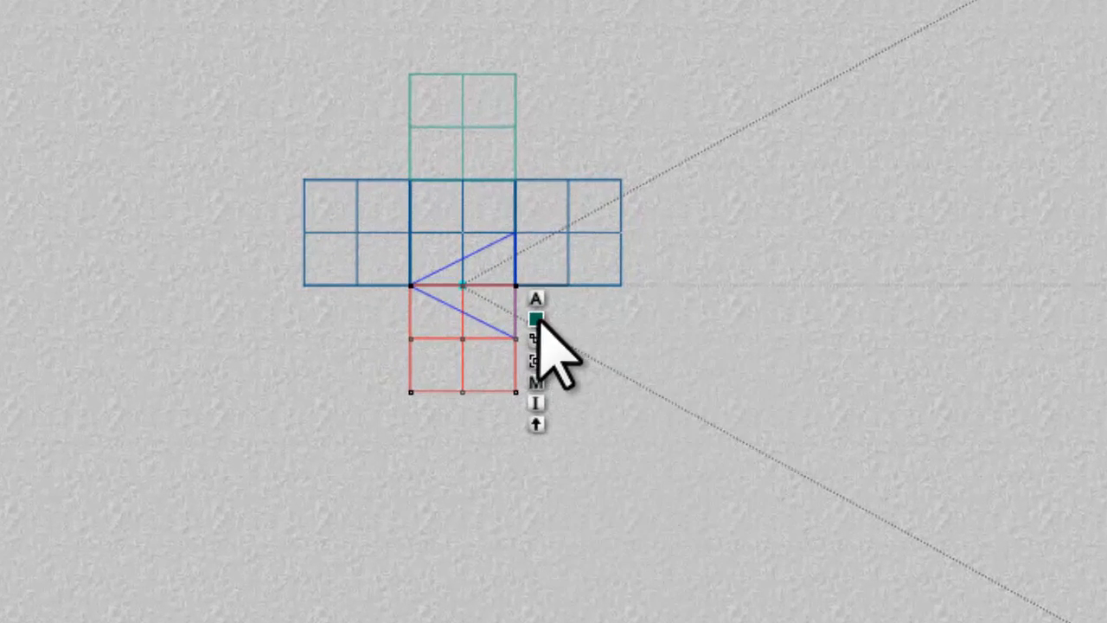
left_click(537, 320)
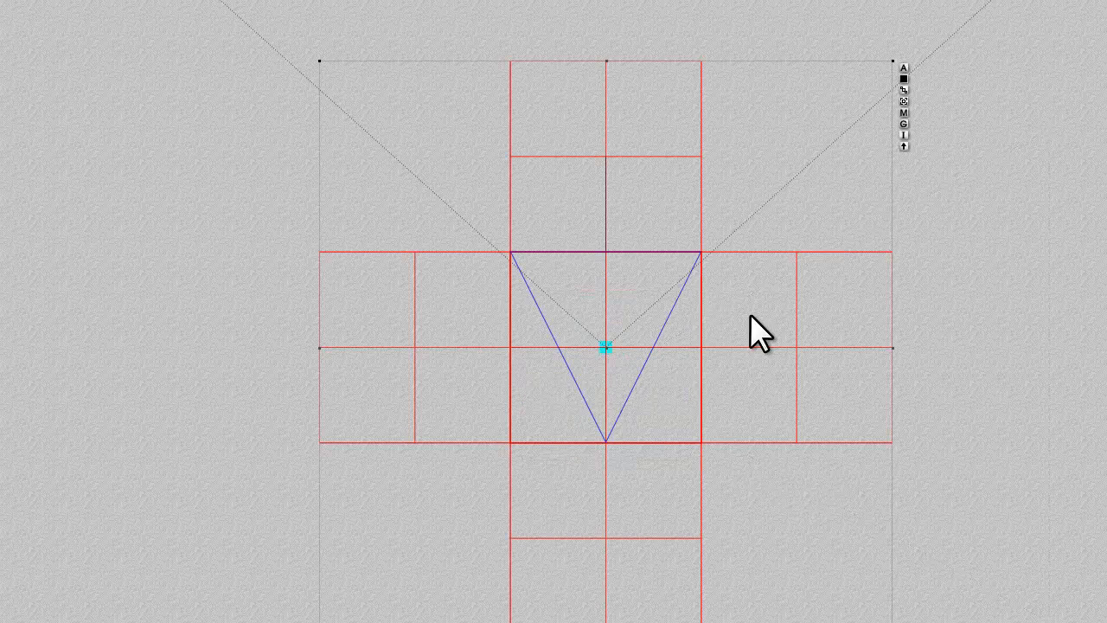
mouse_move(740, 502)
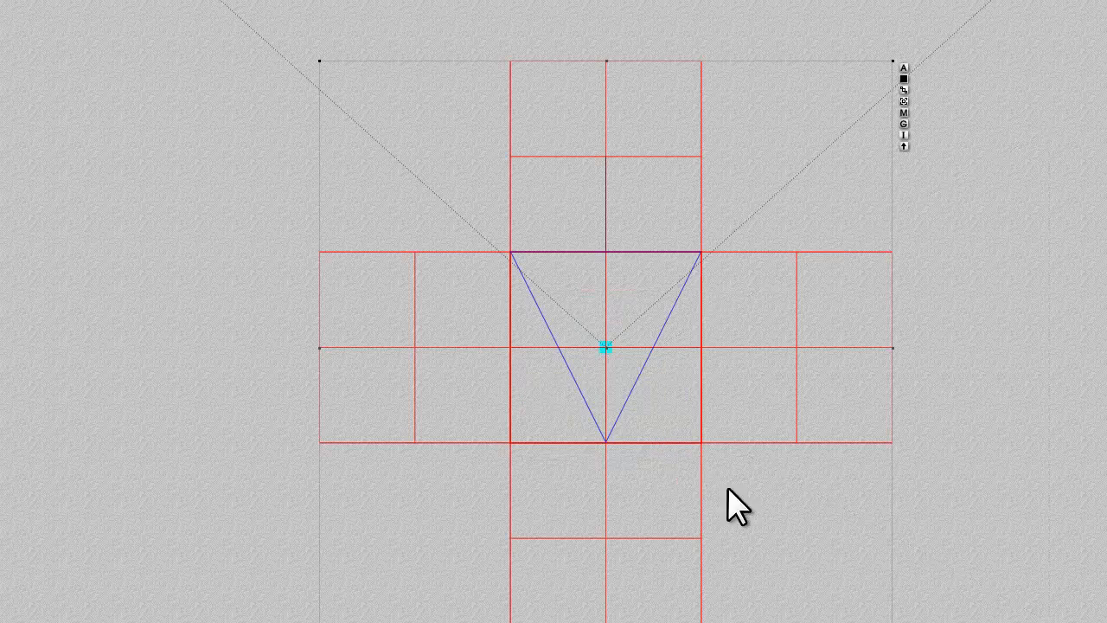
mouse_move(930, 124)
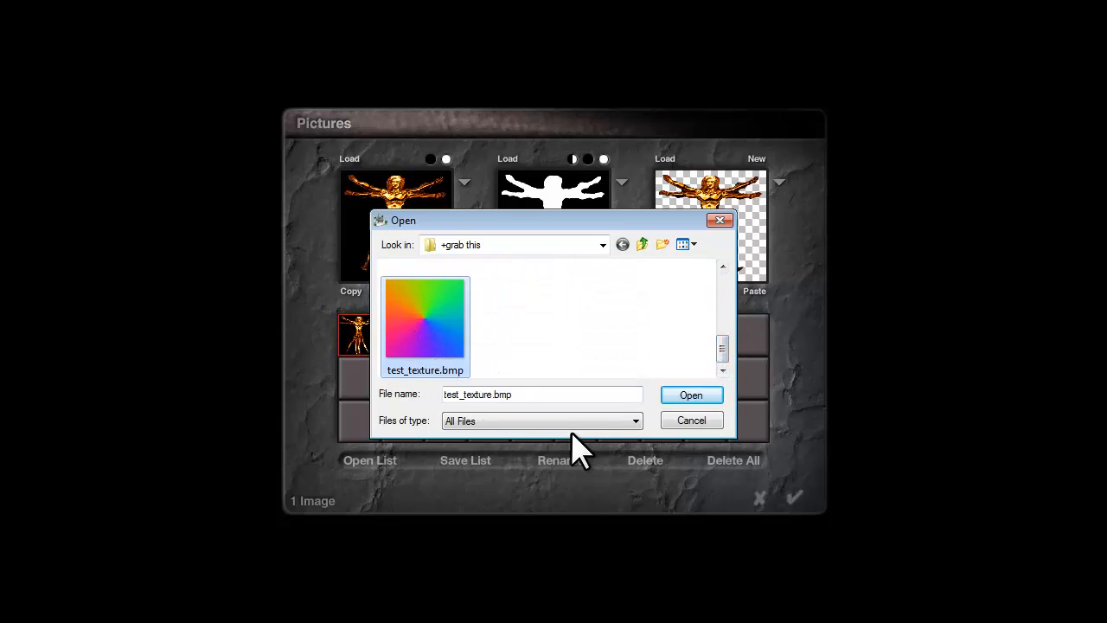
Load test_texture.bmp into the picture library.
left_click(690, 395)
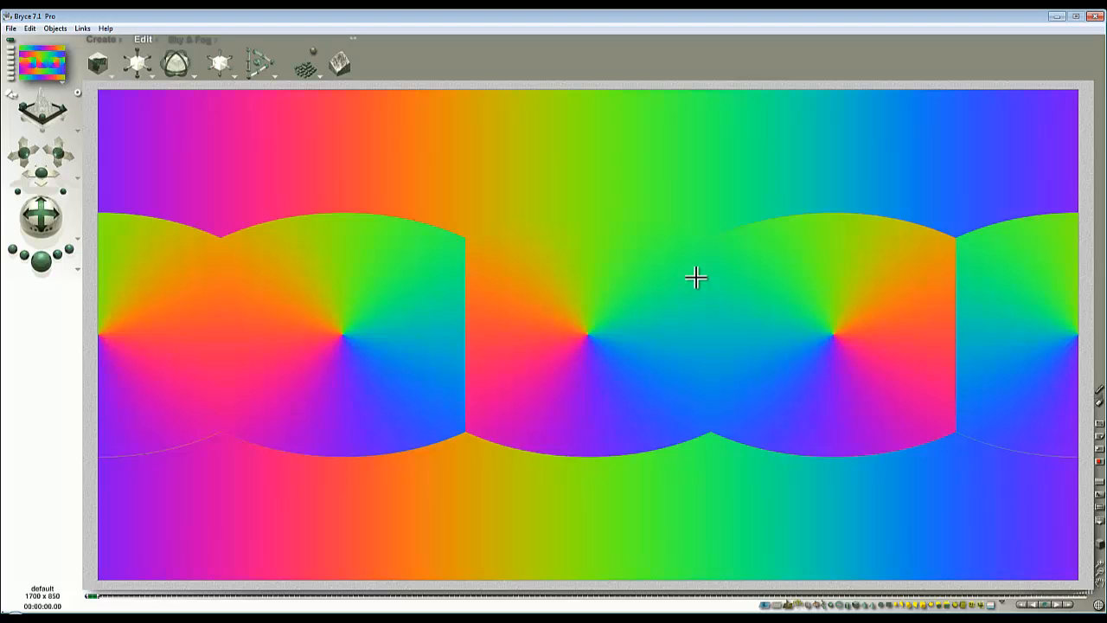
mouse_move(723, 430)
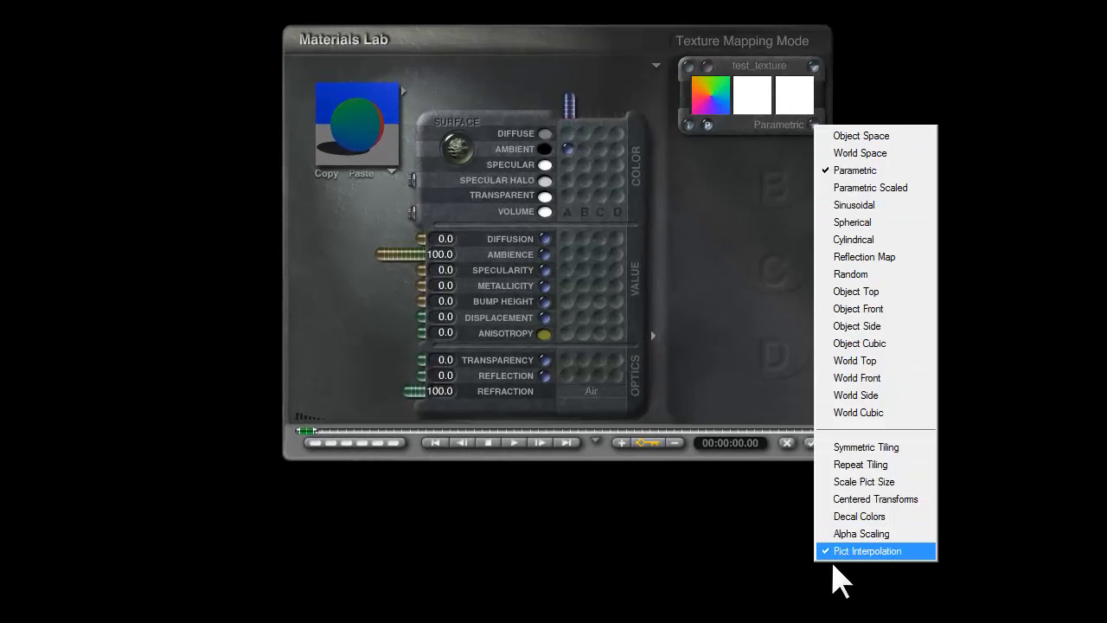
mouse_move(882, 571)
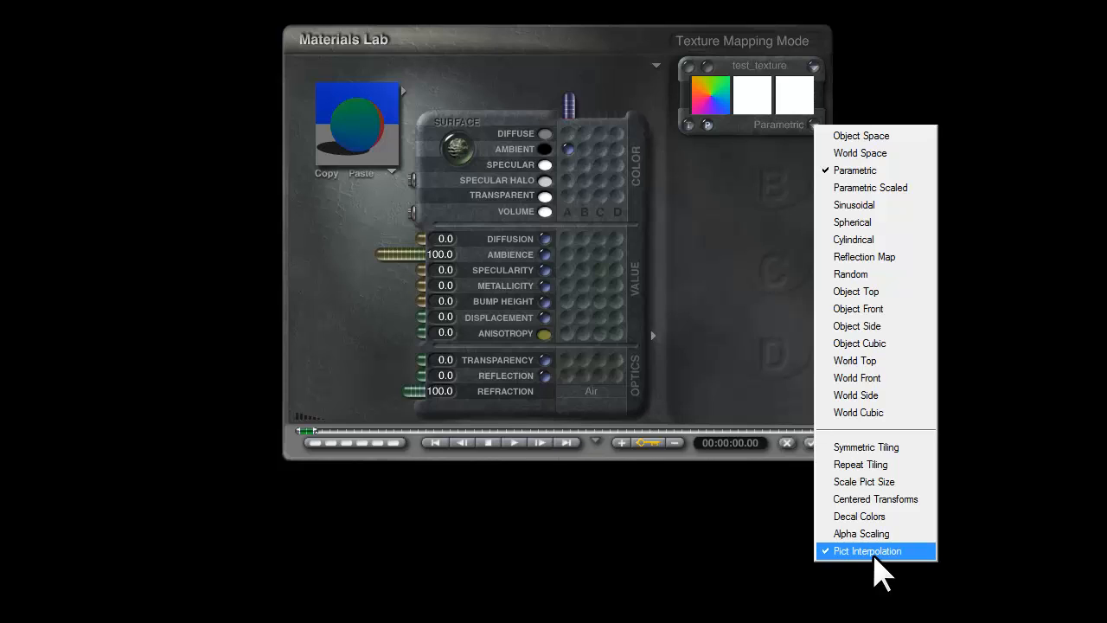
mouse_move(873, 571)
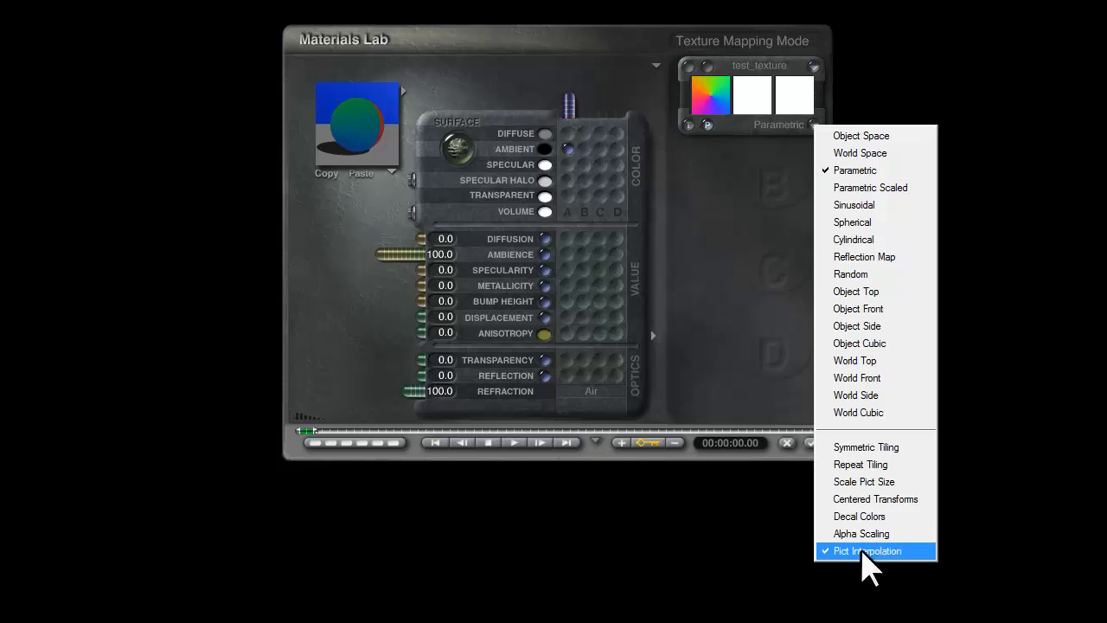
mouse_move(875, 532)
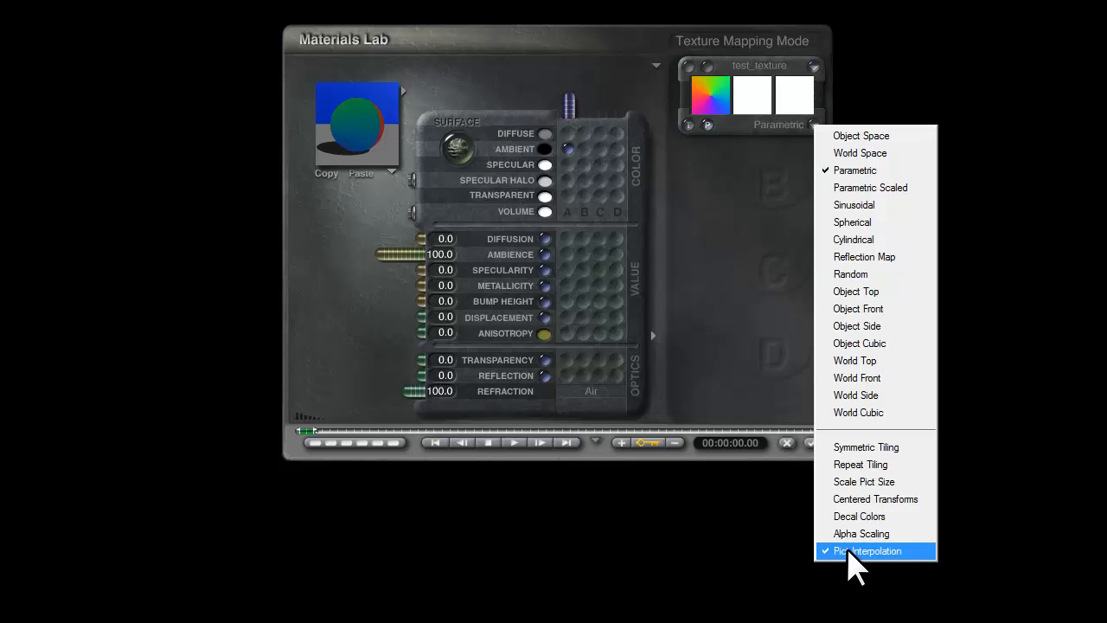
Enable Pict Interpolation for the test_texture mapping in the Materials Lab.
left_click(864, 550)
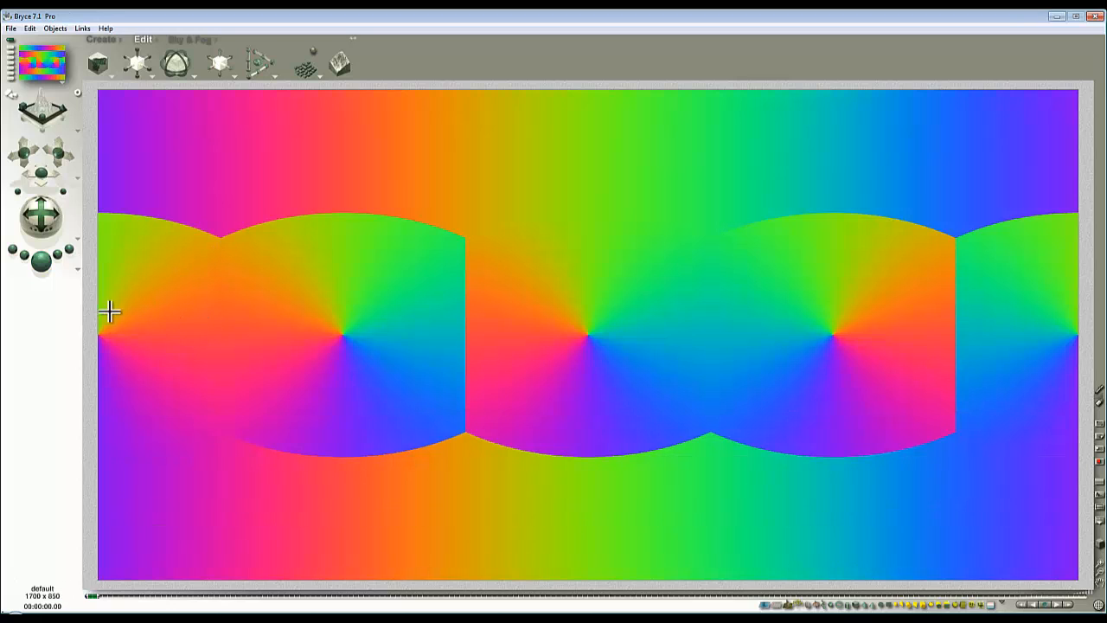
mouse_move(273, 337)
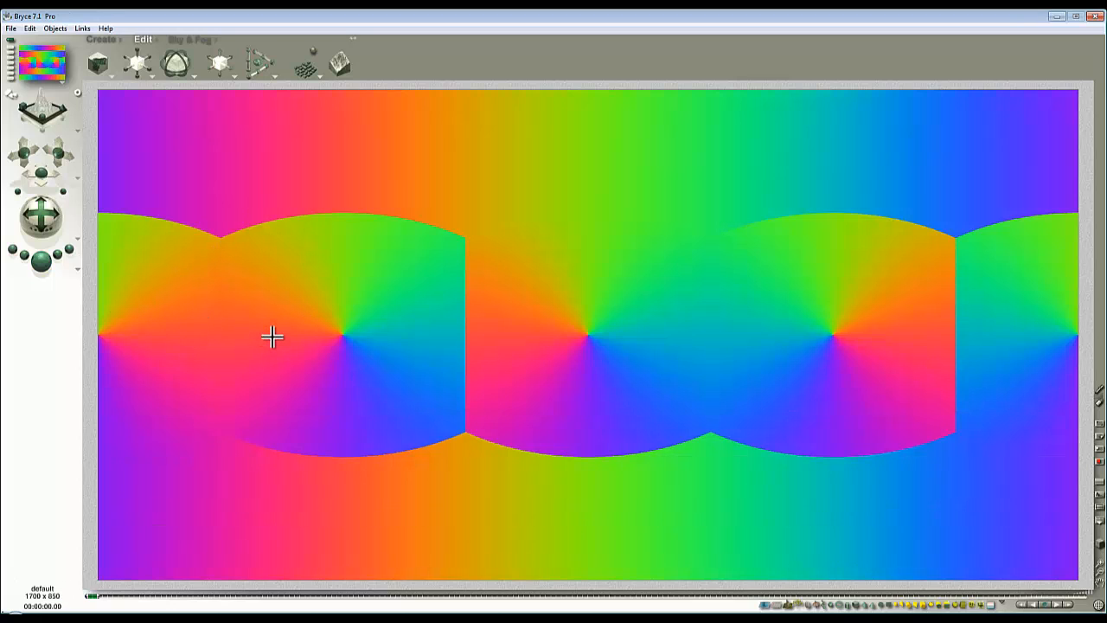
mouse_move(276, 327)
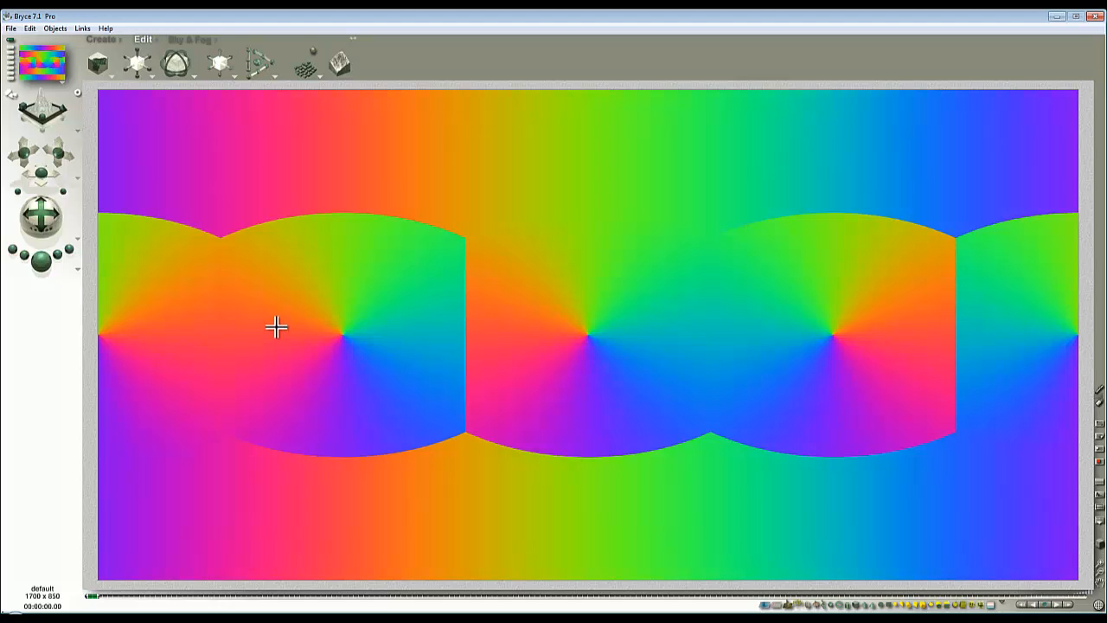
mouse_move(252, 310)
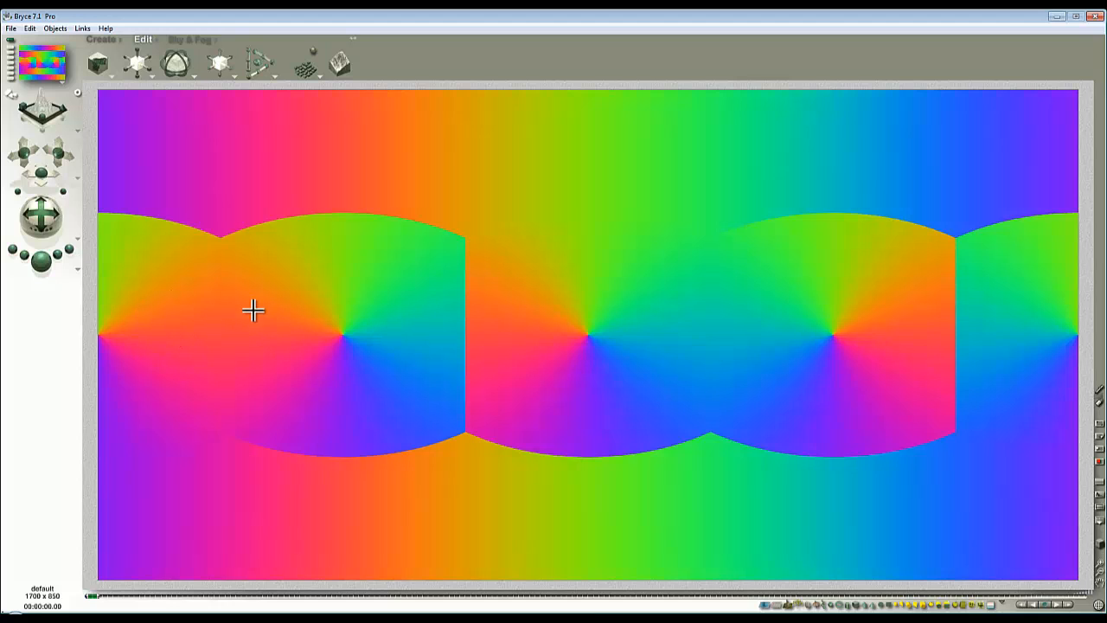
mouse_move(349, 391)
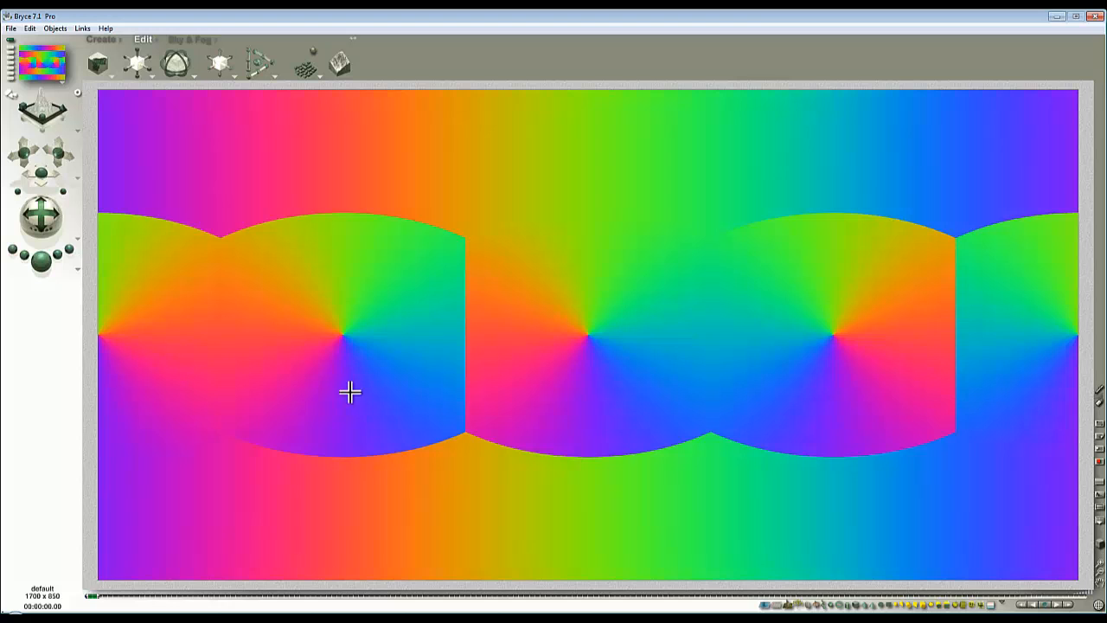
mouse_move(849, 155)
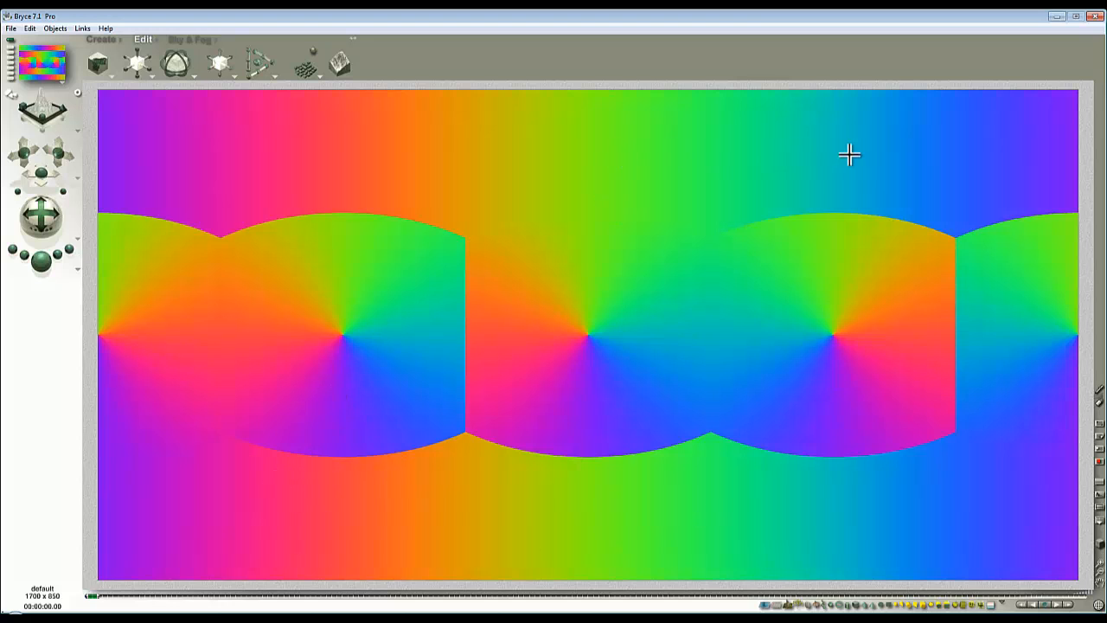
mouse_move(309, 412)
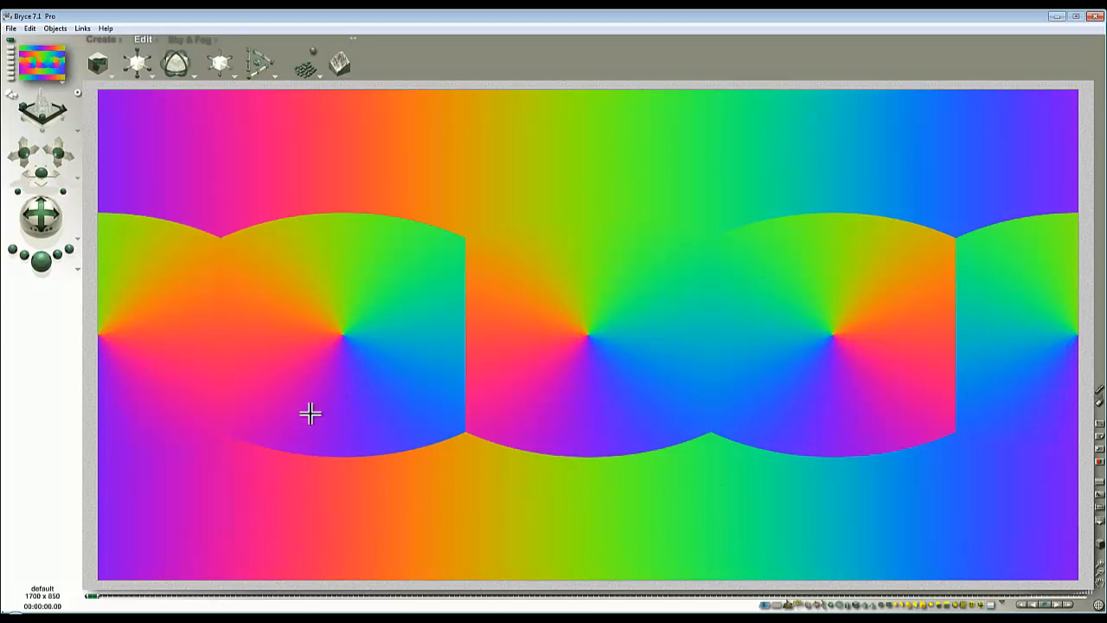
mouse_move(377, 264)
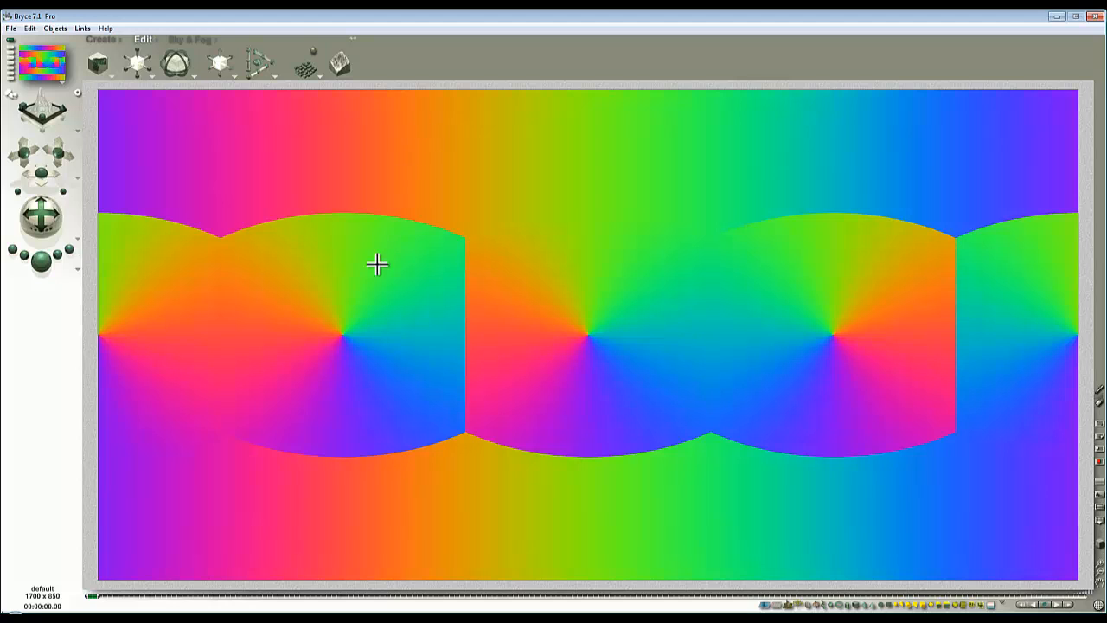
mouse_move(405, 232)
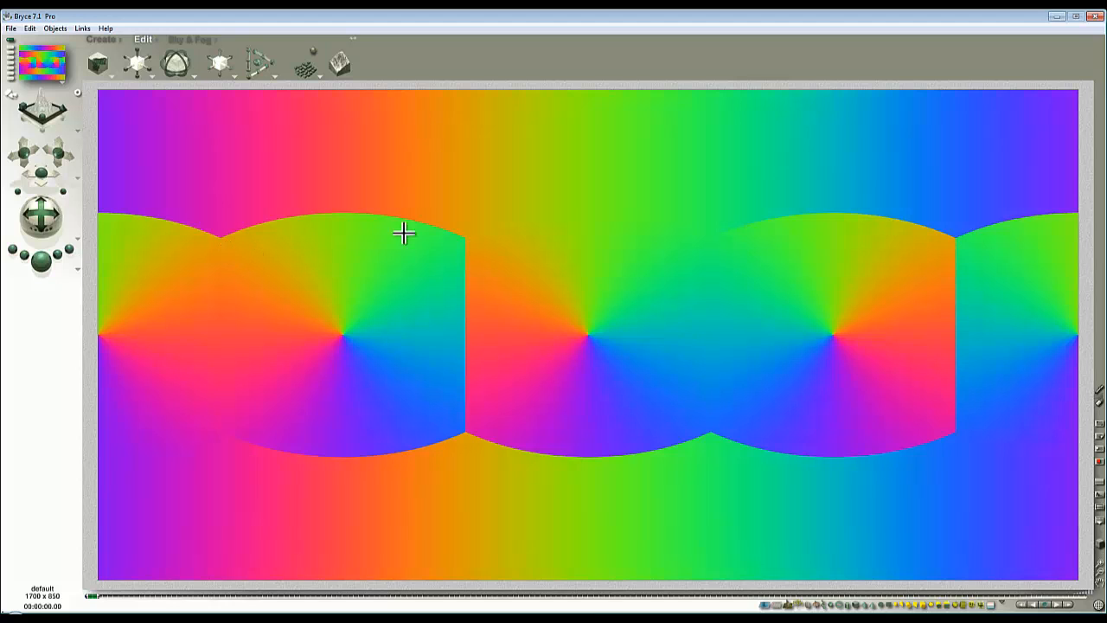
mouse_move(684, 128)
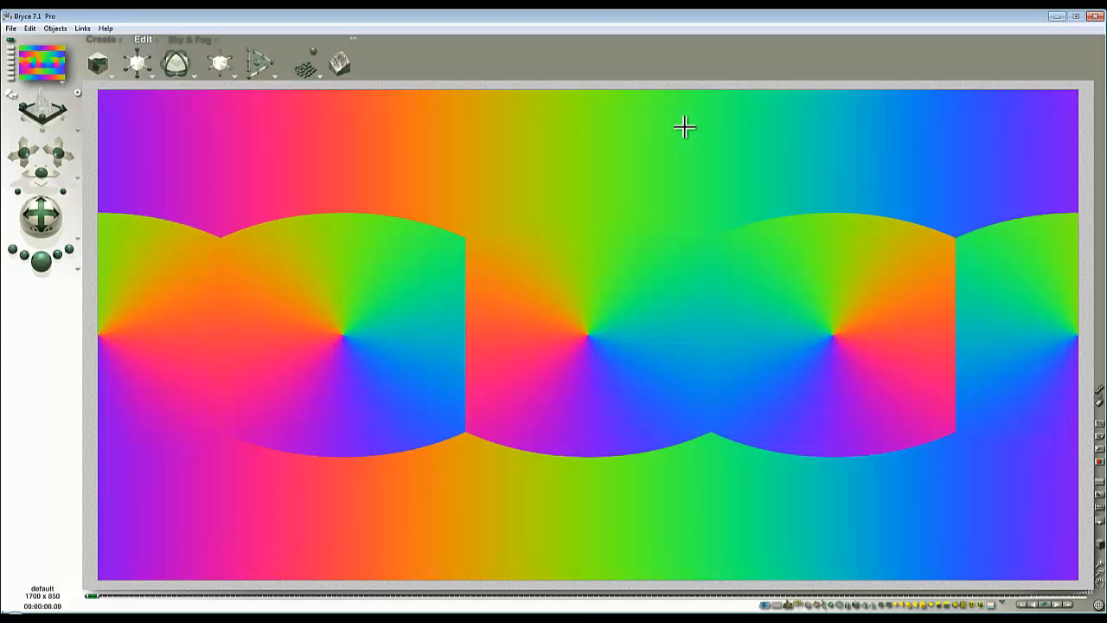
mouse_move(809, 149)
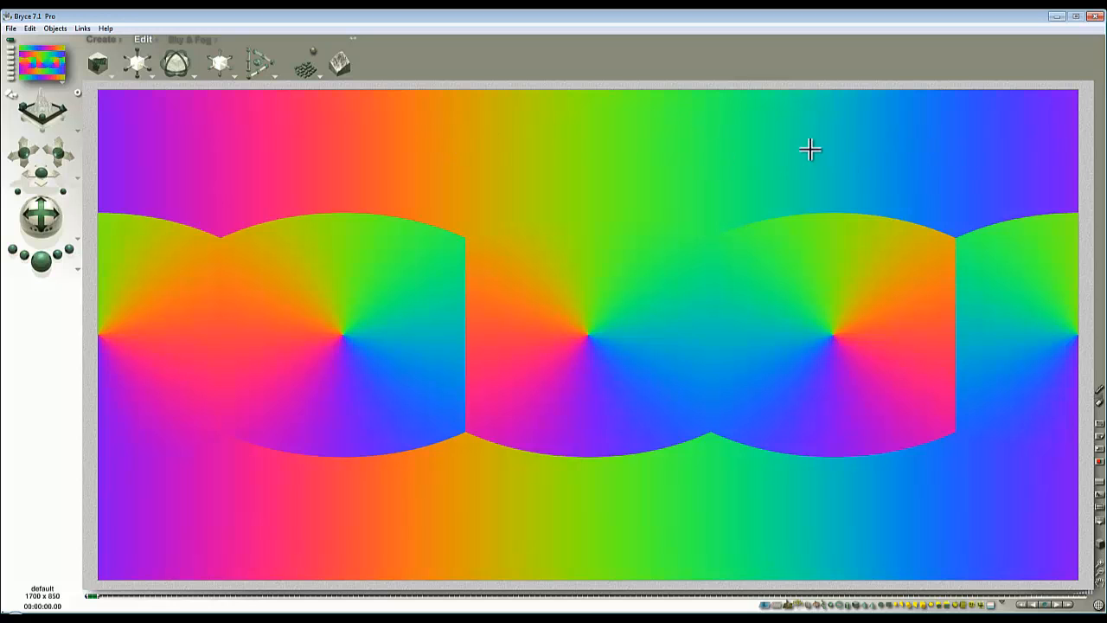
mouse_move(975, 346)
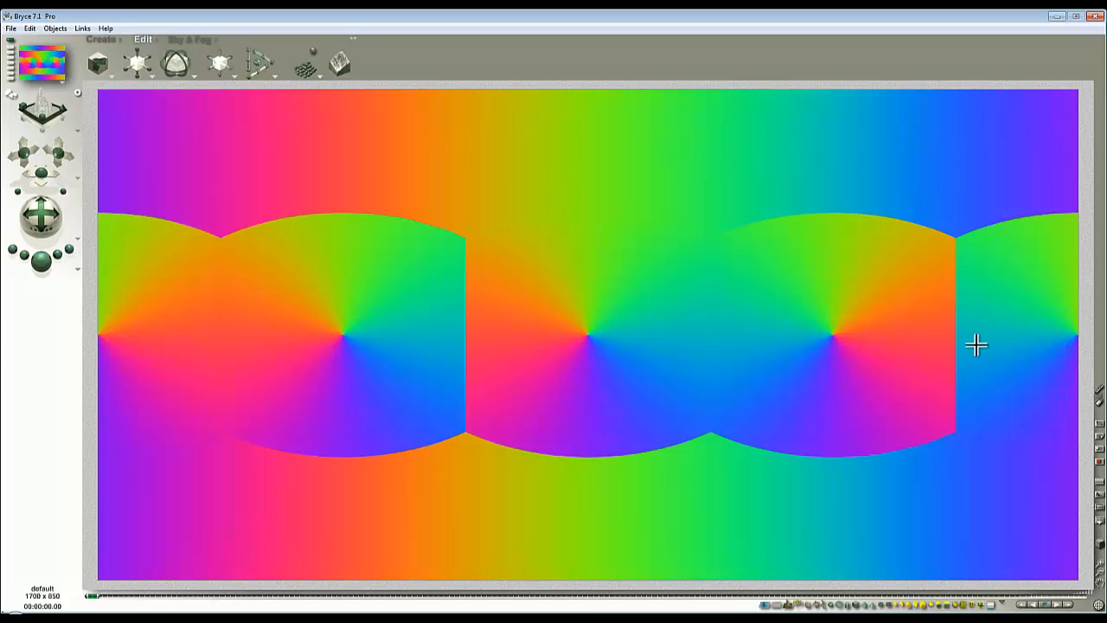
mouse_move(575, 349)
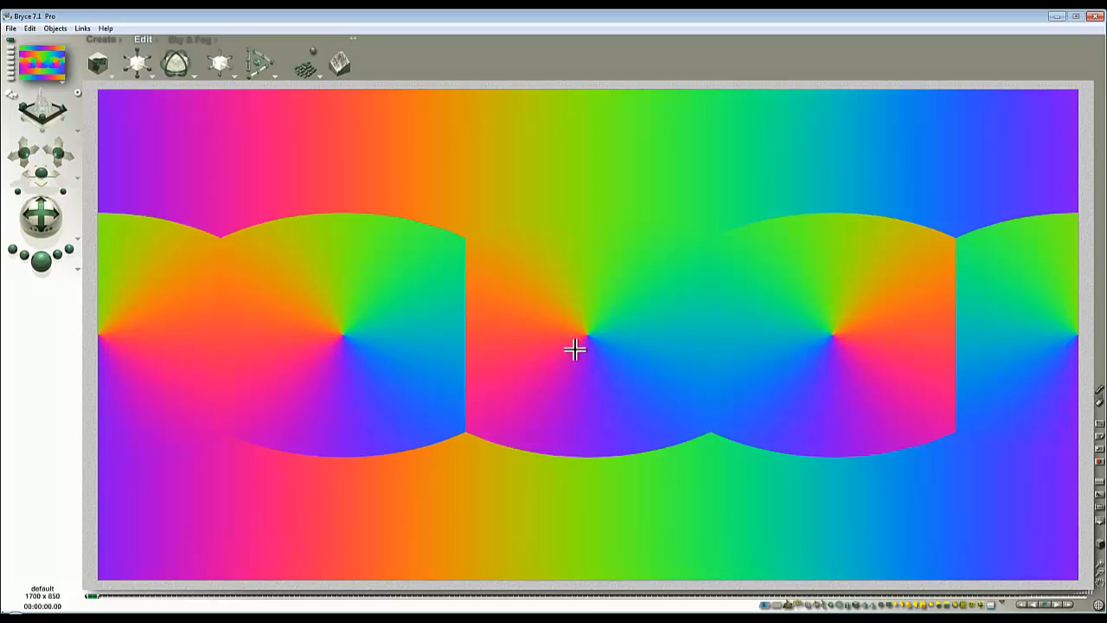
mouse_move(826, 330)
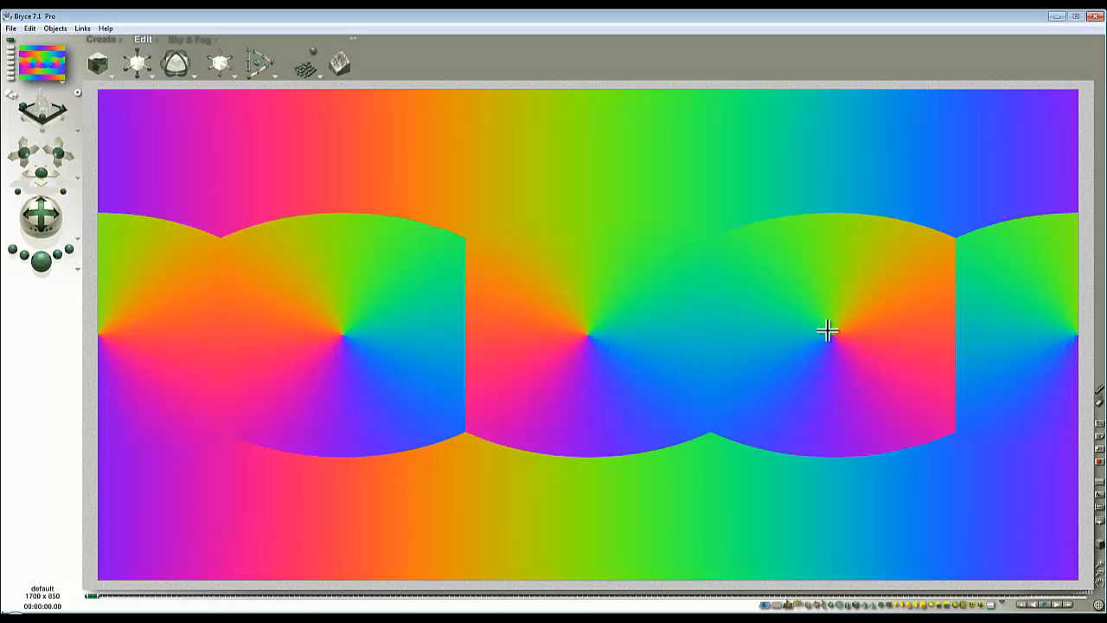
mouse_move(617, 358)
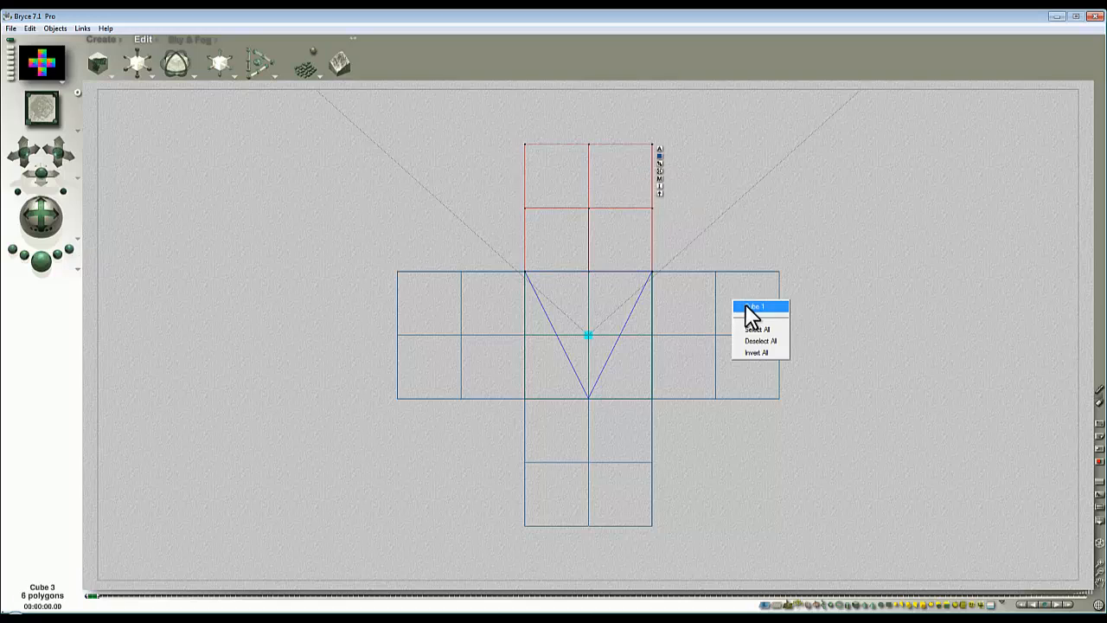
Bring up the unfolded face layout of Cube 3 in the texture mapping editor.
left_click(176, 62)
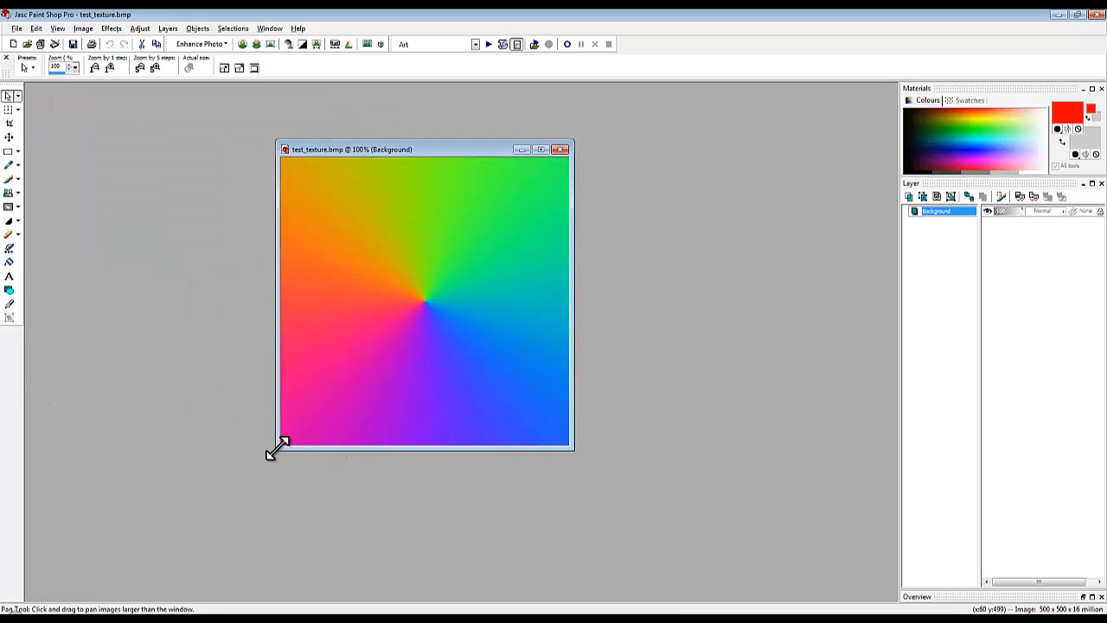
mouse_move(567, 467)
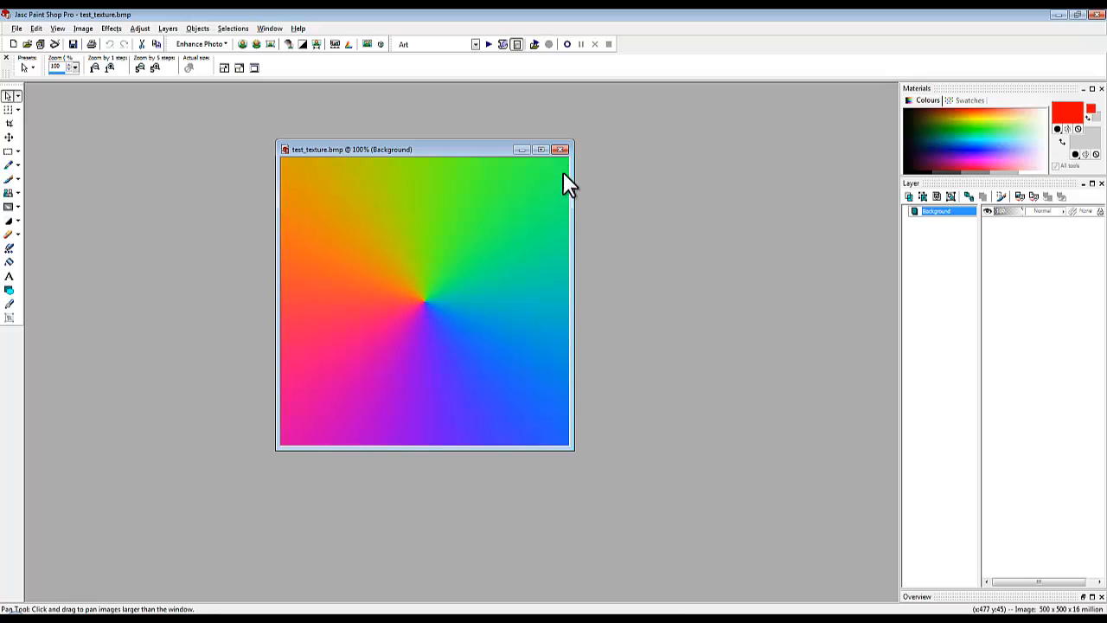
mouse_move(668, 187)
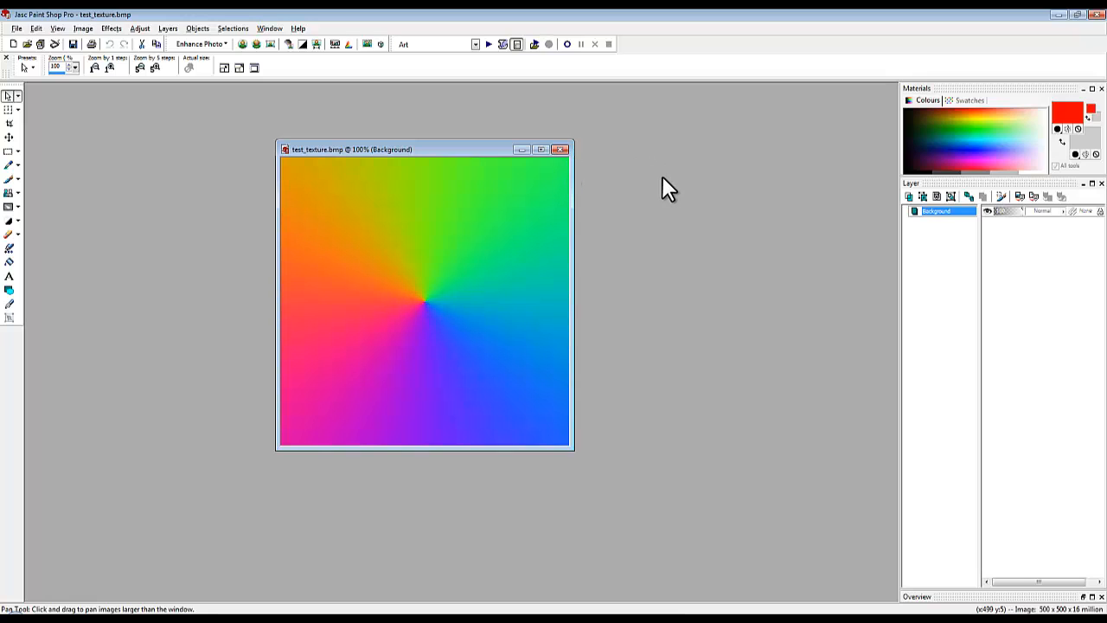
mouse_move(415, 245)
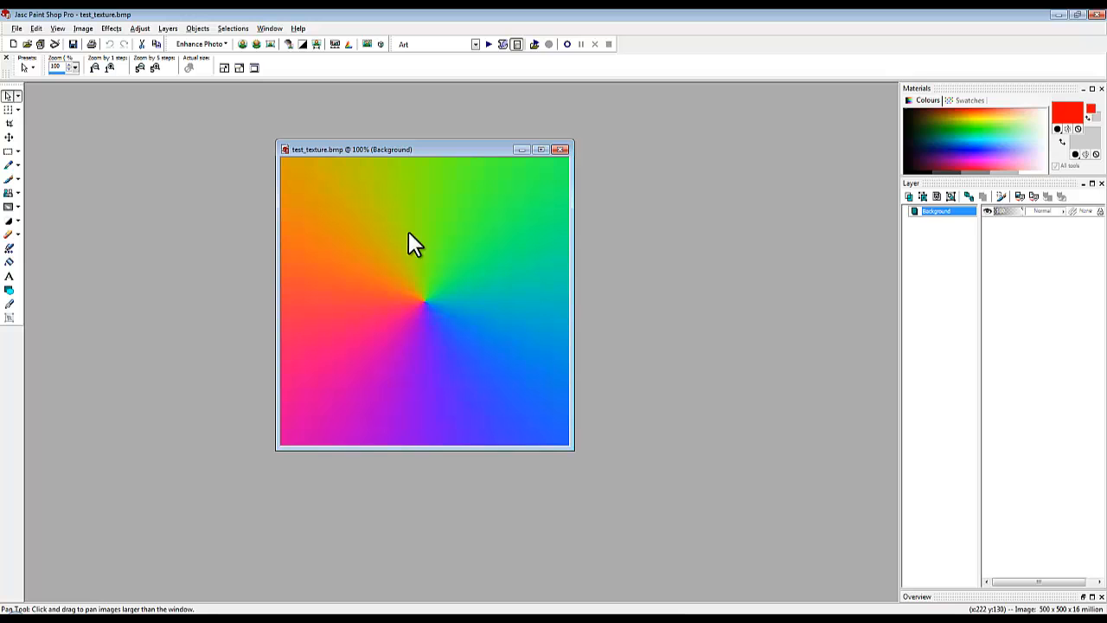
Show the Effects menu over the rainbow test_texture.bmp image.
left_click(111, 27)
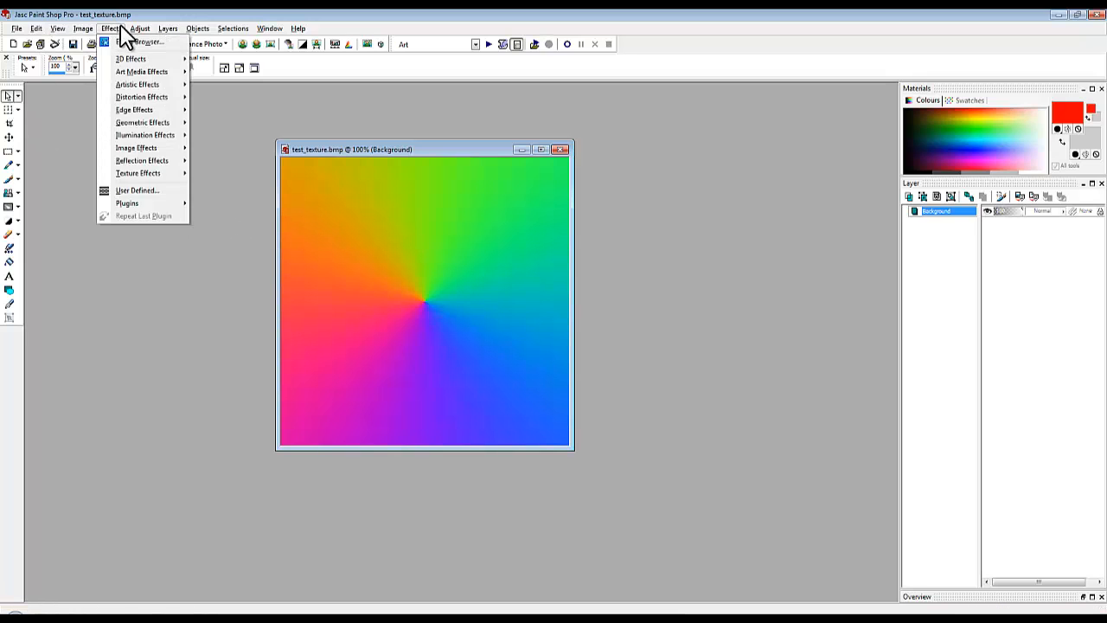
mouse_move(135, 147)
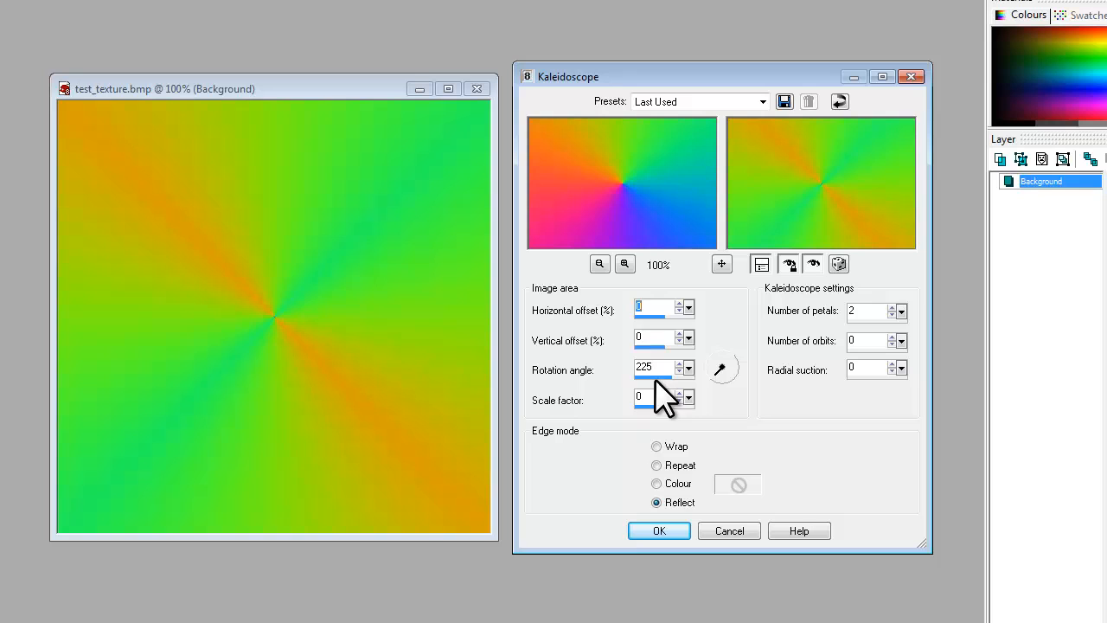
mouse_move(654, 389)
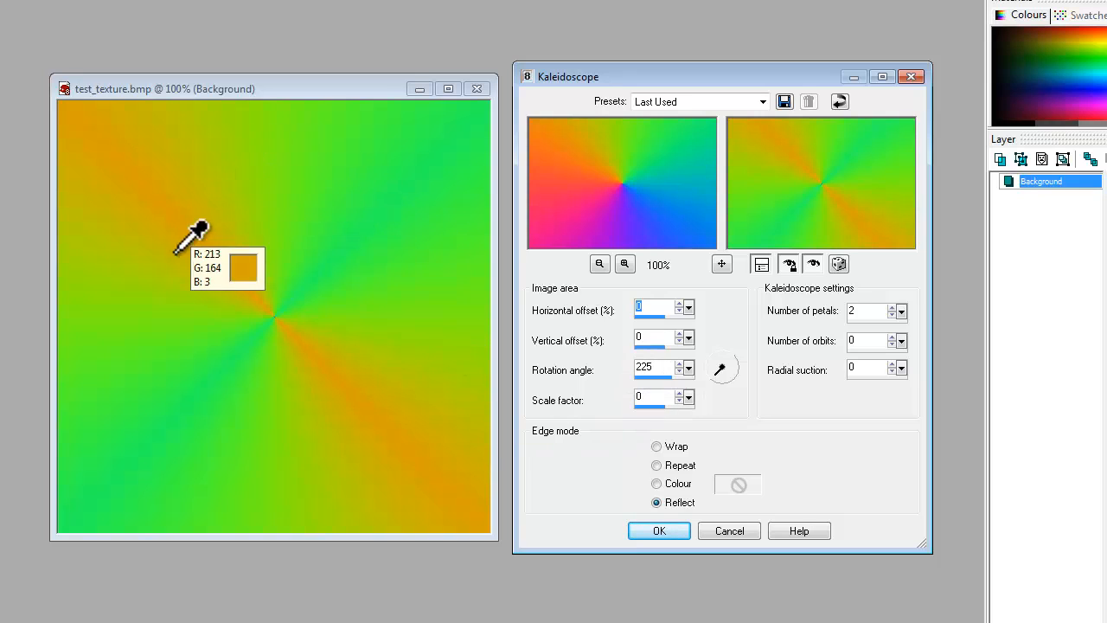
mouse_move(706, 412)
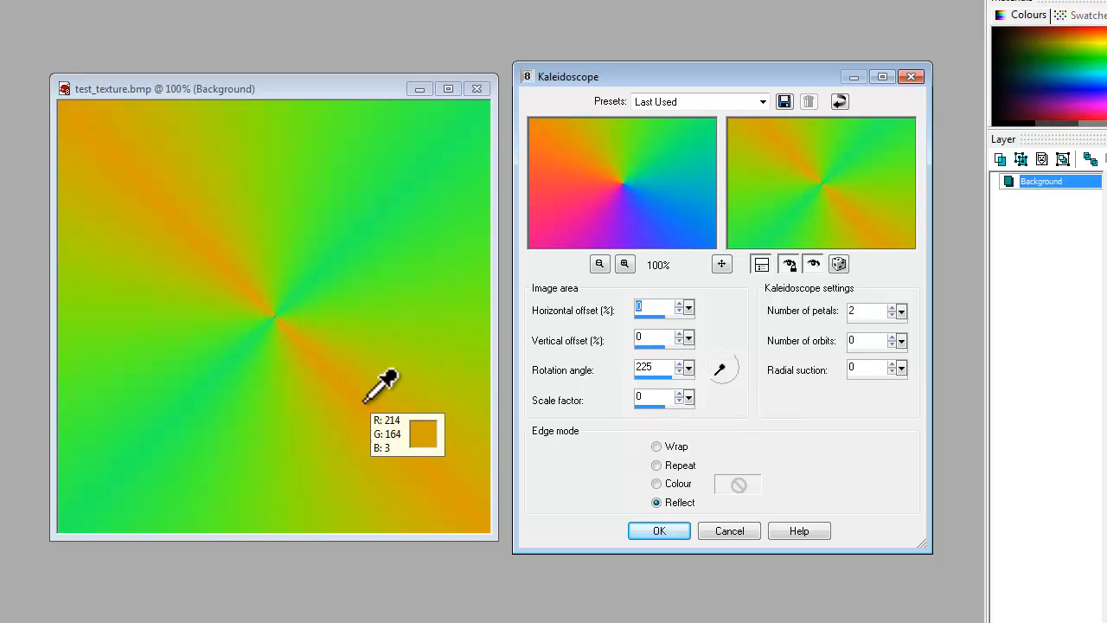
mouse_move(73, 113)
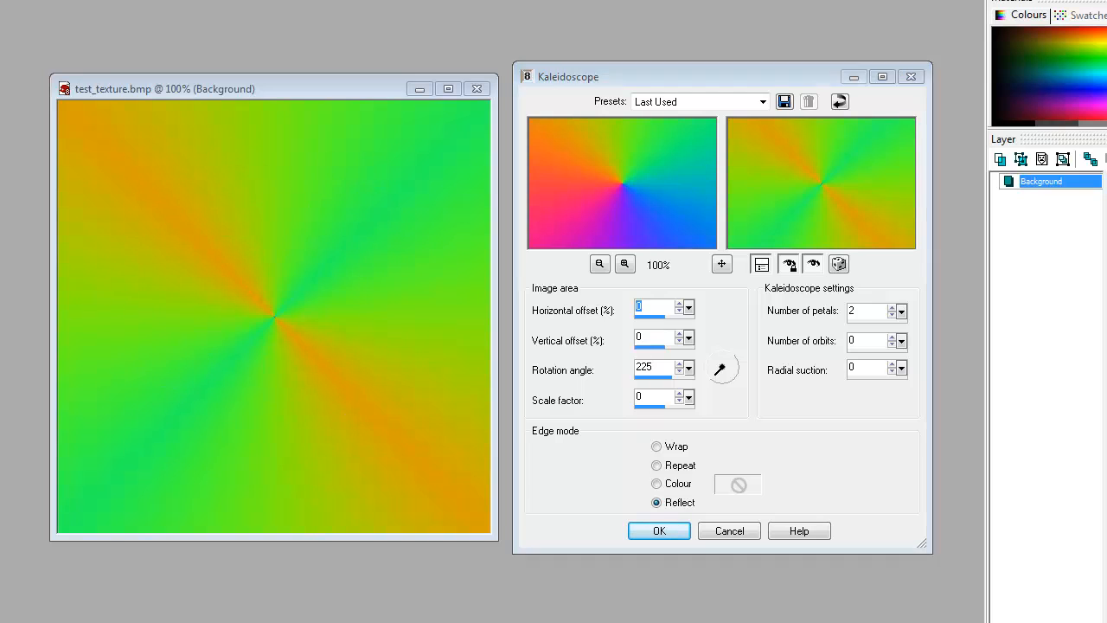
left_click(657, 529)
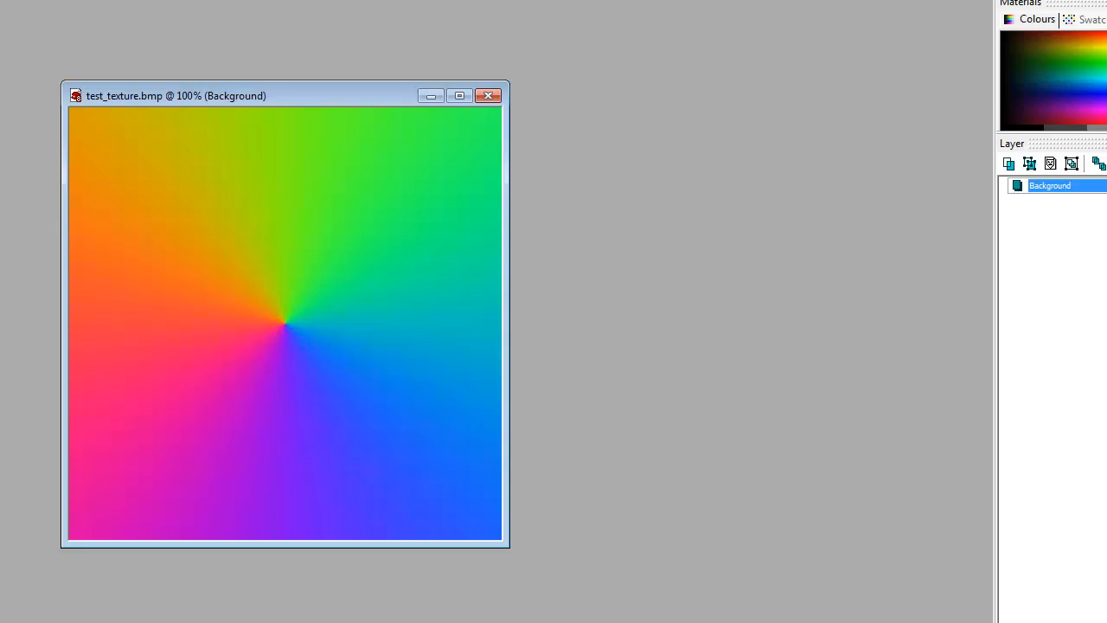
left_click(59, 30)
type("45")
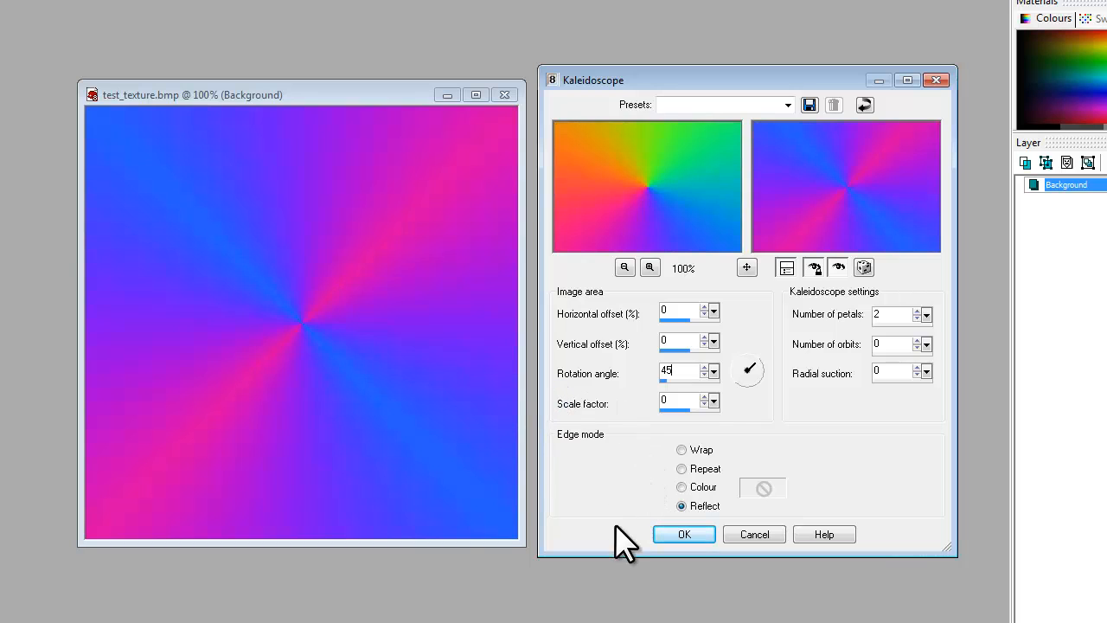
mouse_move(612, 480)
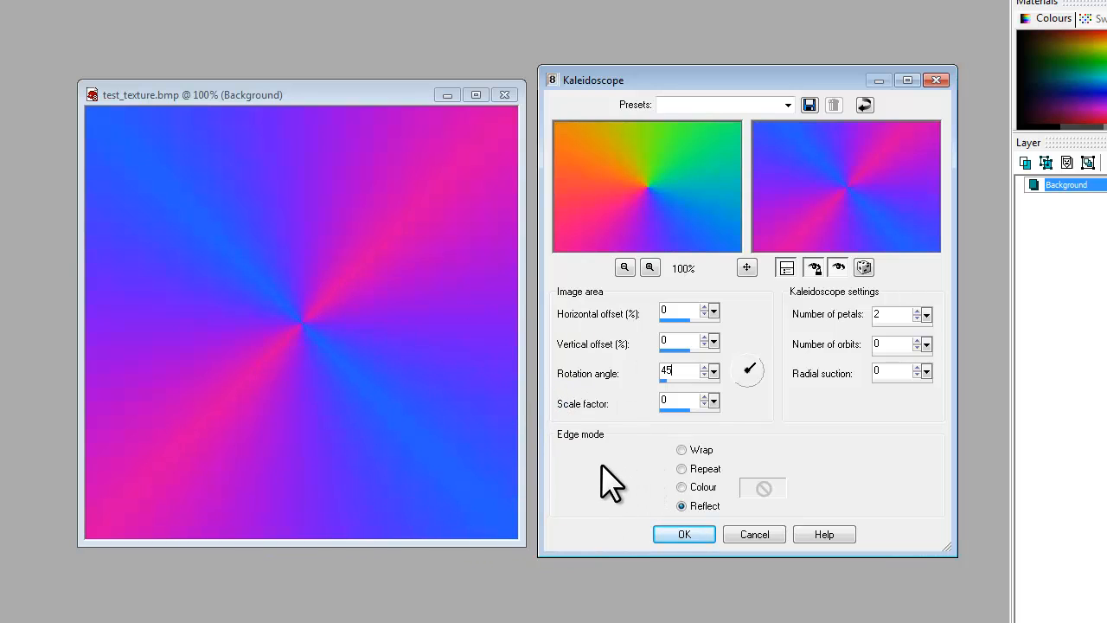
mouse_move(740, 436)
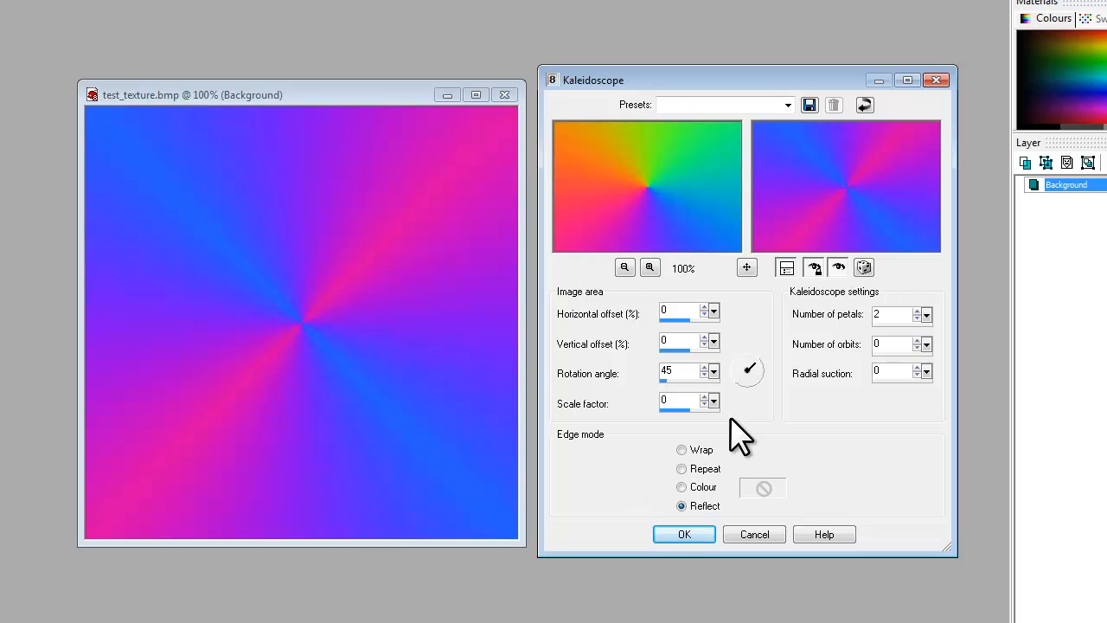
mouse_move(843, 384)
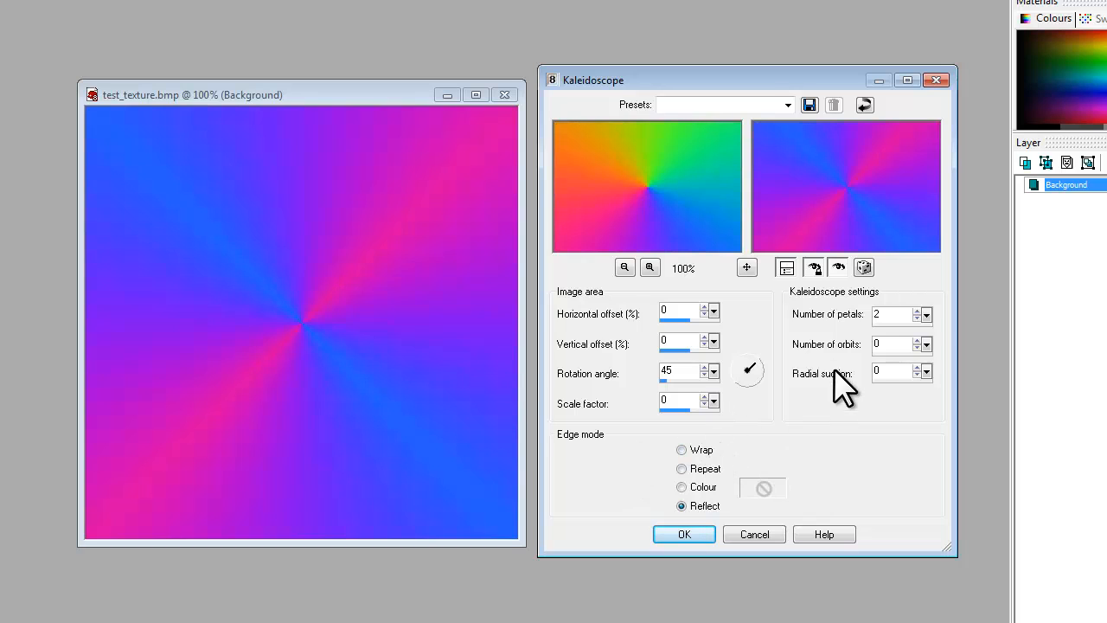
mouse_move(908, 441)
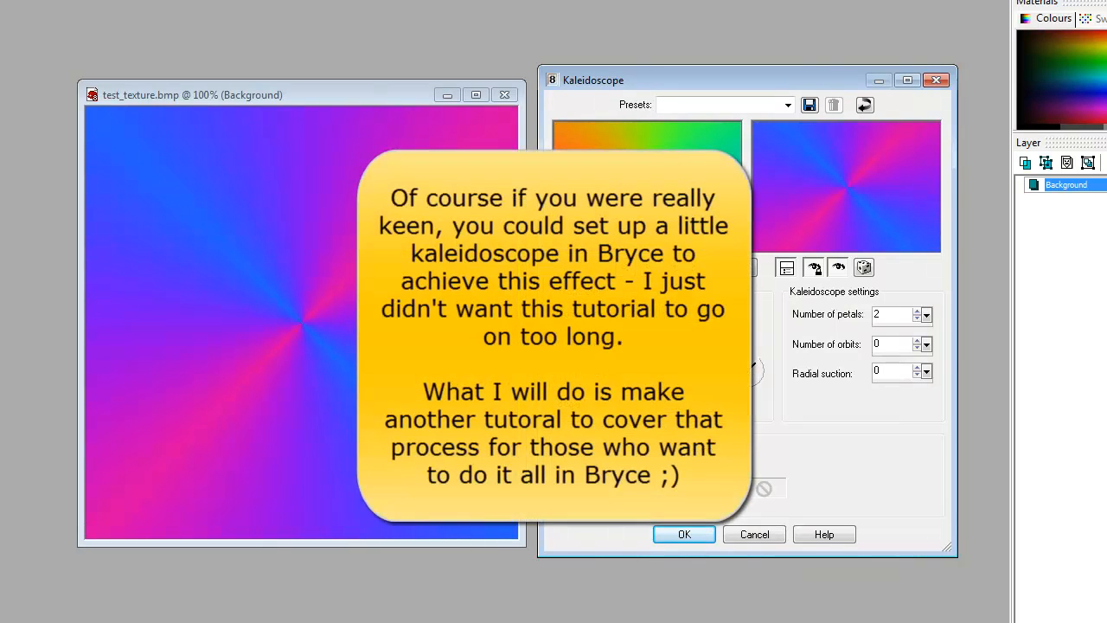
mouse_move(871, 439)
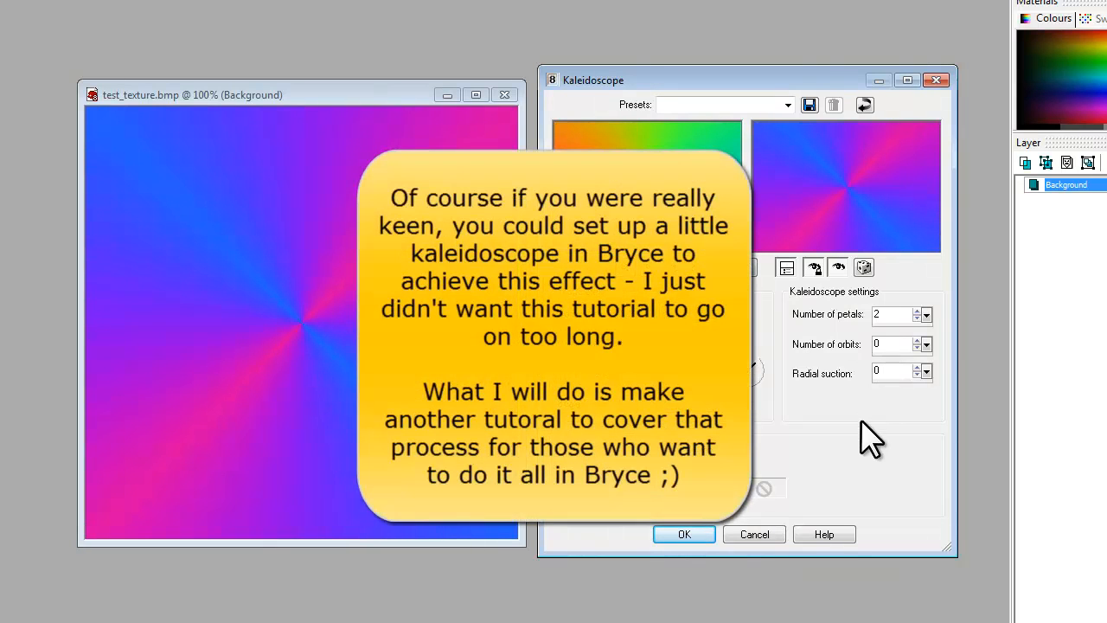
mouse_move(765, 597)
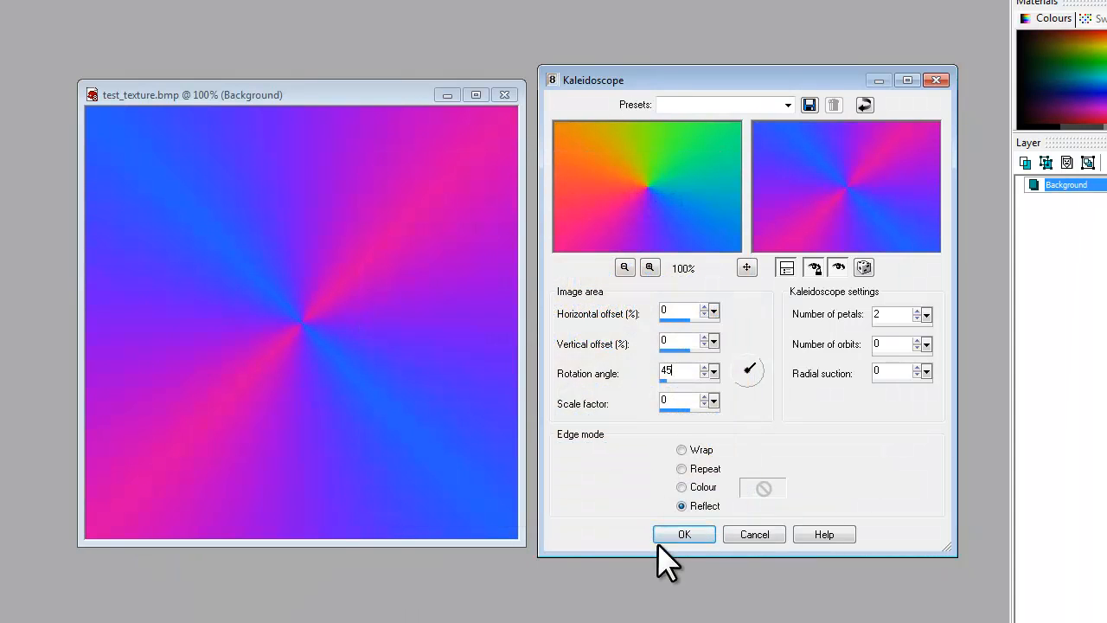
Apply the Kaleidoscope reflection to the gradient and save a copy as test_texture_bottom.jpg.
left_click(683, 532)
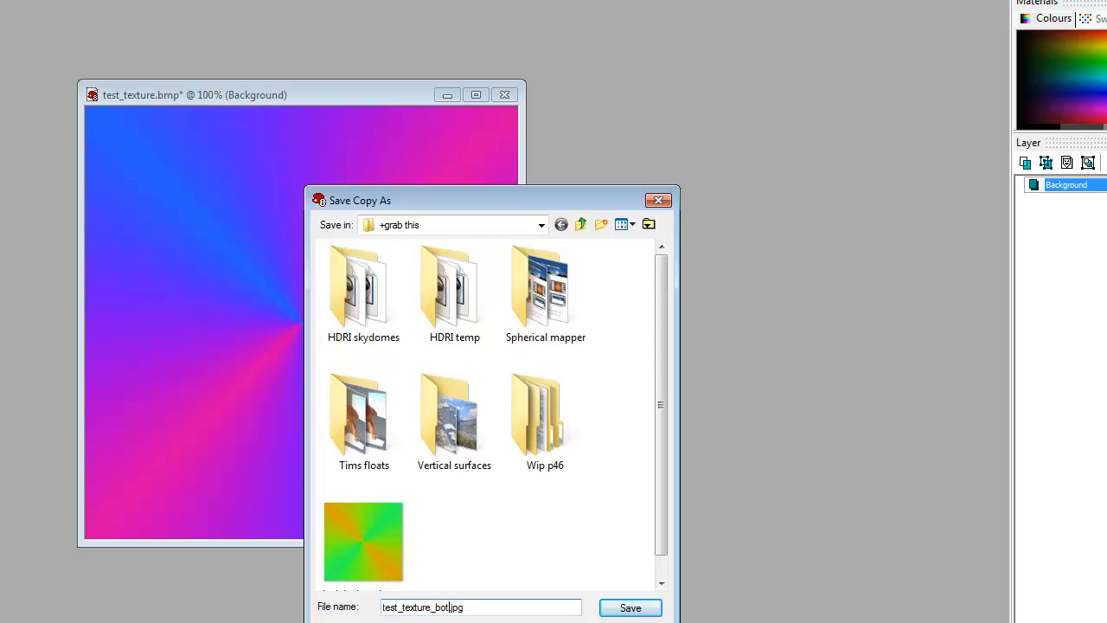
left_click(630, 606)
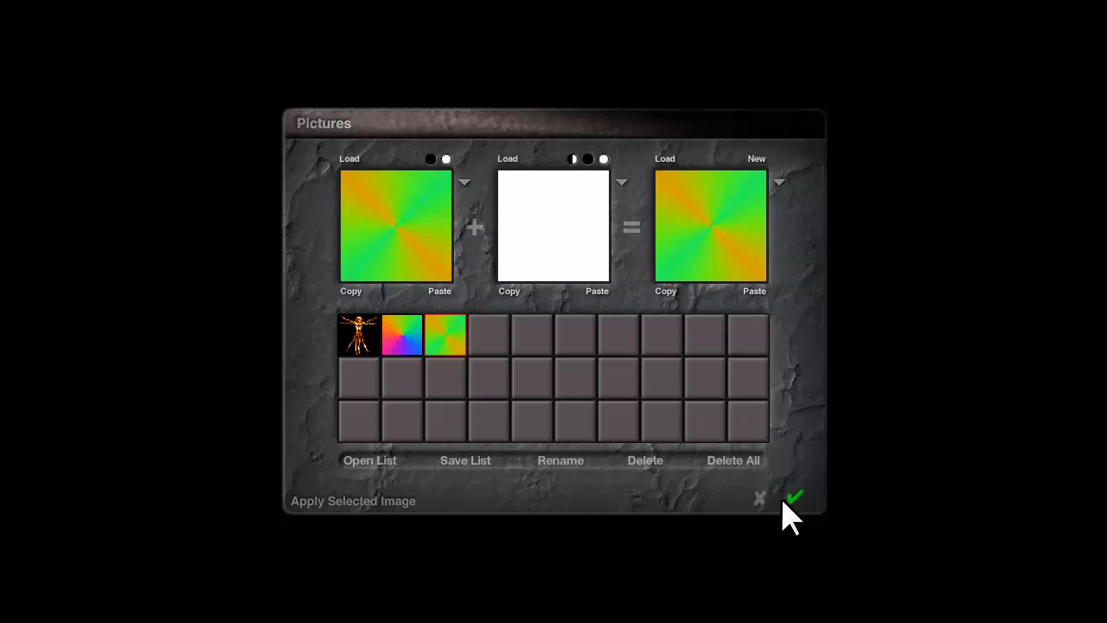
Load test_texture_bottom.jpg as the room material's picture and finish the material.
left_click(792, 494)
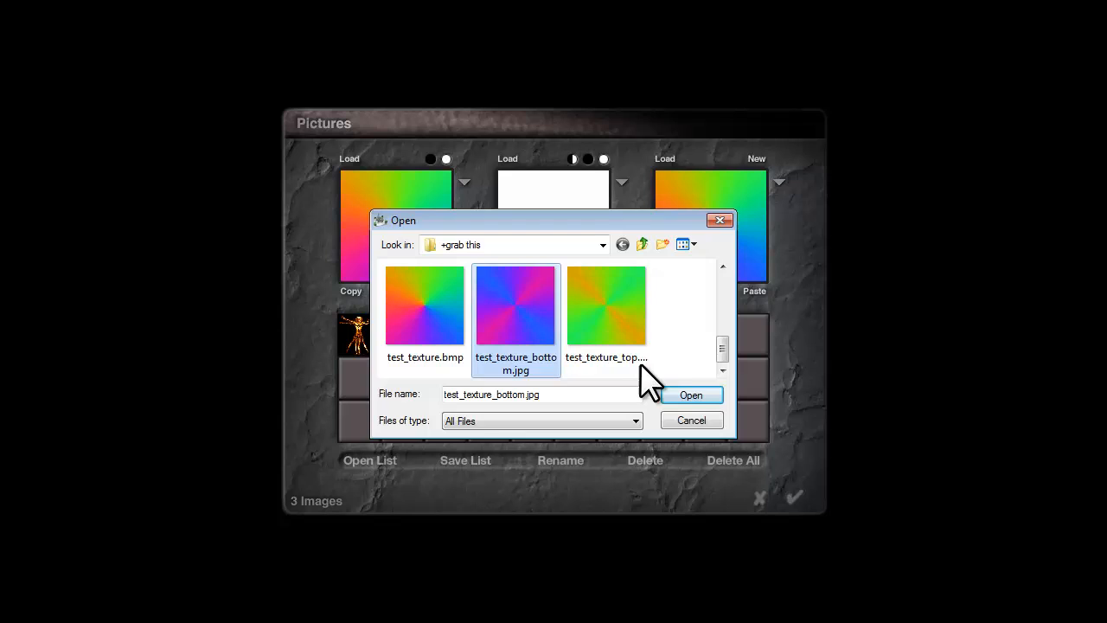
left_click(691, 395)
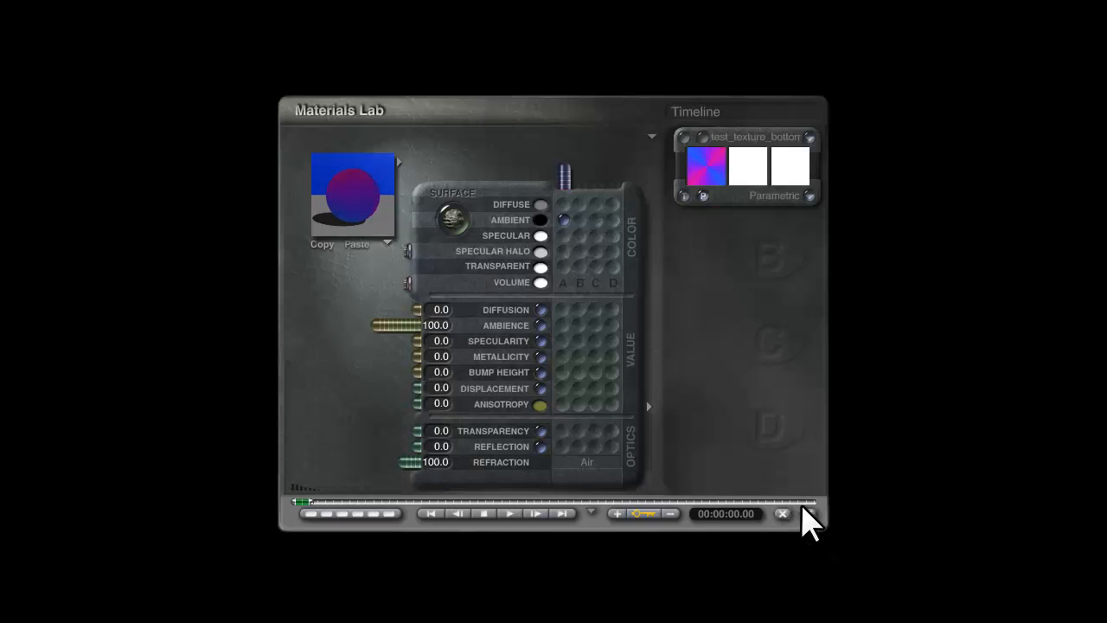
left_click(781, 514)
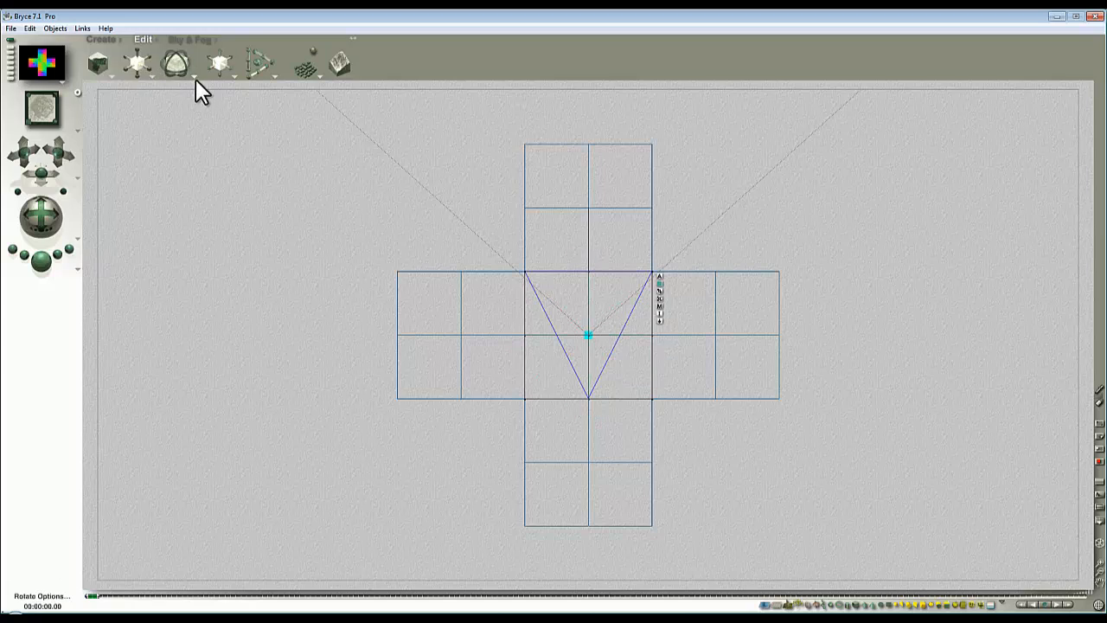
mouse_move(199, 83)
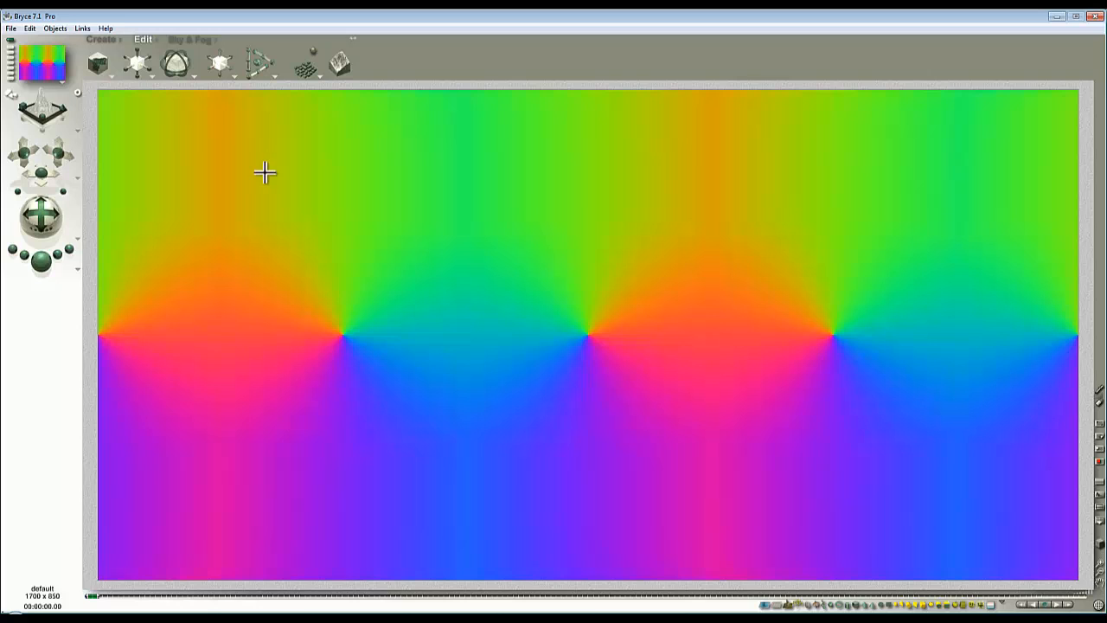
Save the rendered rainbow panorama as Texture_sm_1t into the grab this folder.
left_click(10, 27)
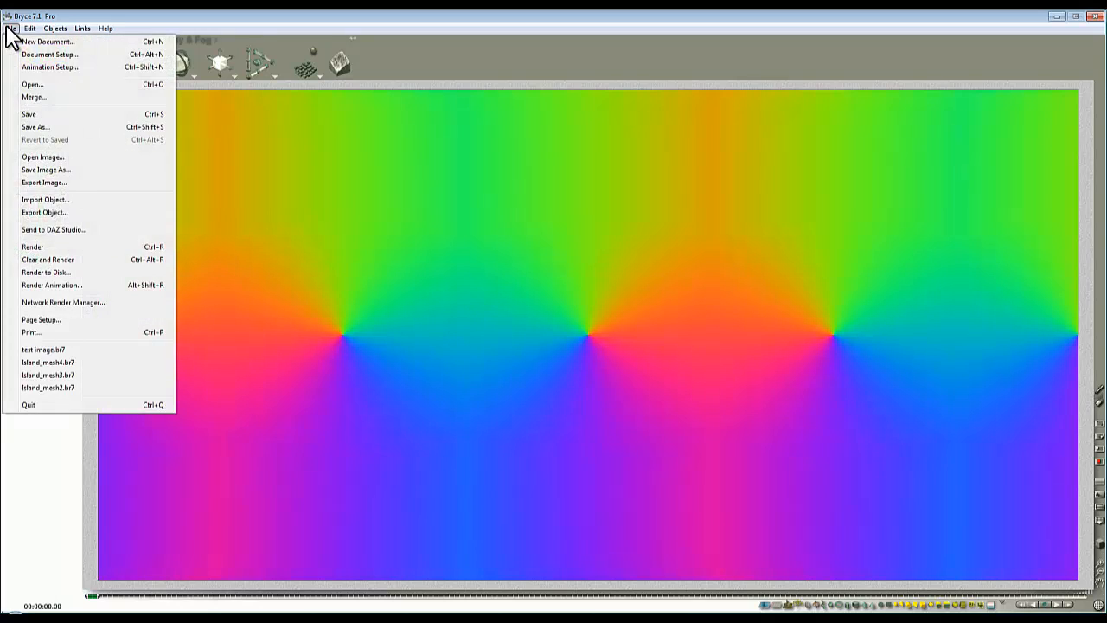
left_click(35, 128)
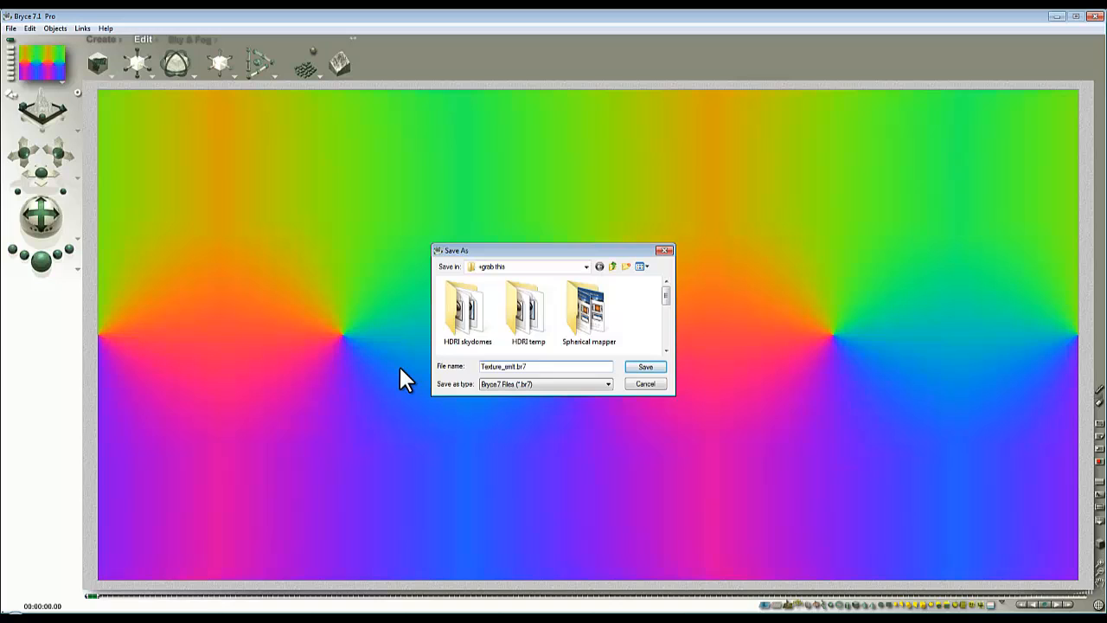
left_click(645, 367)
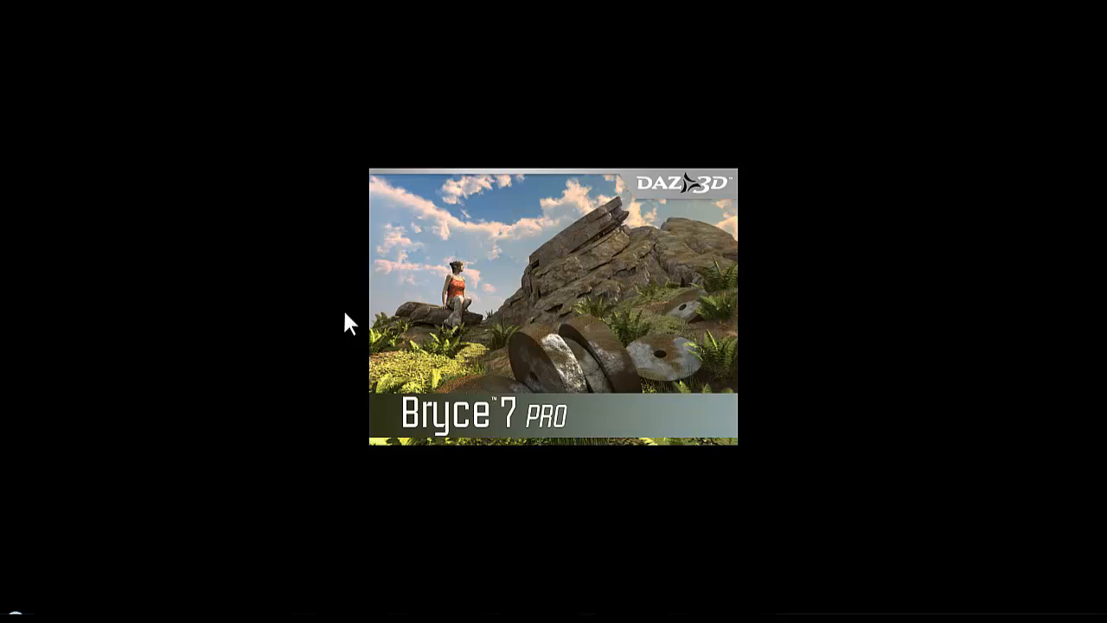
mouse_move(290, 332)
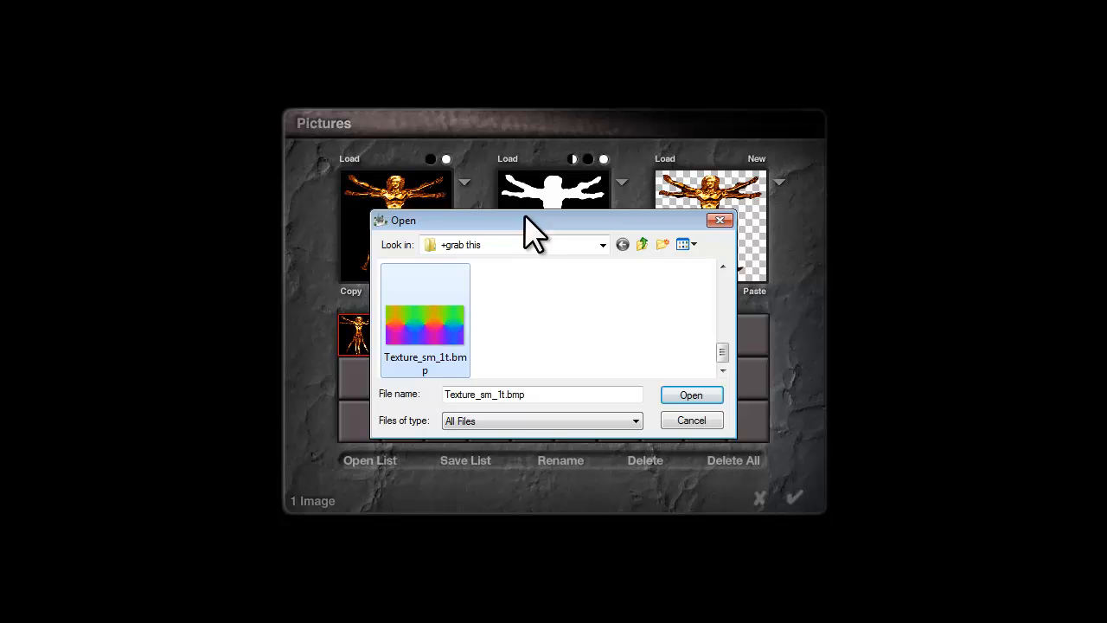
mouse_move(596, 397)
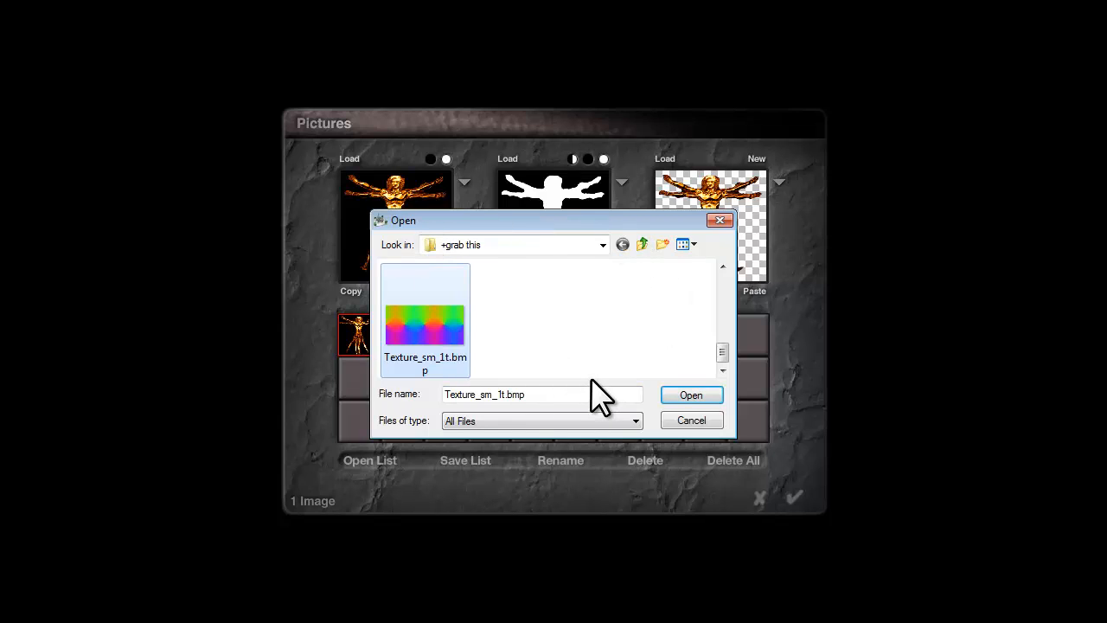
mouse_move(560, 406)
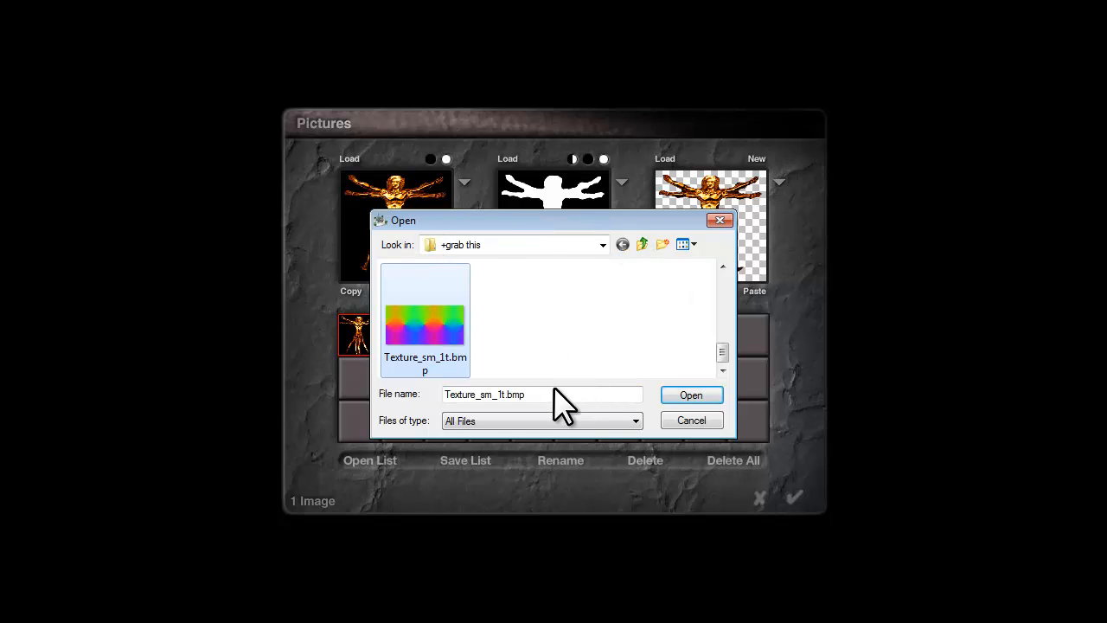
Load Texture_sm_1t.bmp as the material picture and switch its mapping to Spherical.
left_click(690, 395)
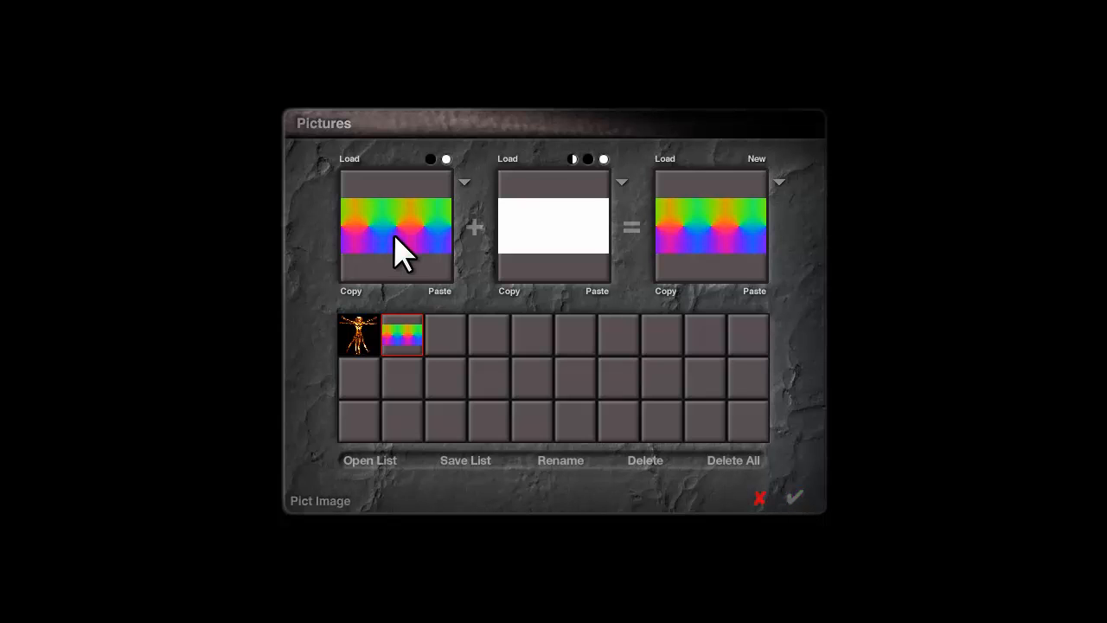
left_click(792, 494)
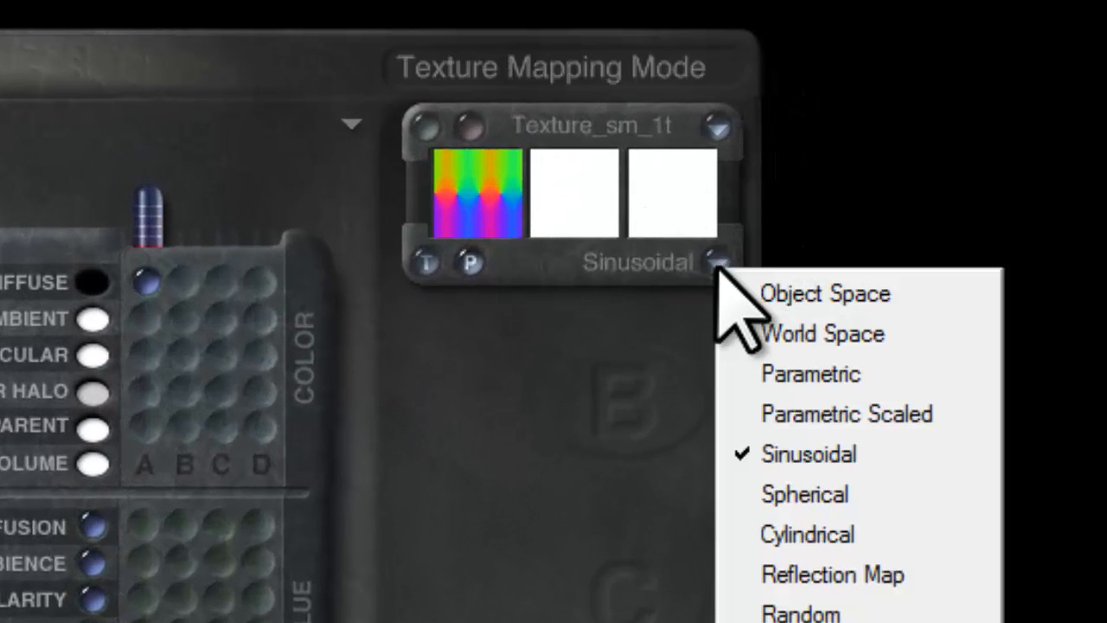
left_click(802, 495)
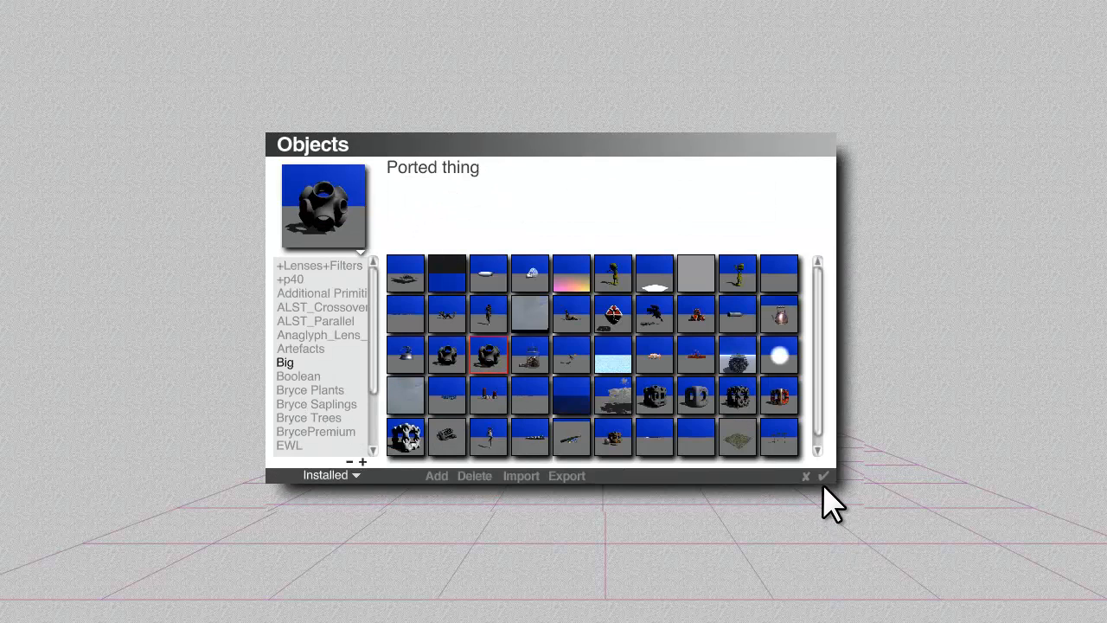
Add the Ported thing object to the scene and select it from the overlapping-object list.
left_click(823, 475)
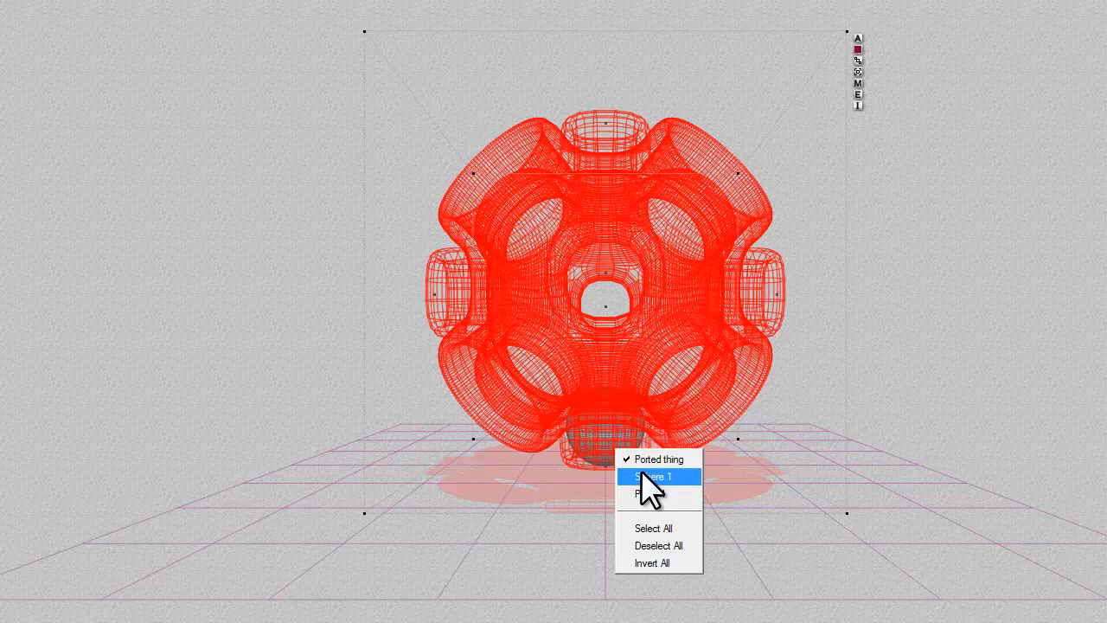
left_click(653, 478)
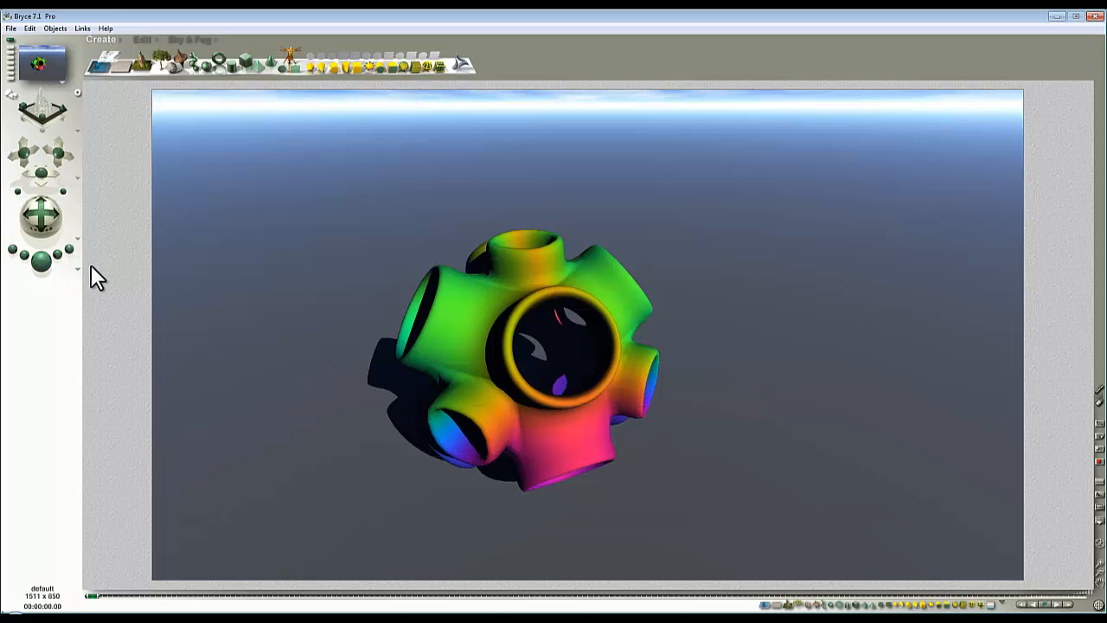
mouse_move(83, 321)
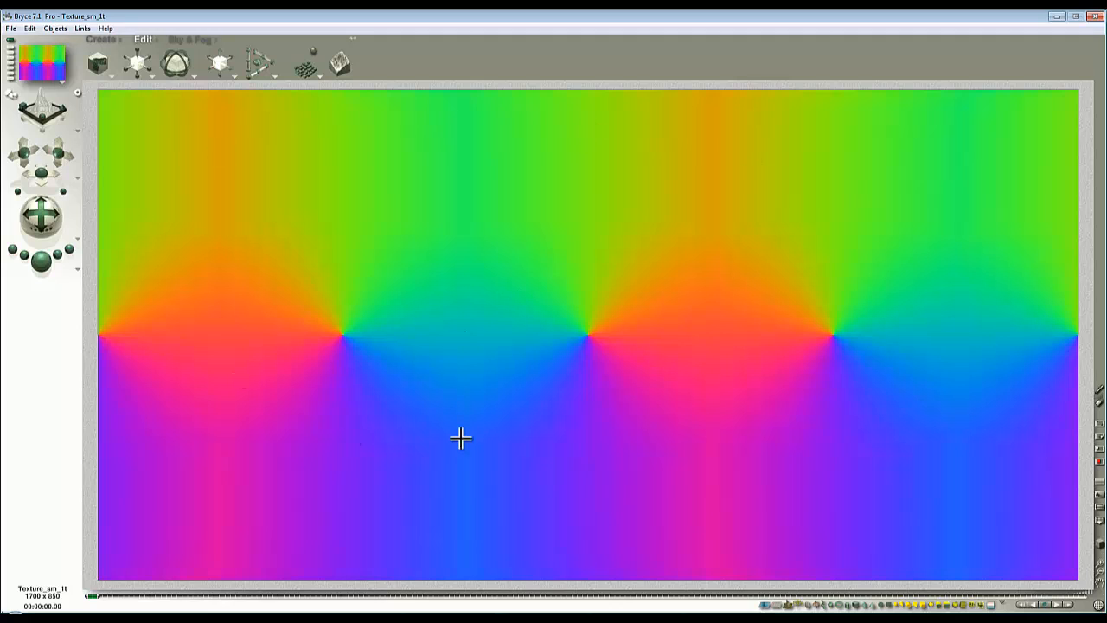
mouse_move(568, 336)
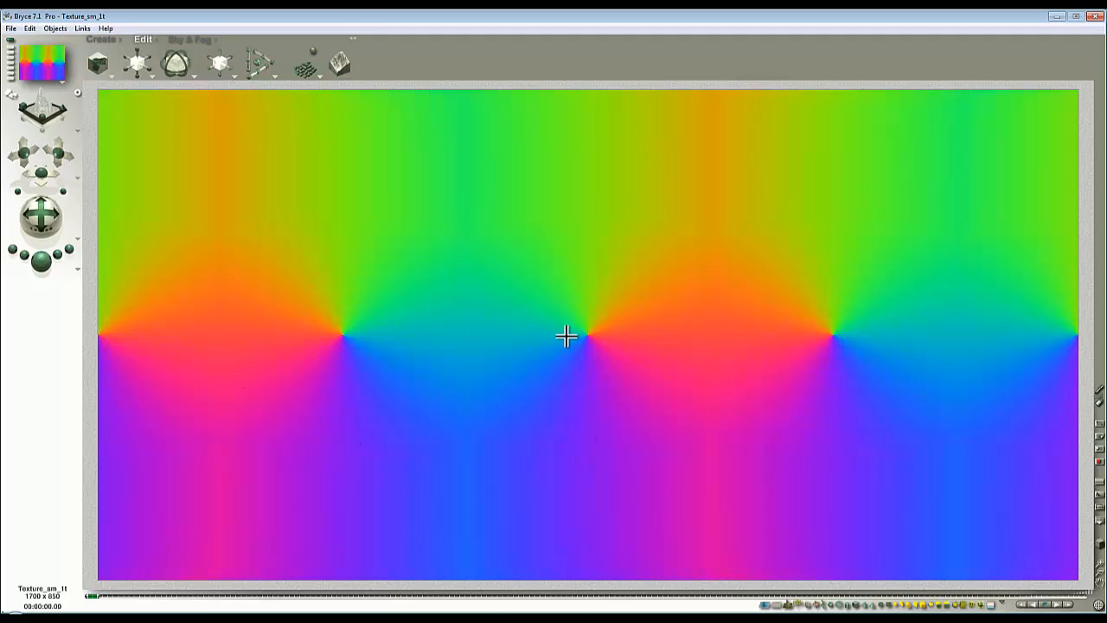
mouse_move(457, 388)
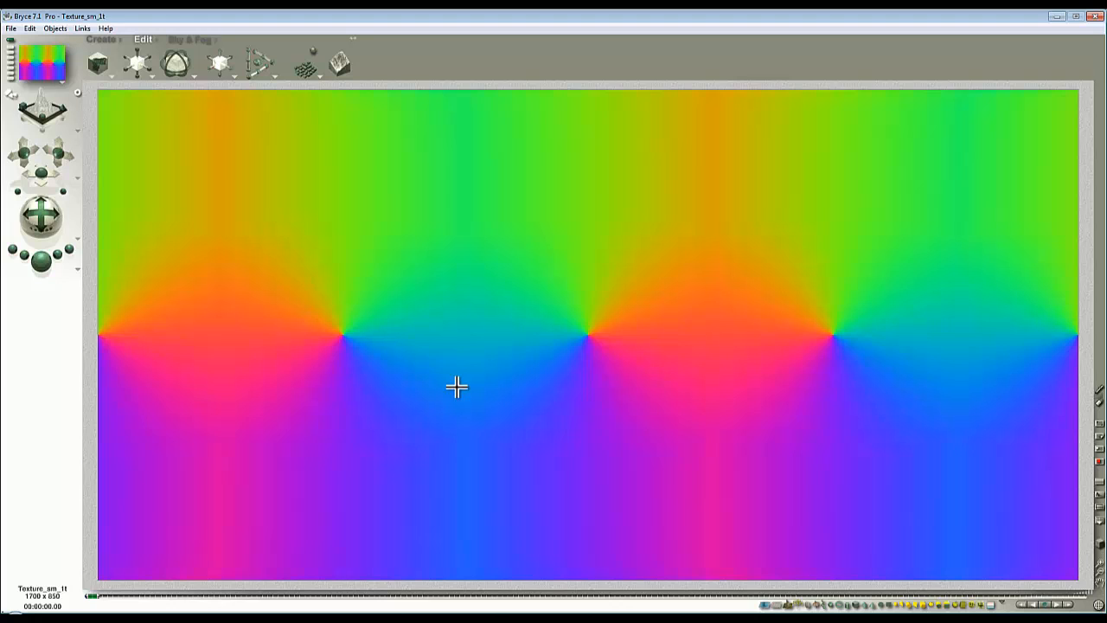
mouse_move(439, 377)
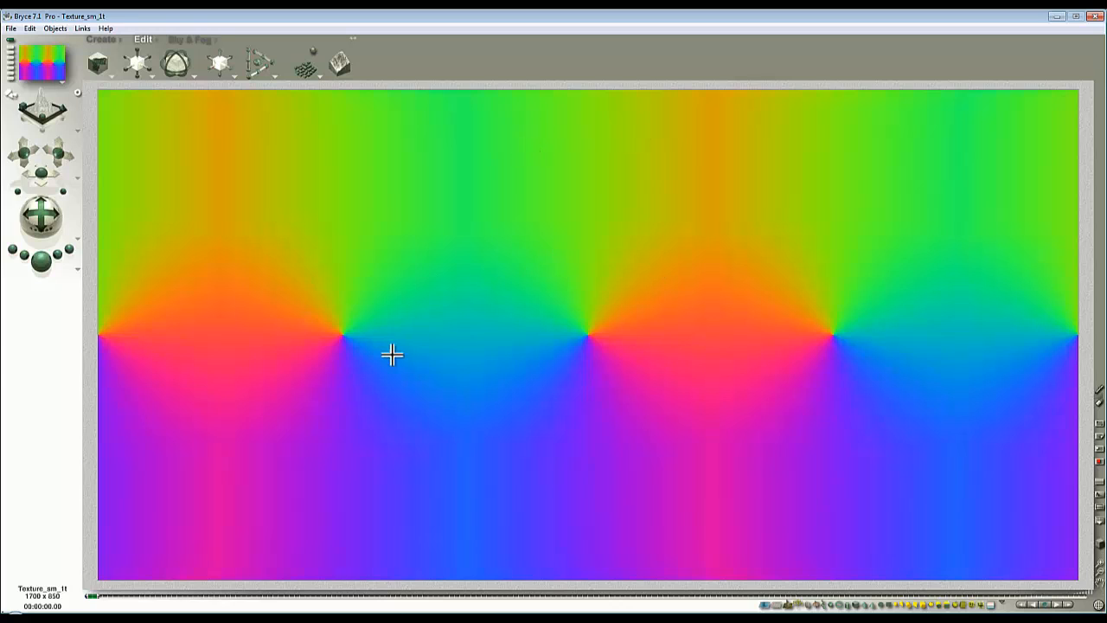
mouse_move(463, 471)
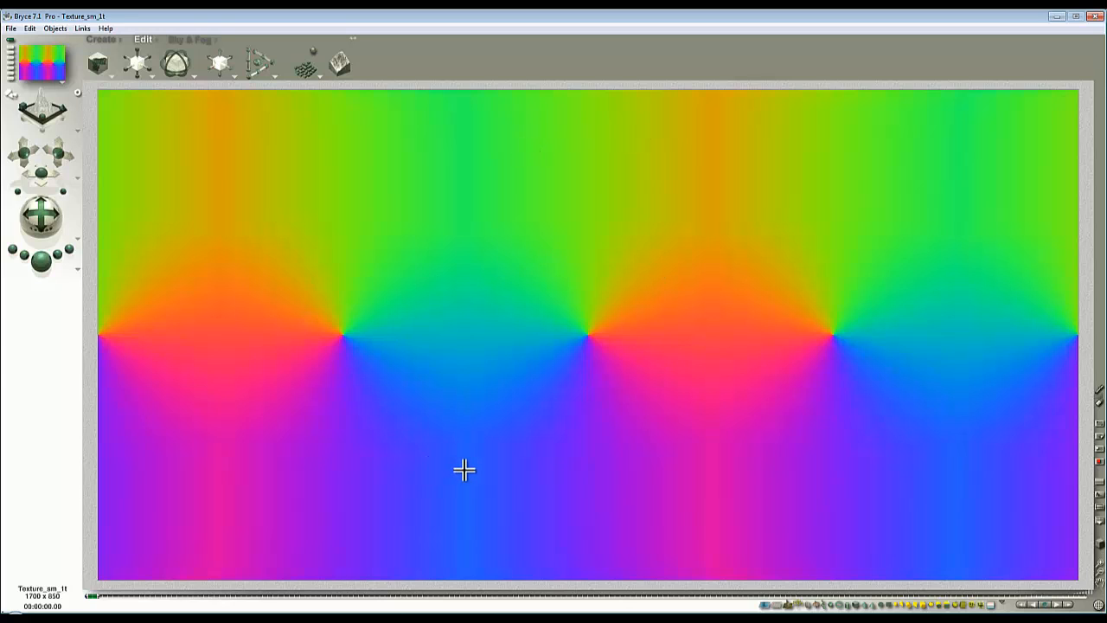